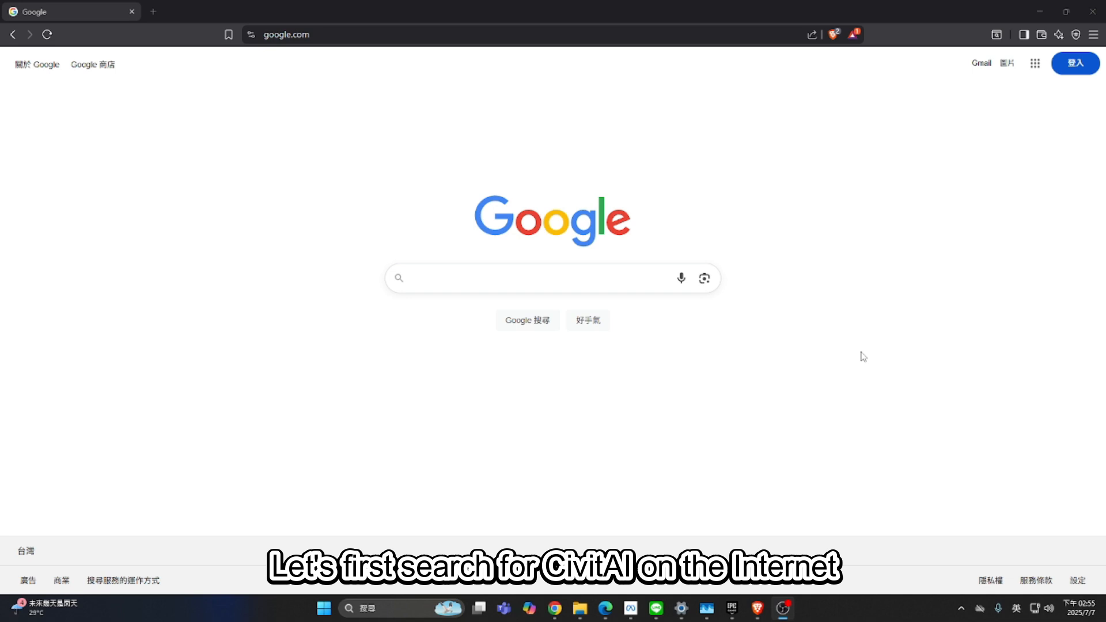
# Step: Search Google for 'civitai' and open the Civitai home page from the results
pyautogui.write('c')
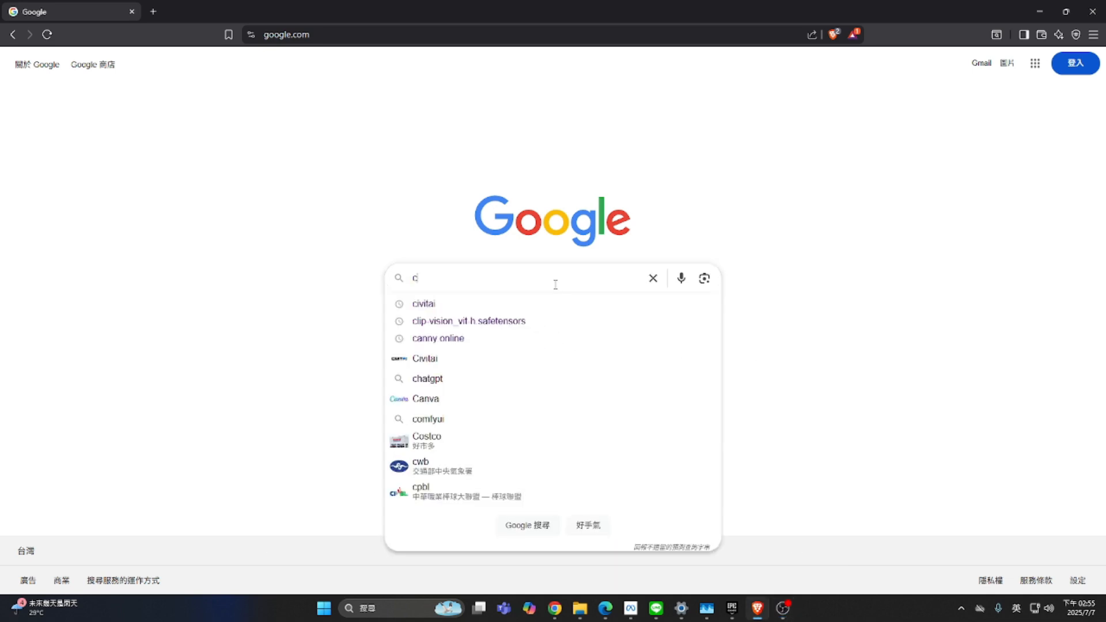
pyautogui.click(423, 303)
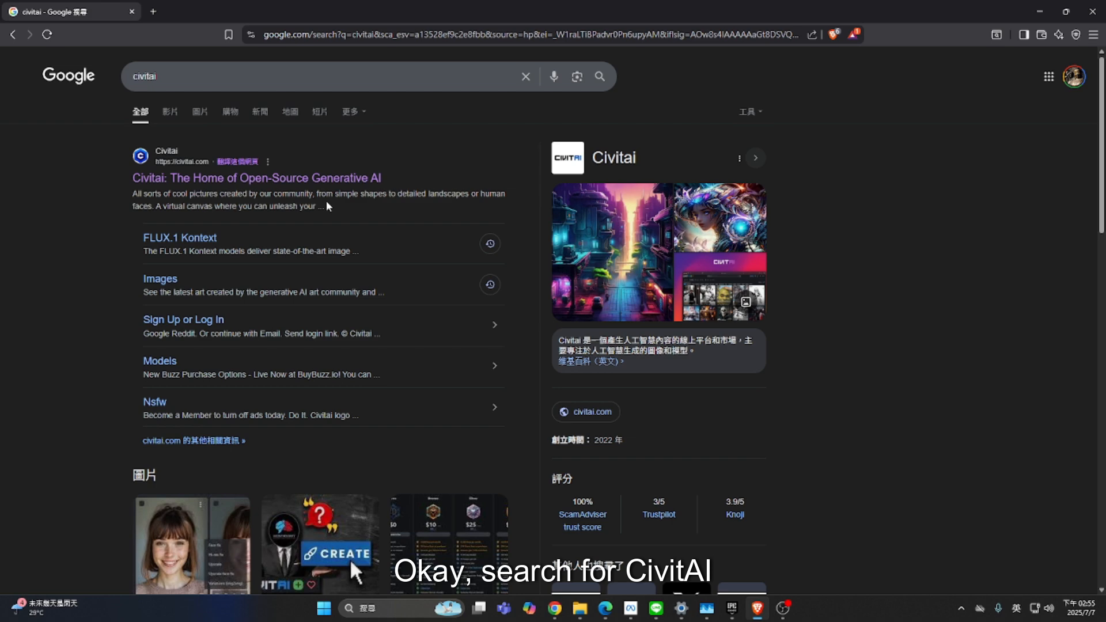
pyautogui.moveTo(256, 178)
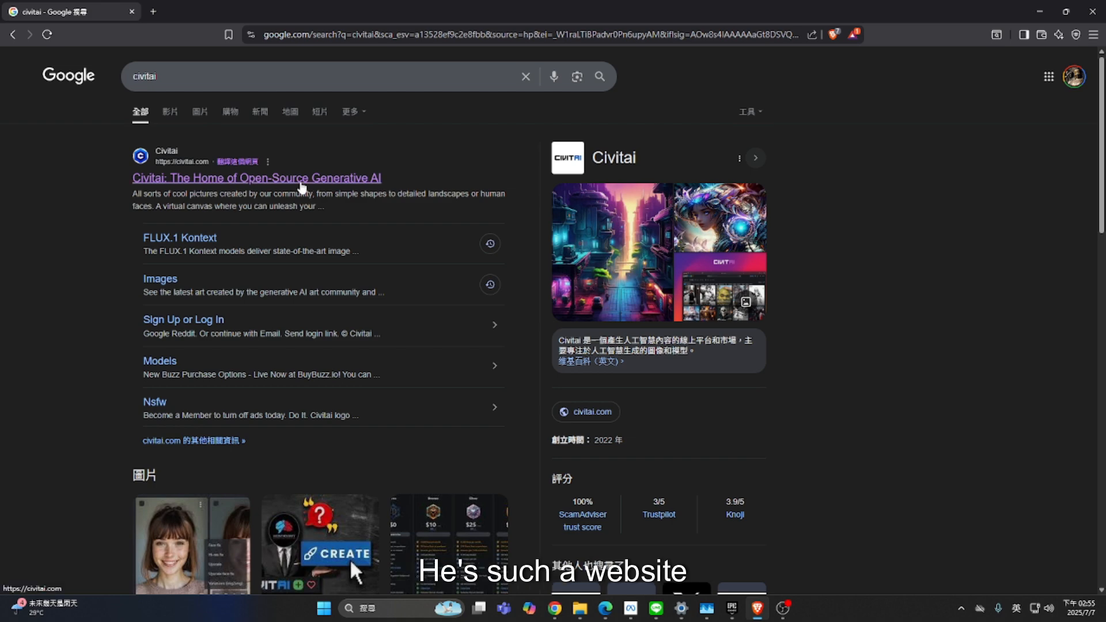
pyautogui.click(256, 178)
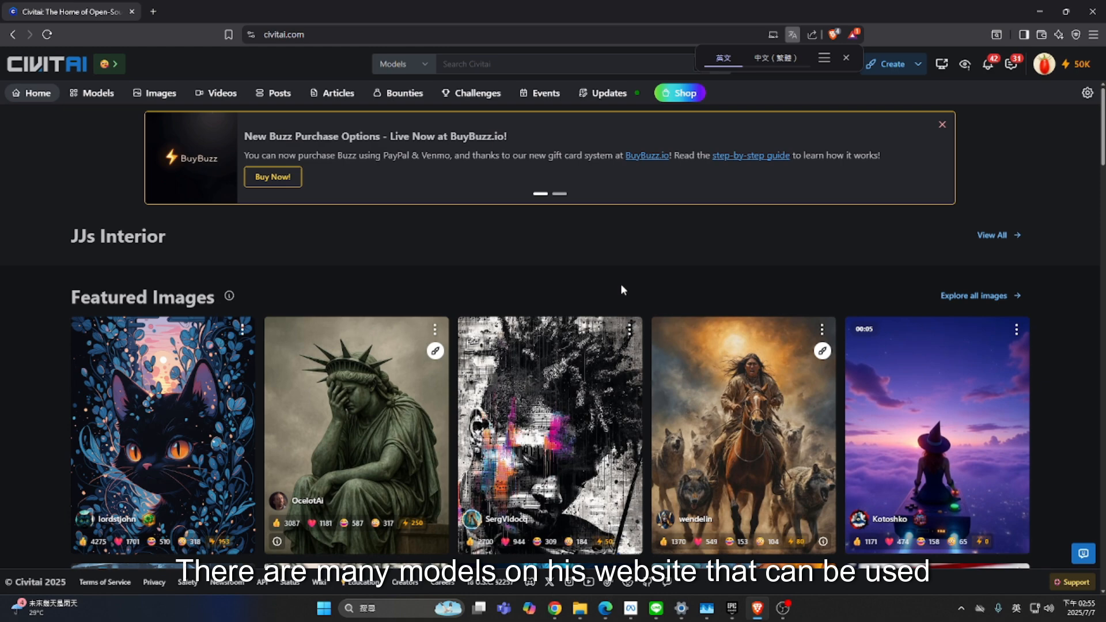
# Step: Filter the Models listing to the BUILDINGS tag and browse the building and interior model cards
pyautogui.scroll(-3)
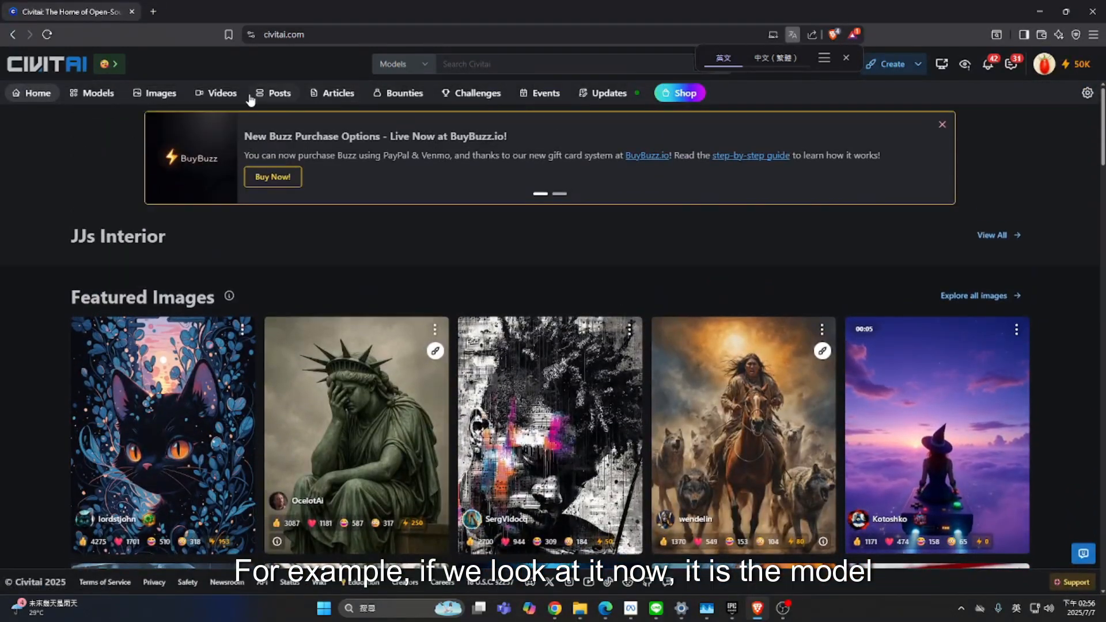
pyautogui.click(97, 92)
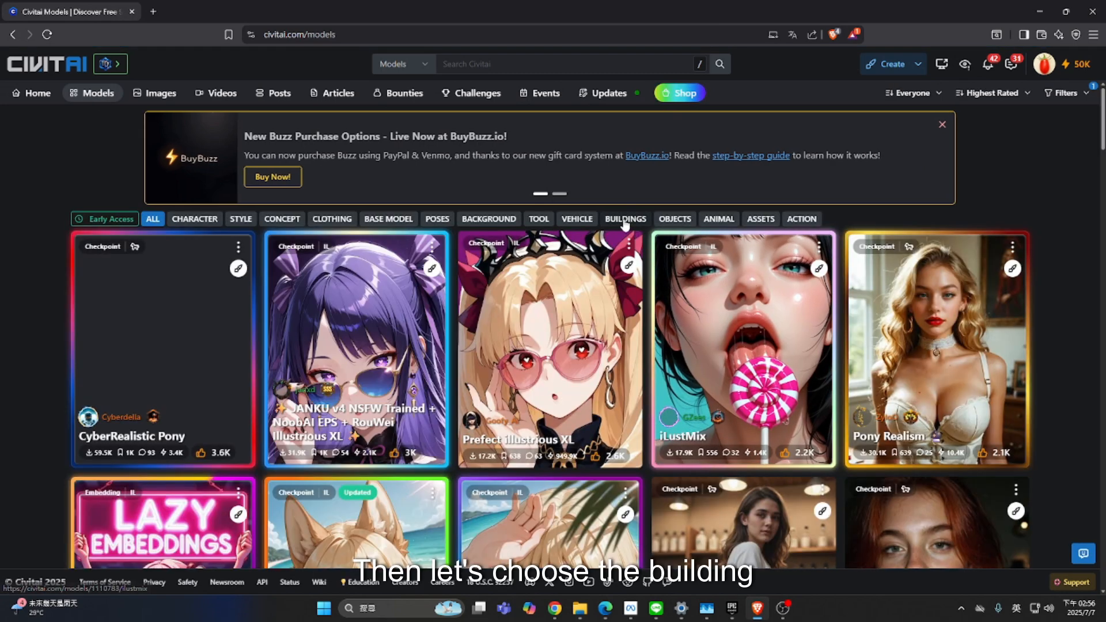
pyautogui.click(624, 219)
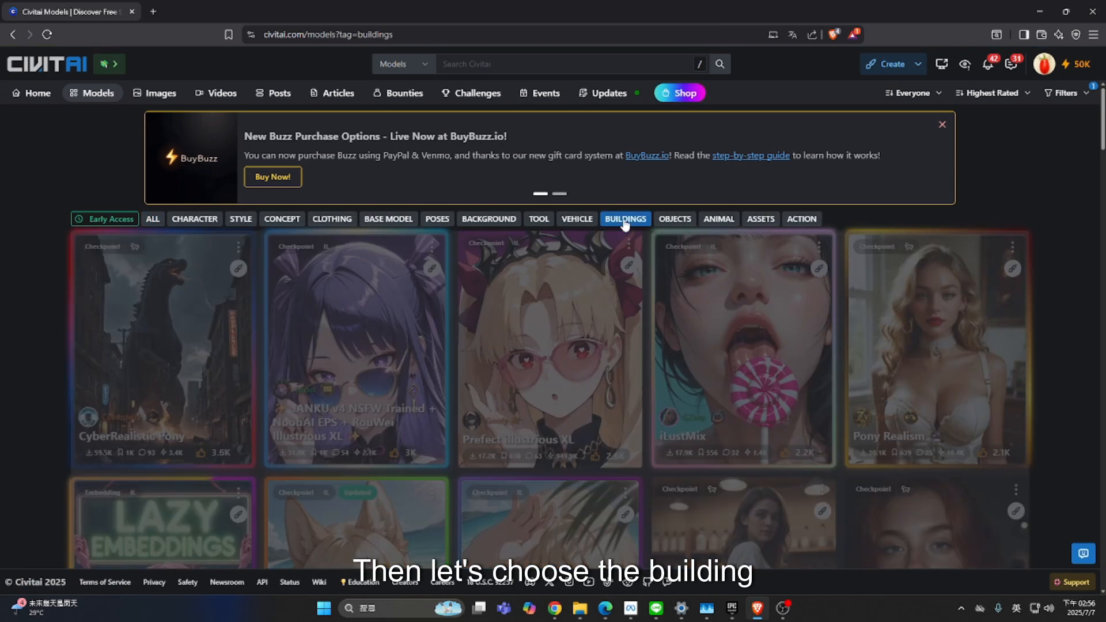
pyautogui.click(625, 219)
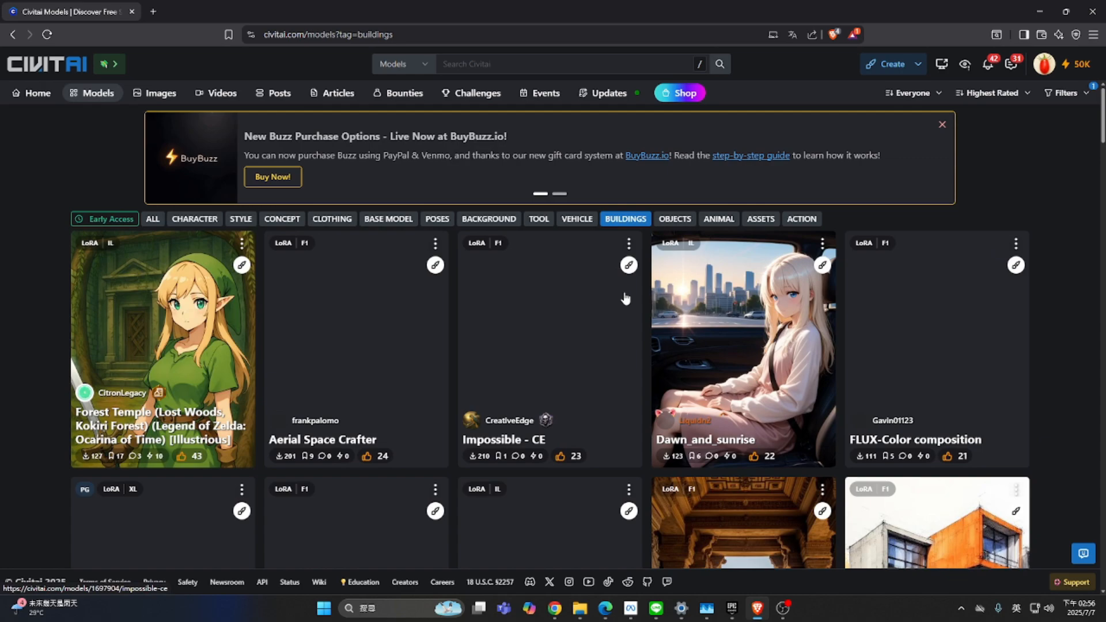
pyautogui.scroll(-3)
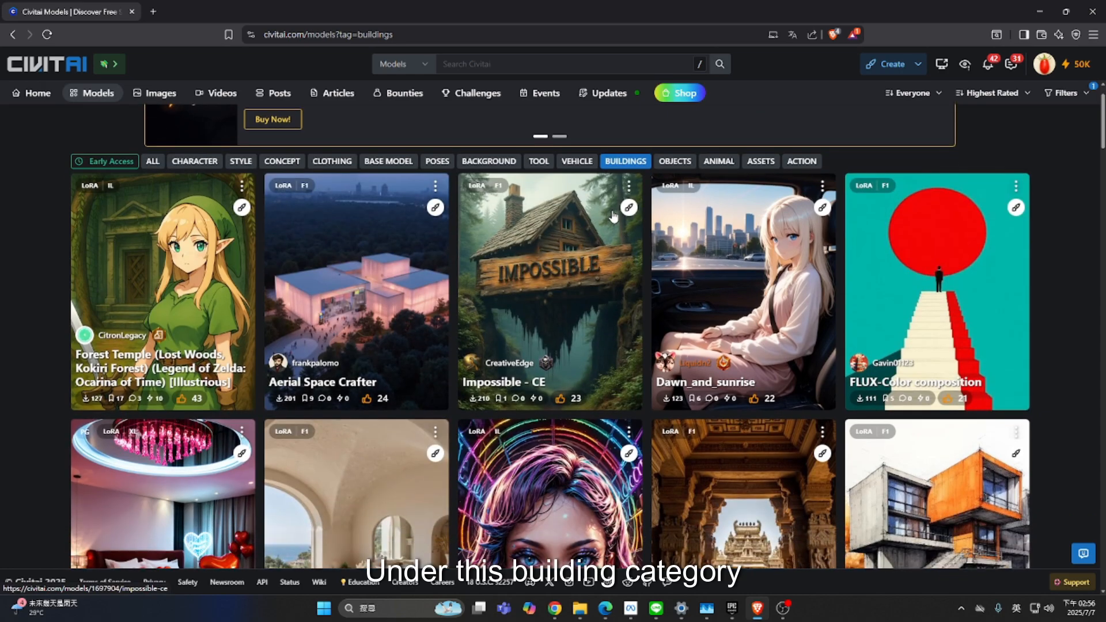
pyautogui.scroll(-3)
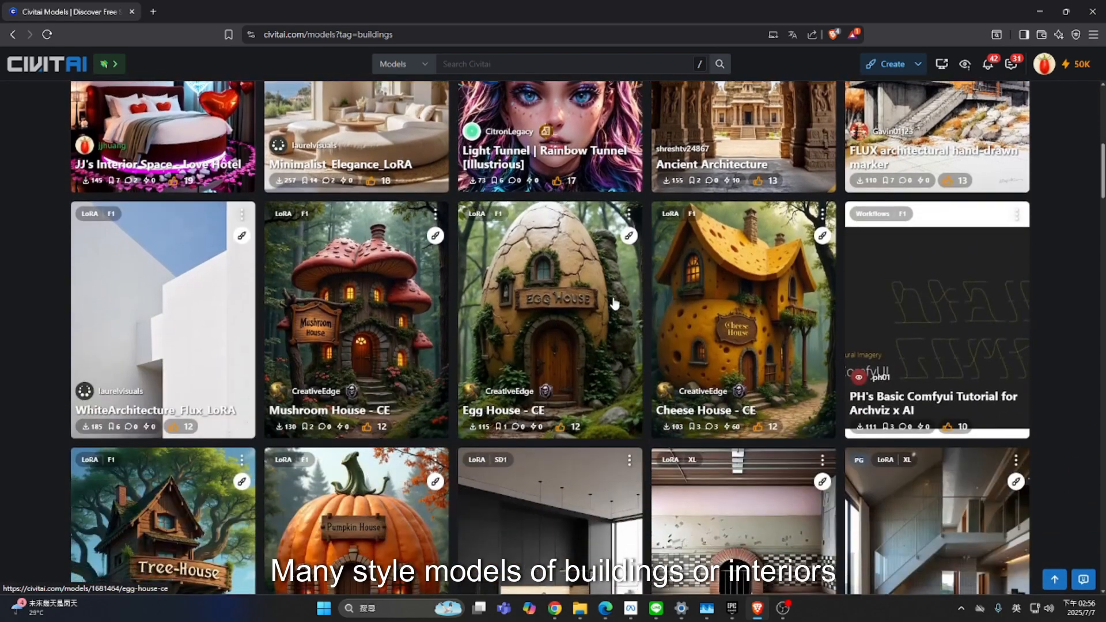
pyautogui.scroll(-3)
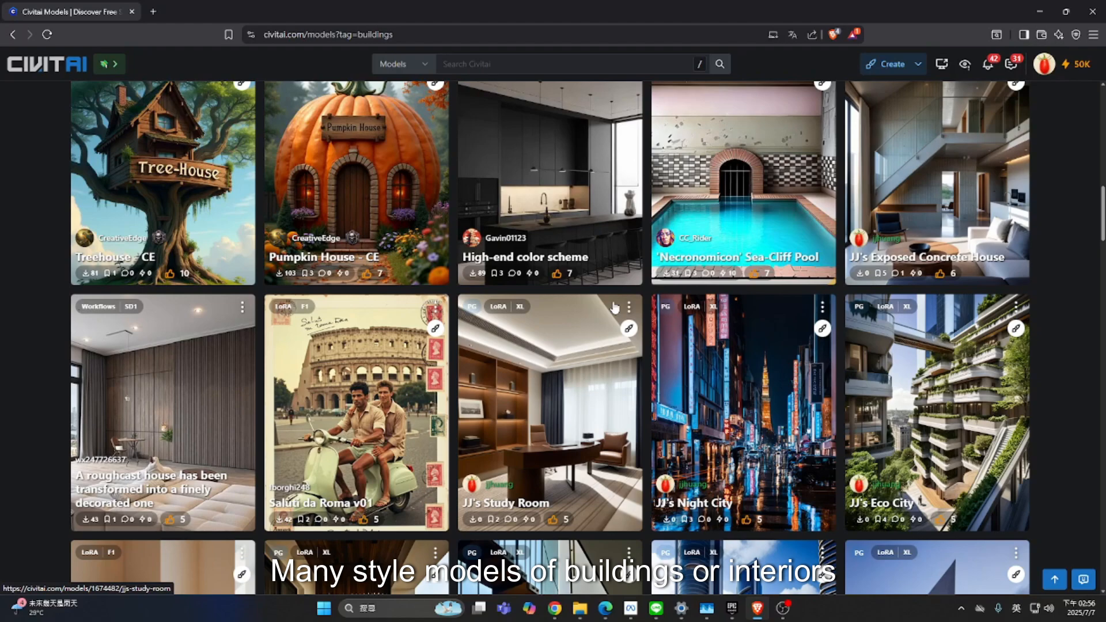
pyautogui.scroll(-3)
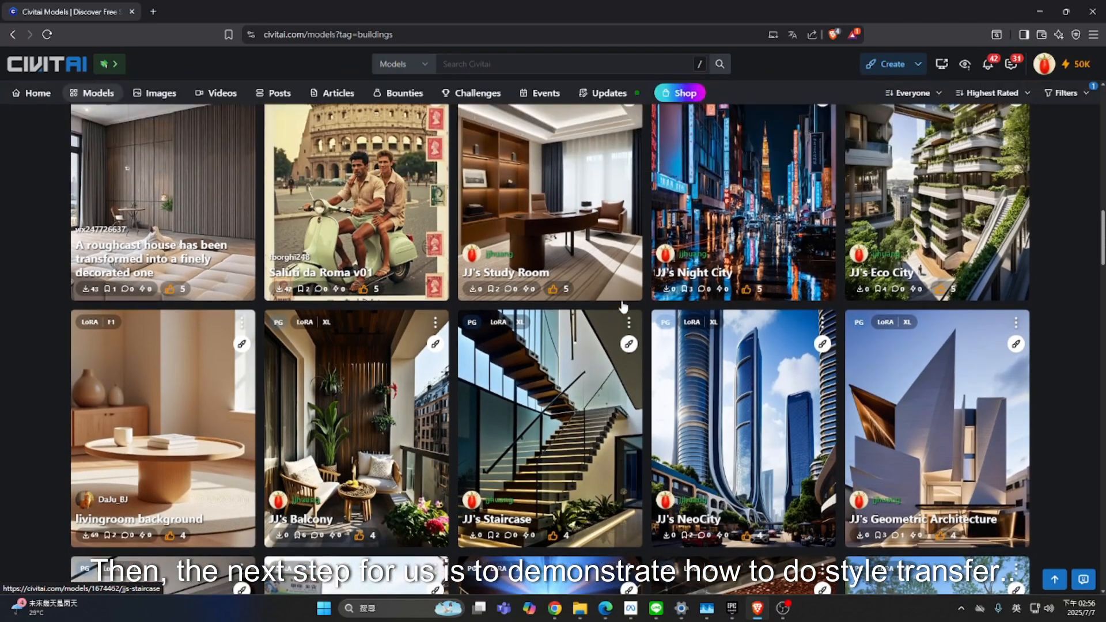
pyautogui.scroll(-3)
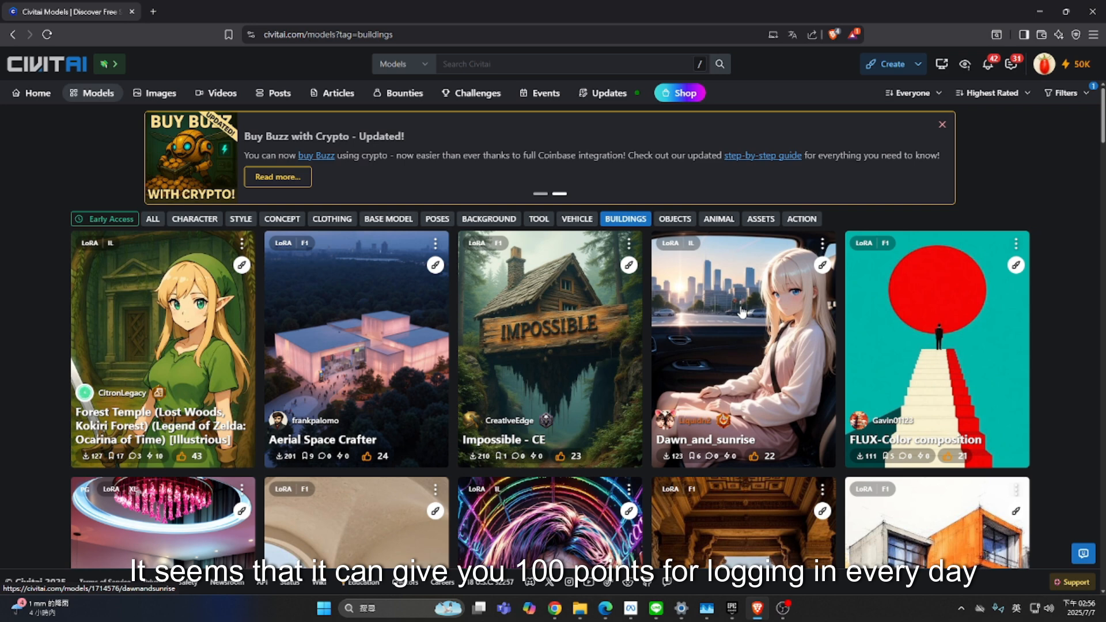
pyautogui.moveTo(728, 369)
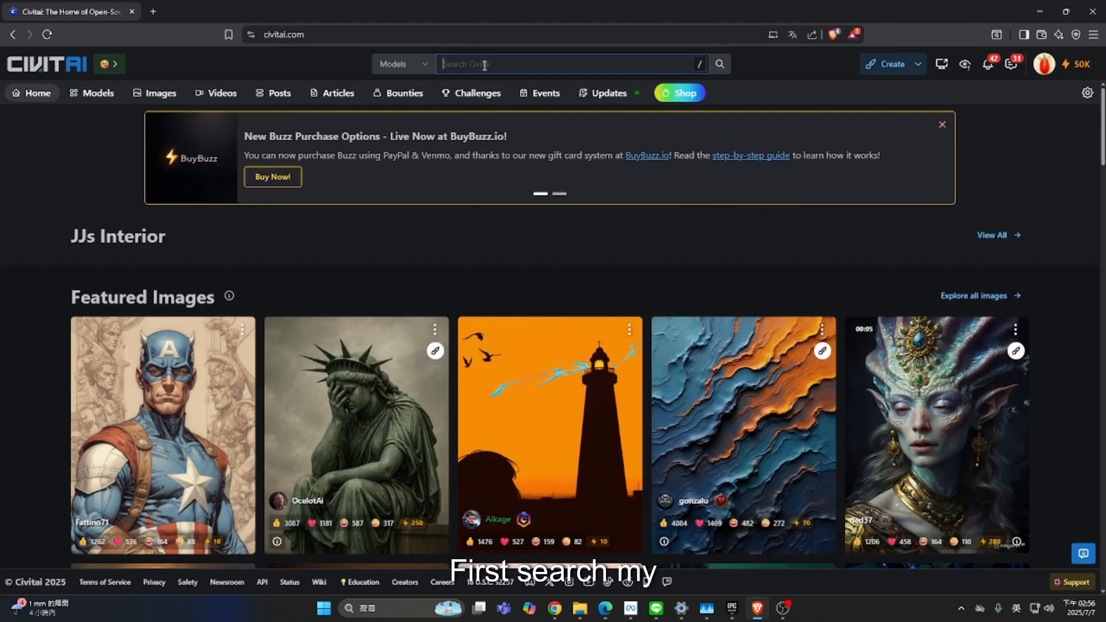
# Step: Search Civitai for 'jjhuang' and browse the creator's architecture and interior models
pyautogui.write('jihu')
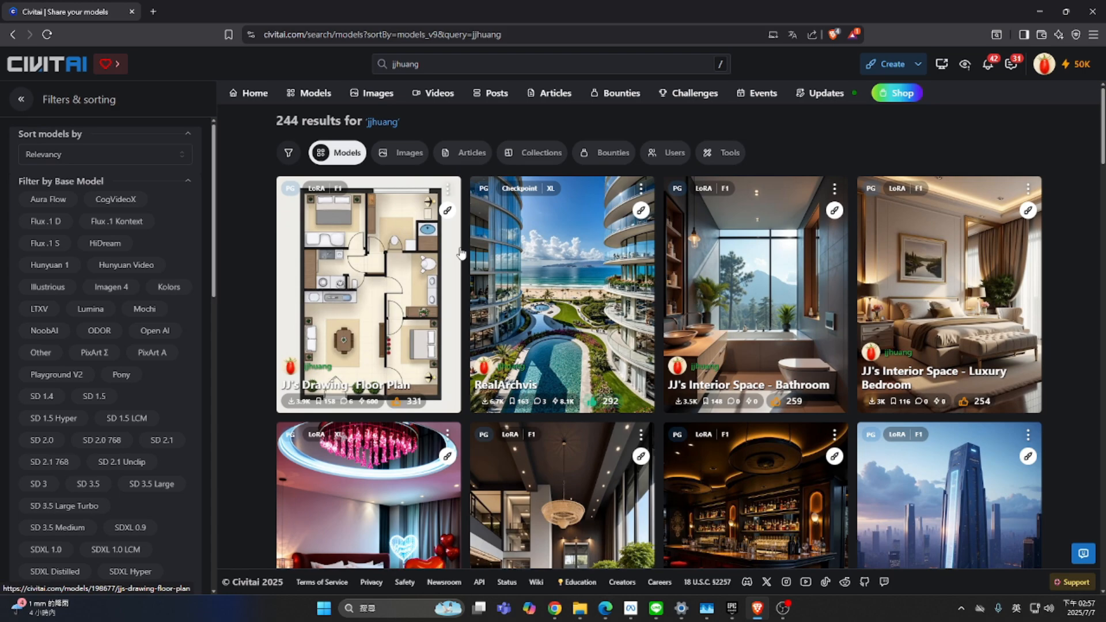
pyautogui.scroll(-3)
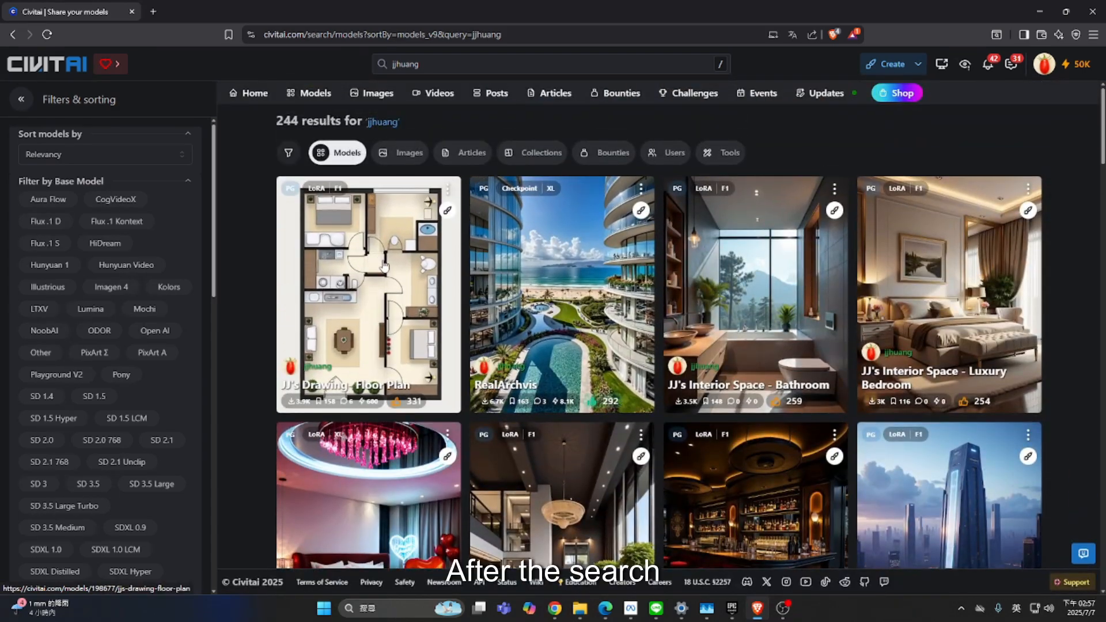
pyautogui.scroll(-3)
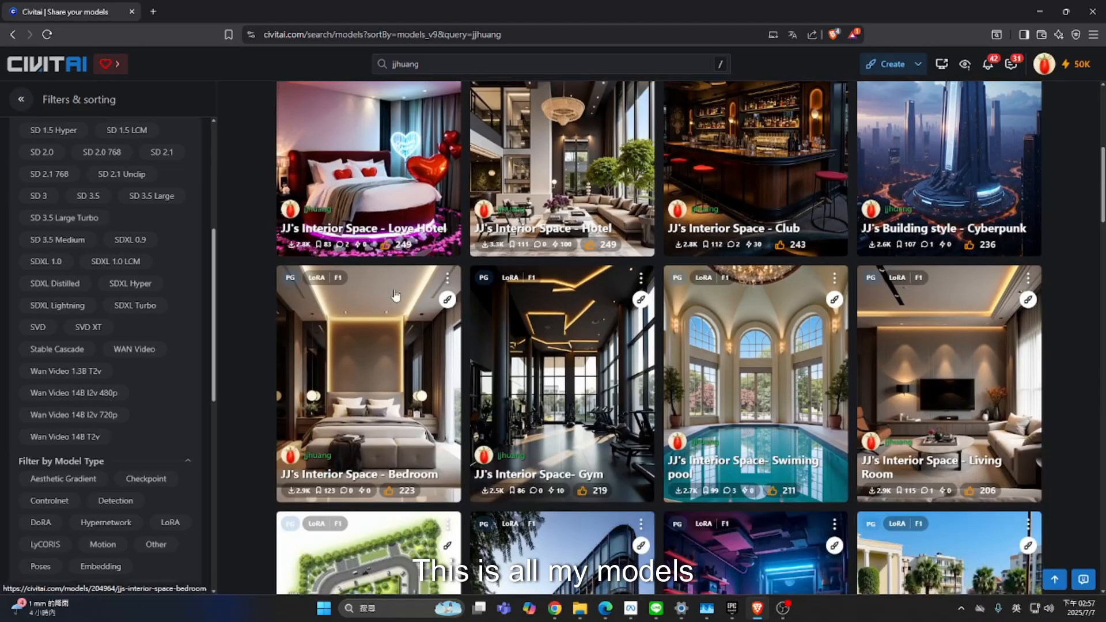
pyautogui.scroll(-3)
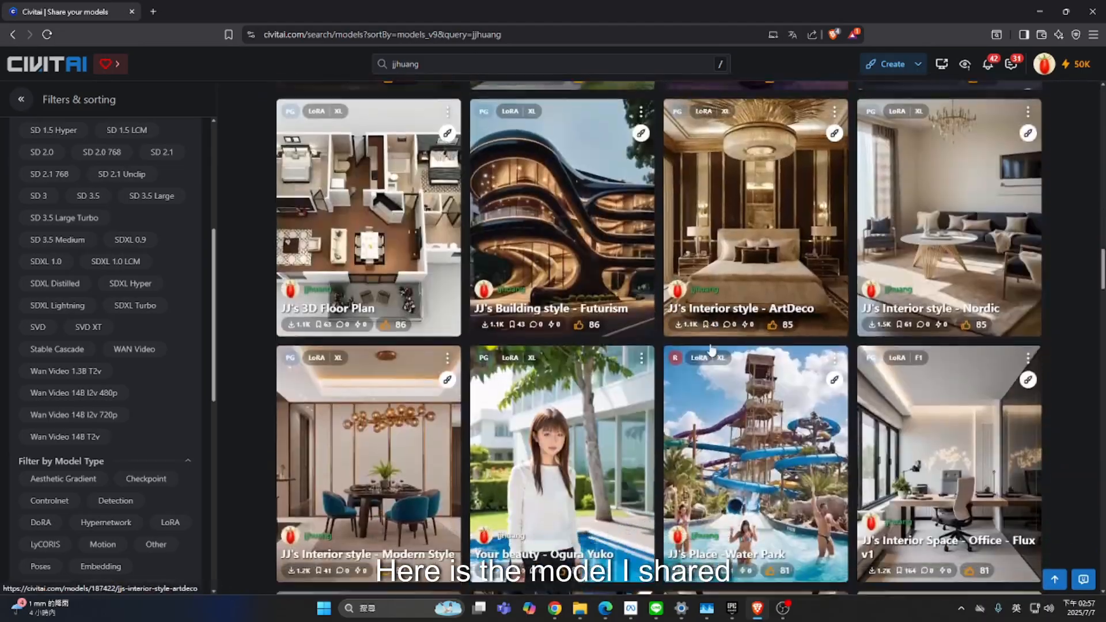
pyautogui.scroll(-3)
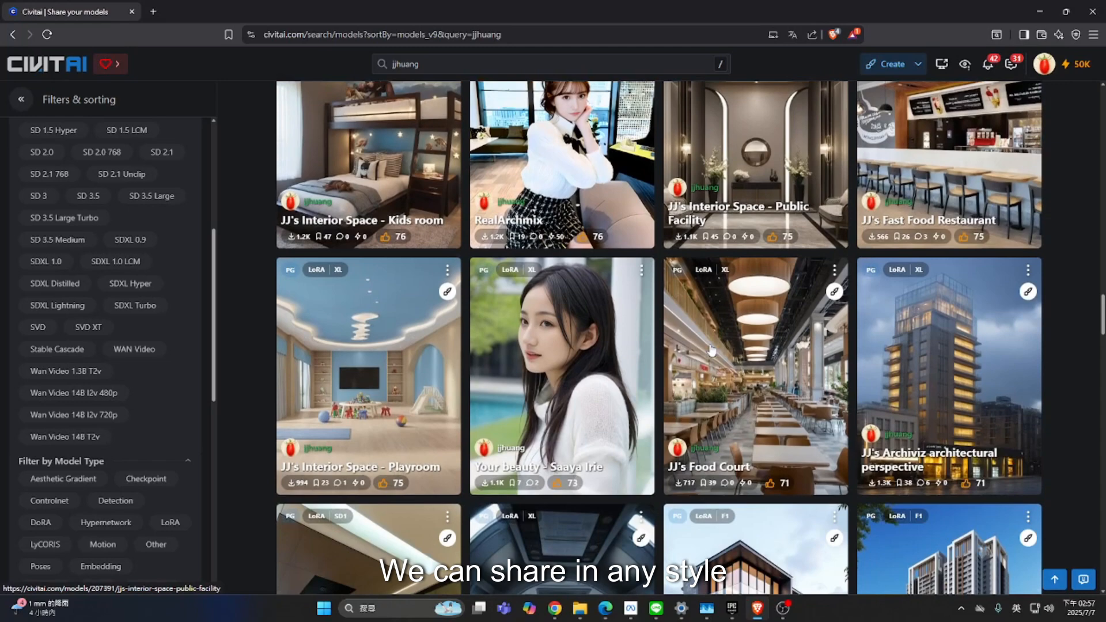
pyautogui.scroll(-3)
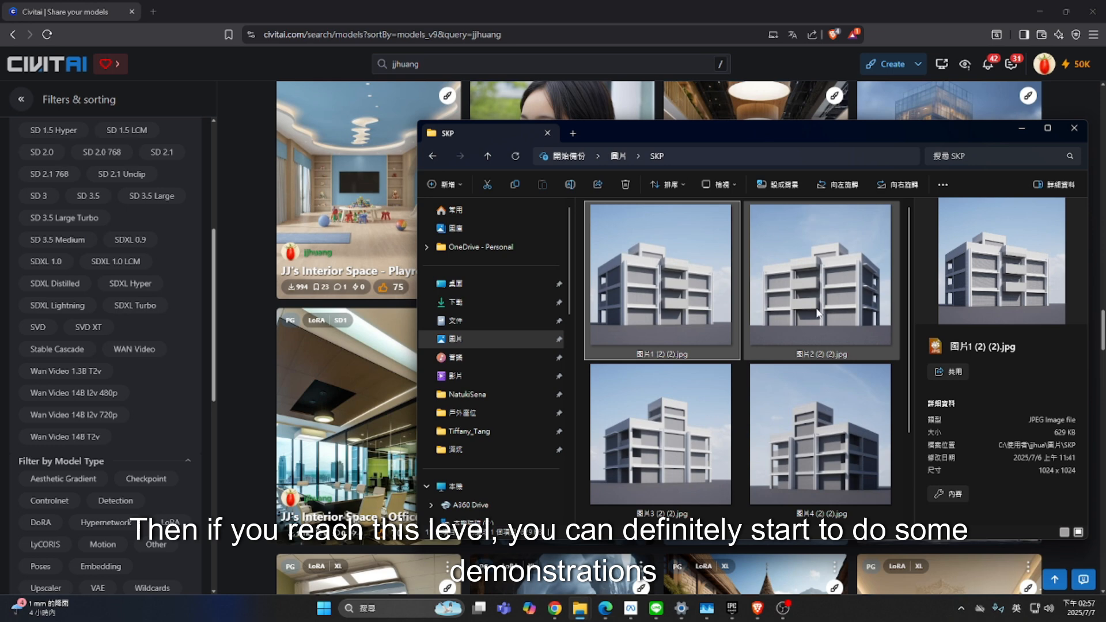
# Step: Browse the Pictures > SKP folder thumbnails of plain white building renders
pyautogui.scroll(-3)
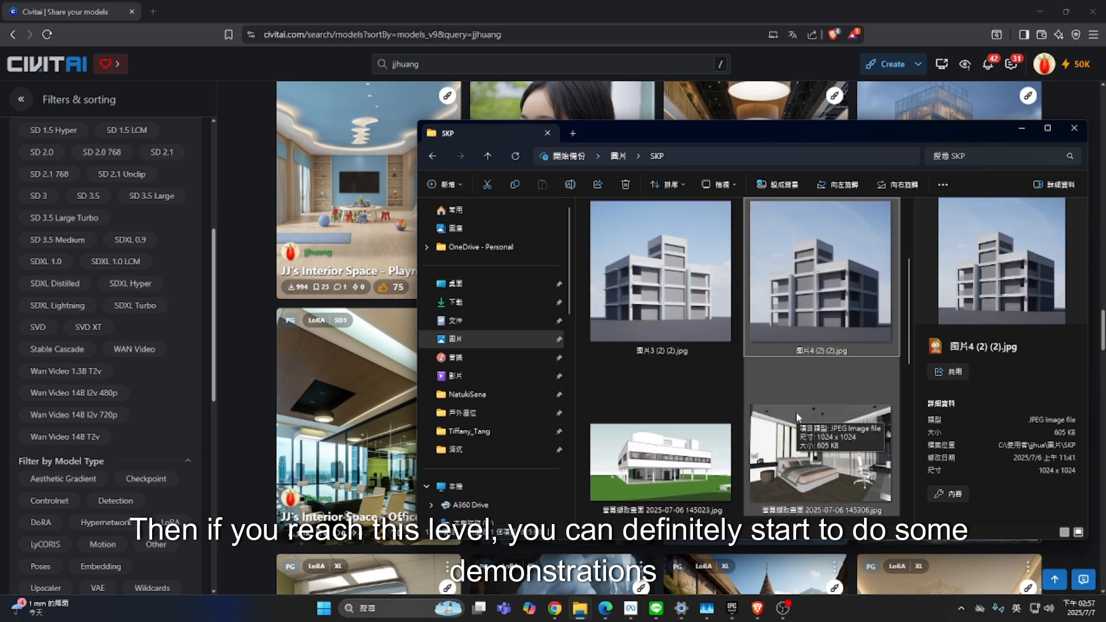
pyautogui.scroll(-3)
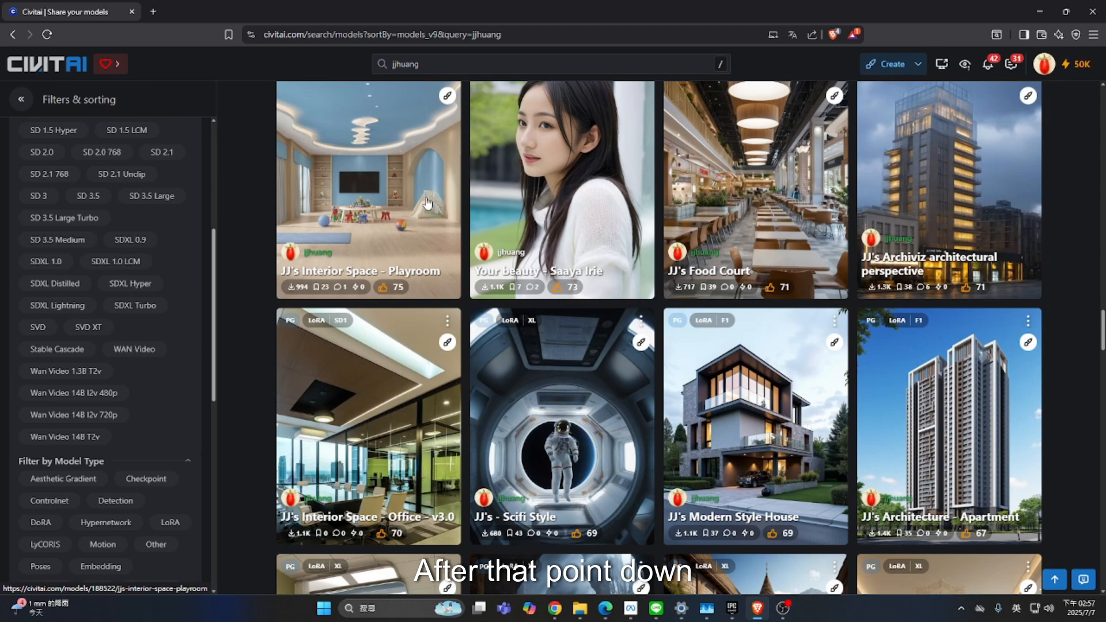
# Step: Reach jjhuang's creator profile via the Interior Space - Playroom model and review its overview
pyautogui.click(368, 190)
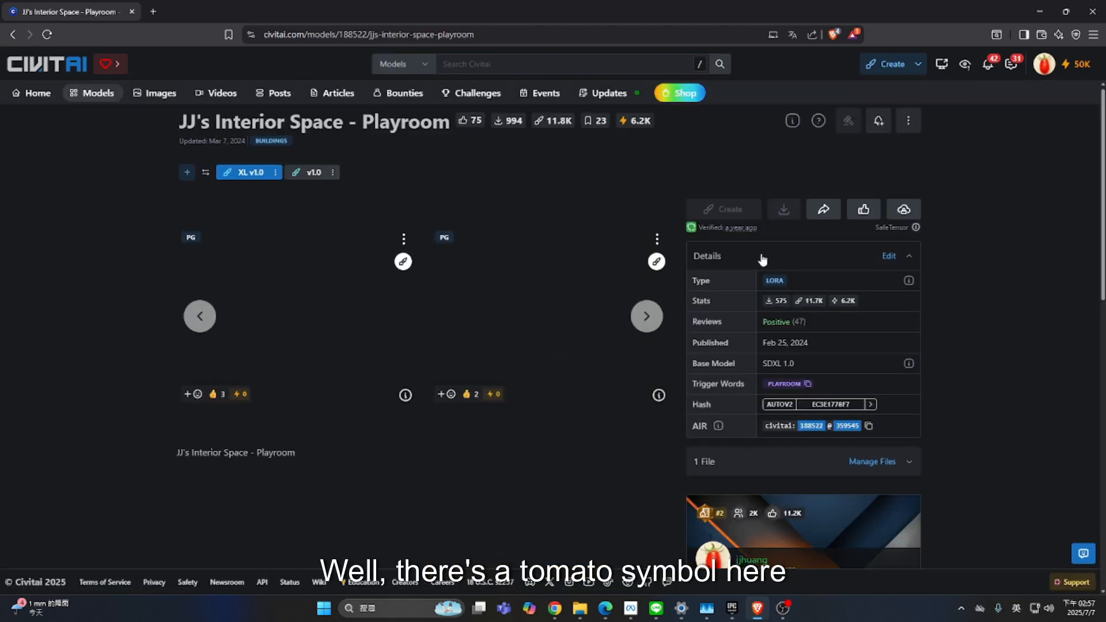
pyautogui.scroll(-3)
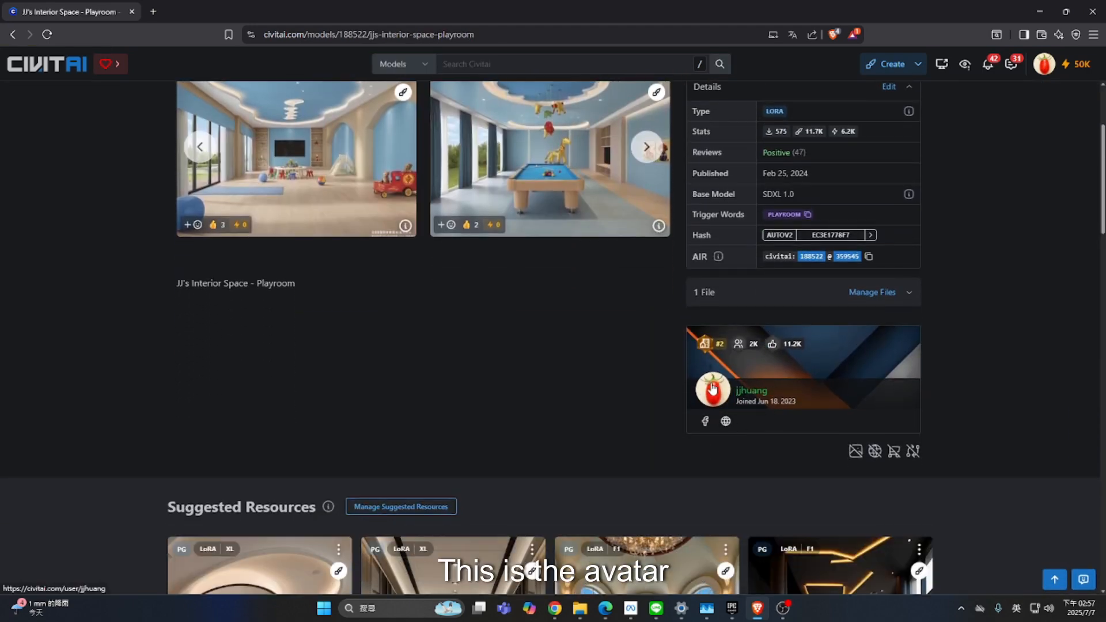
pyautogui.click(712, 390)
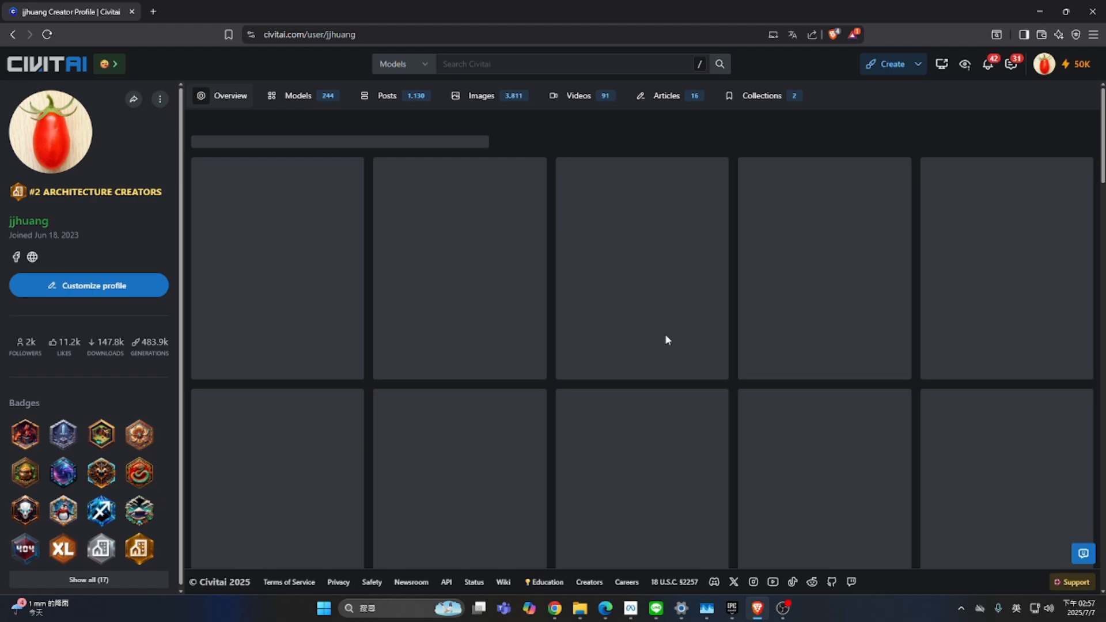
pyautogui.scroll(-3)
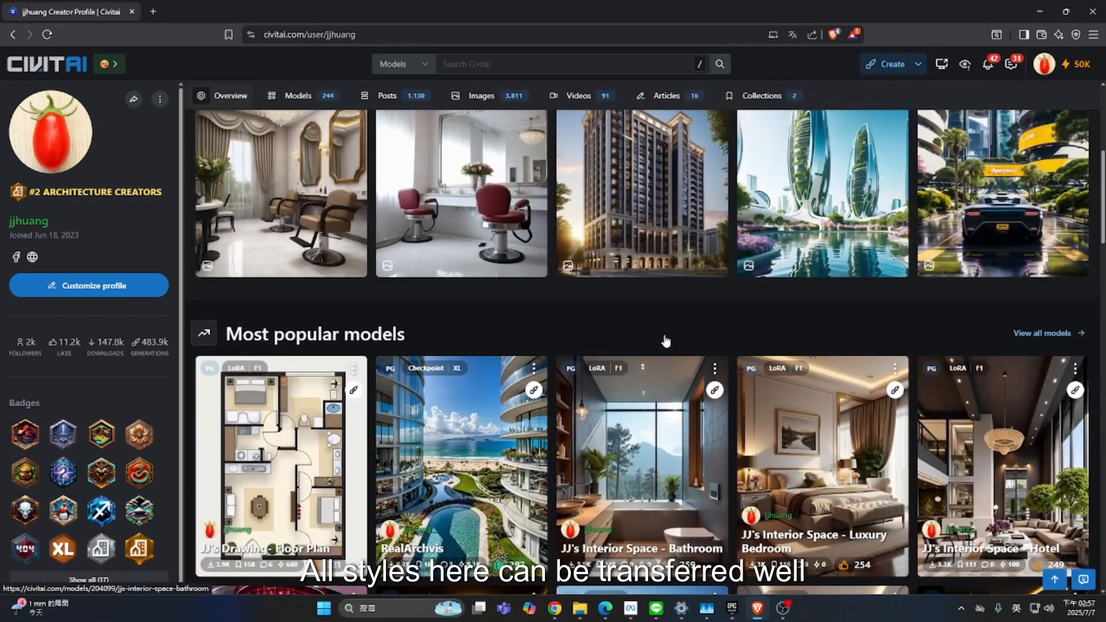
pyautogui.scroll(-3)
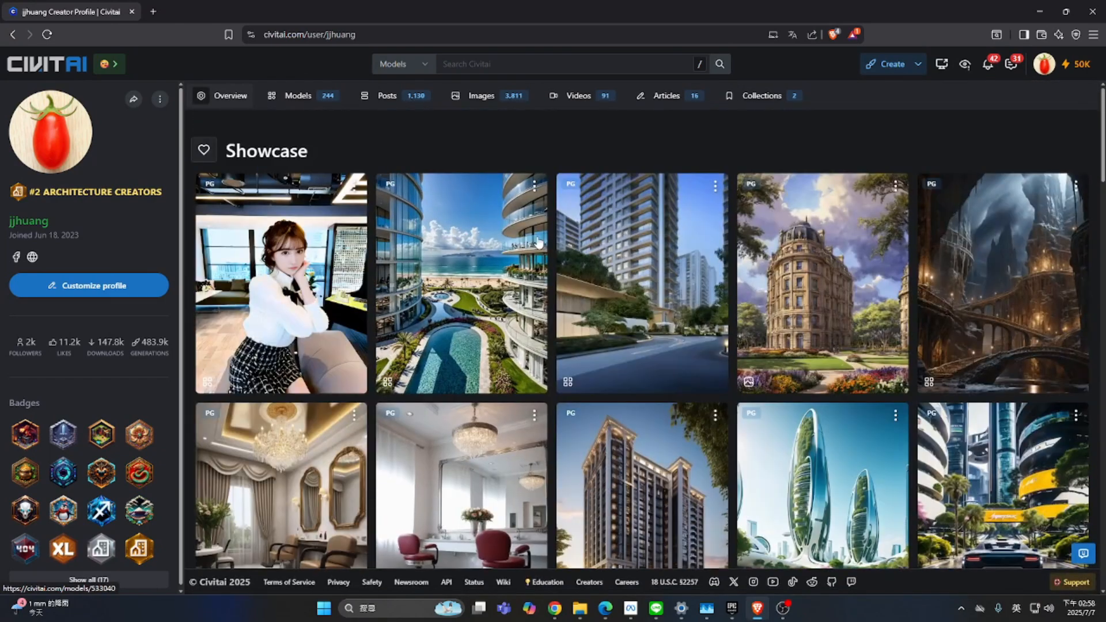
pyautogui.scroll(-3)
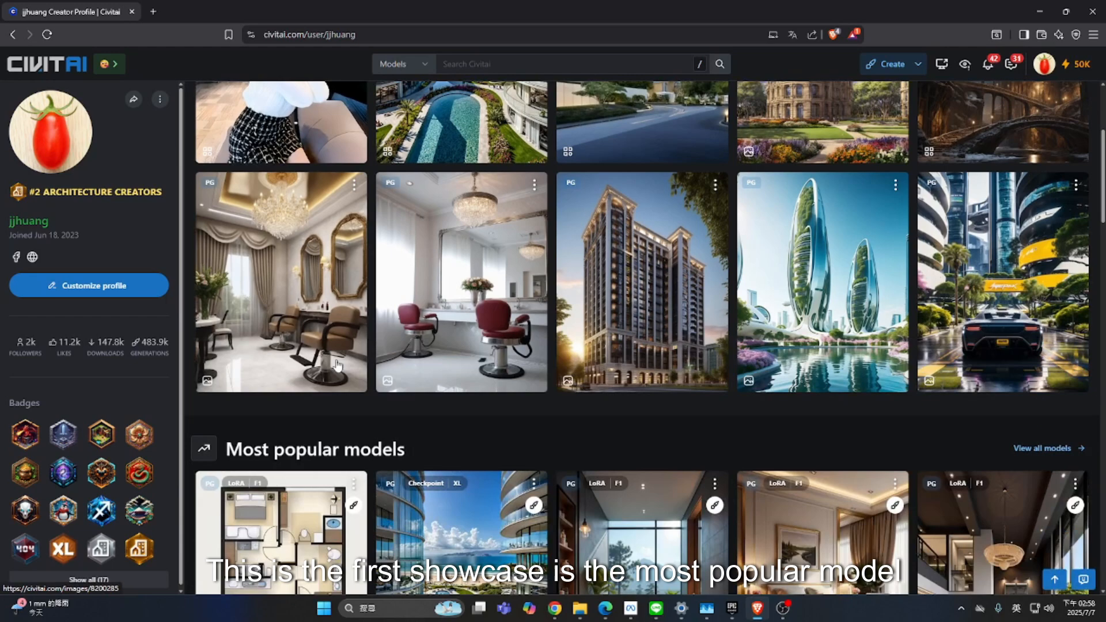
pyautogui.scroll(-3)
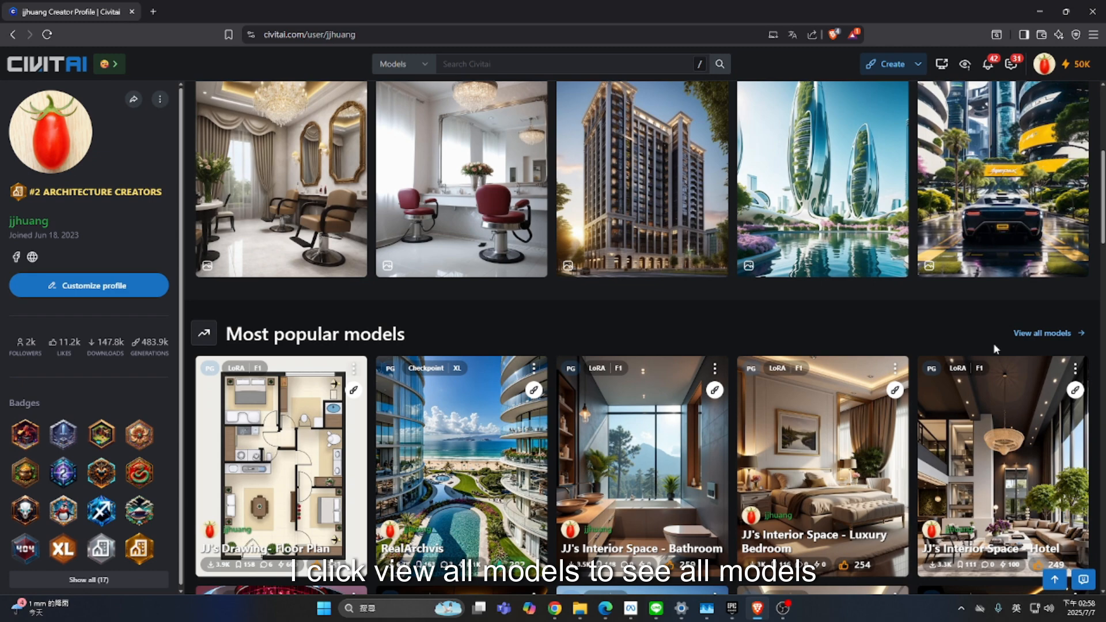
# Step: Show the creator's full models list sorted by Highest Rated and browse the grid
pyautogui.click(1044, 333)
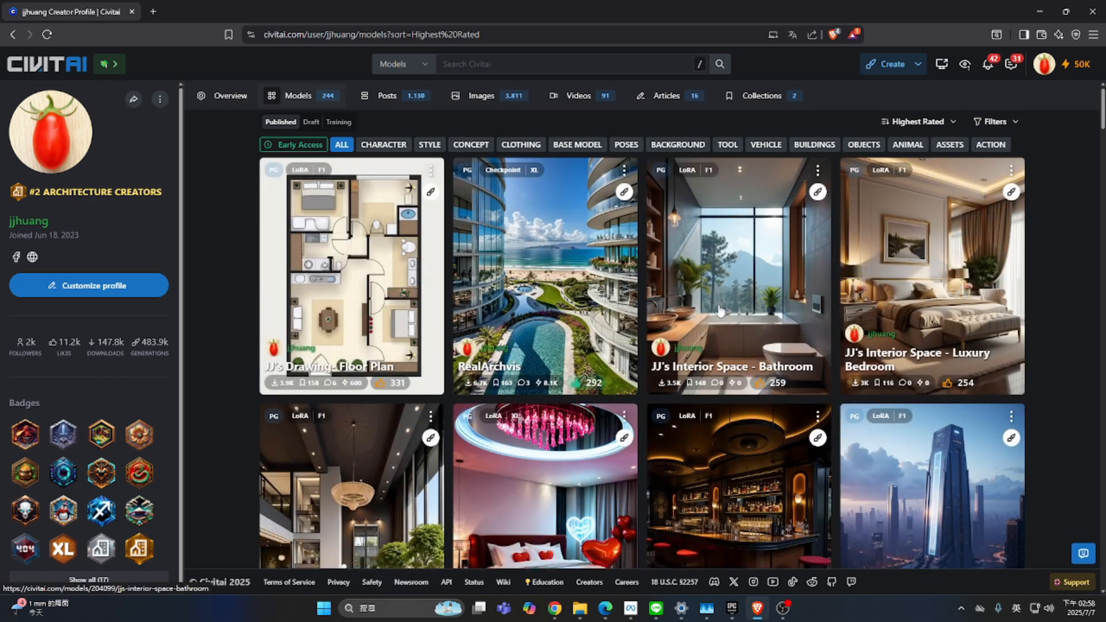
pyautogui.scroll(-3)
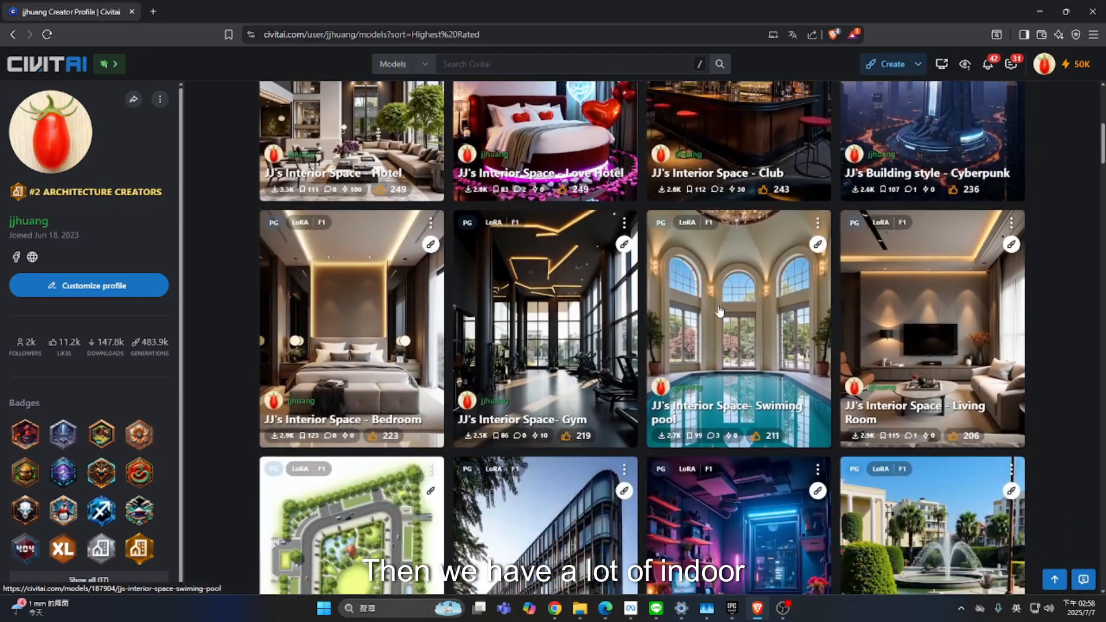
pyautogui.scroll(-3)
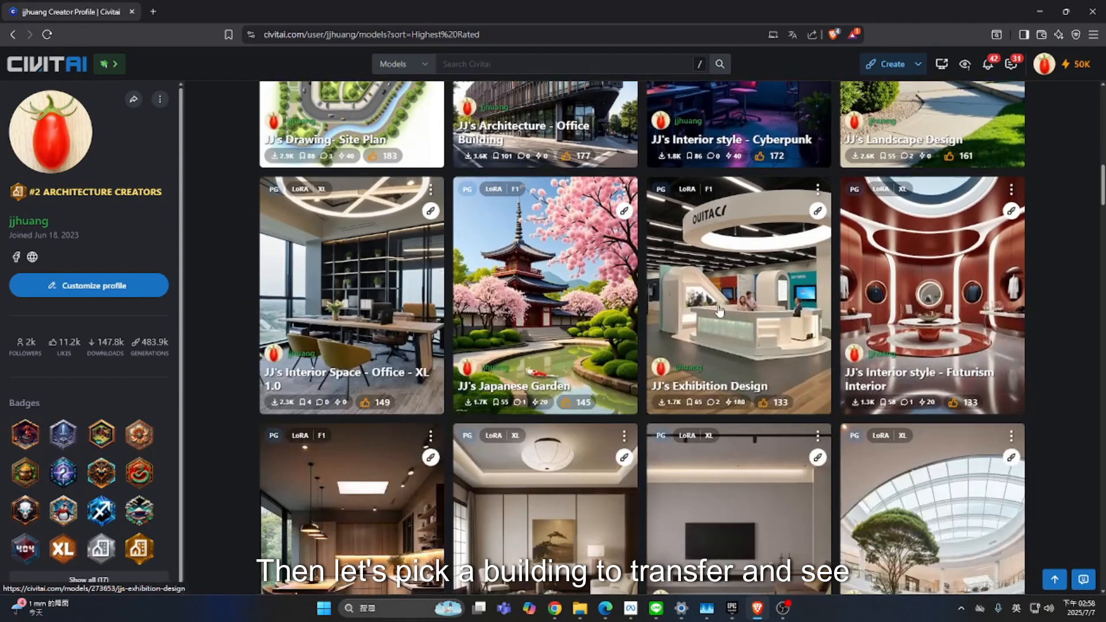
pyautogui.scroll(-3)
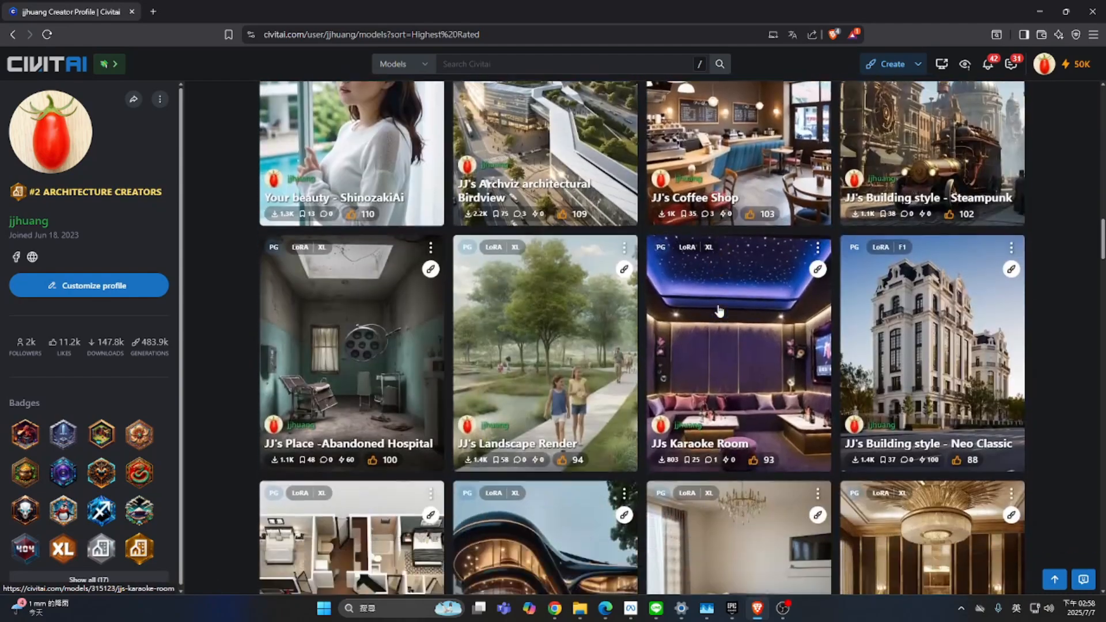
pyautogui.scroll(-3)
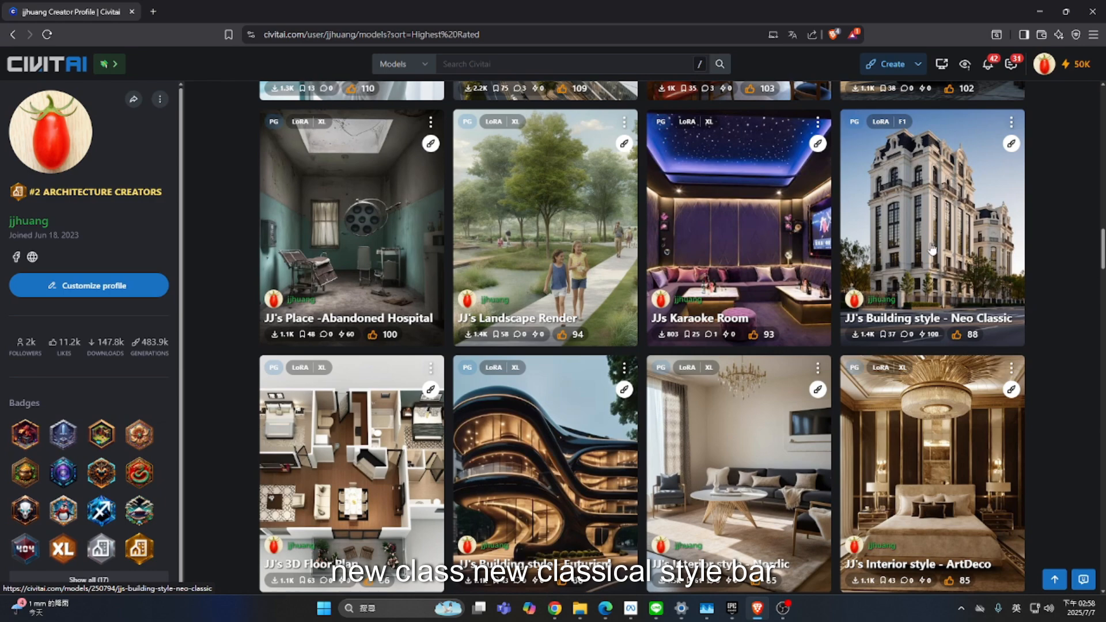
# Step: Show JJ's Building style - Neo Classic model at version XL v1.0 and step through its example images
pyautogui.click(931, 225)
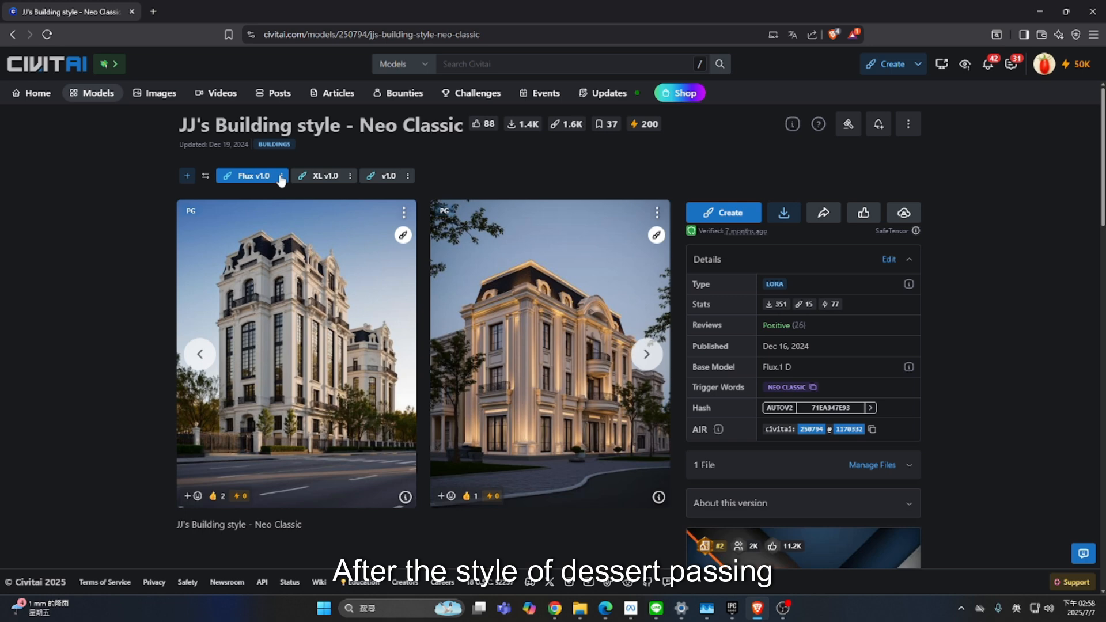
pyautogui.moveTo(317, 187)
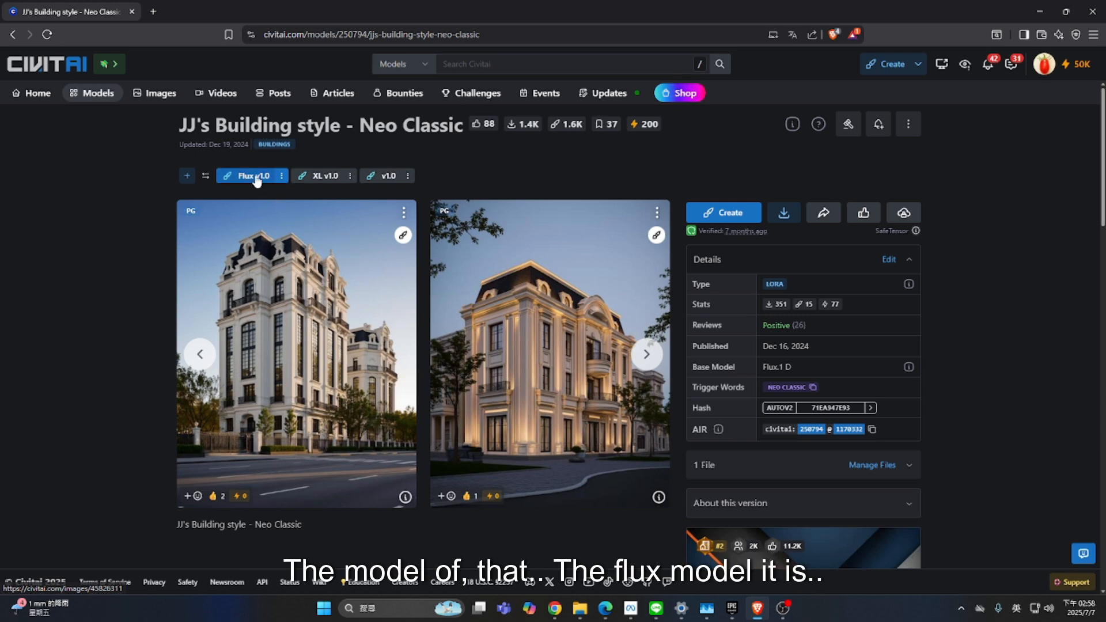
pyautogui.moveTo(303, 247)
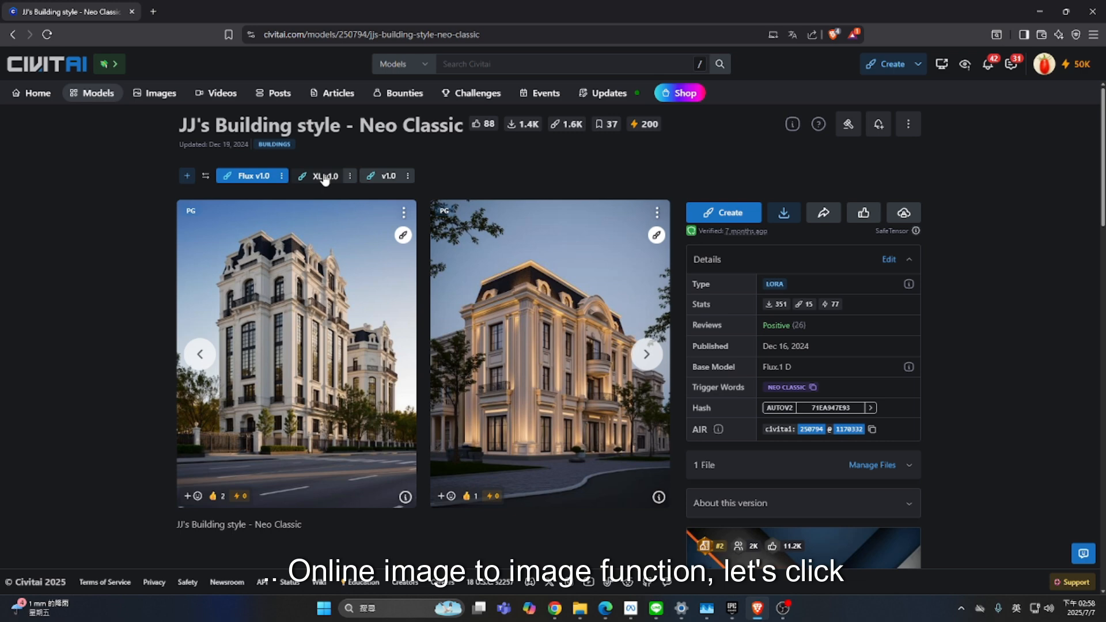
pyautogui.click(323, 175)
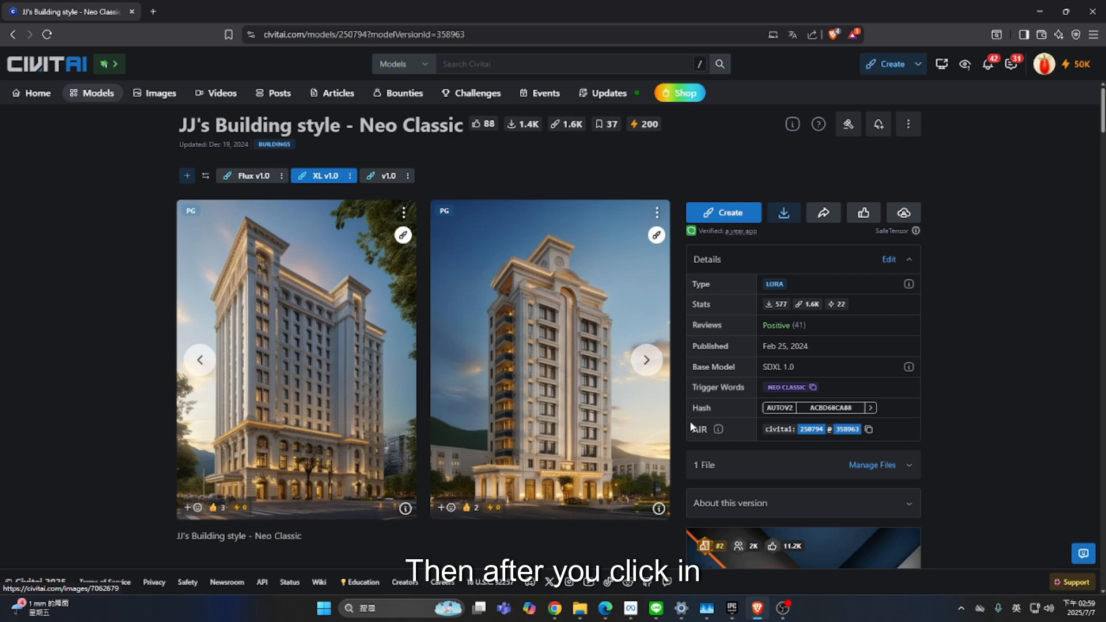
pyautogui.moveTo(372, 242)
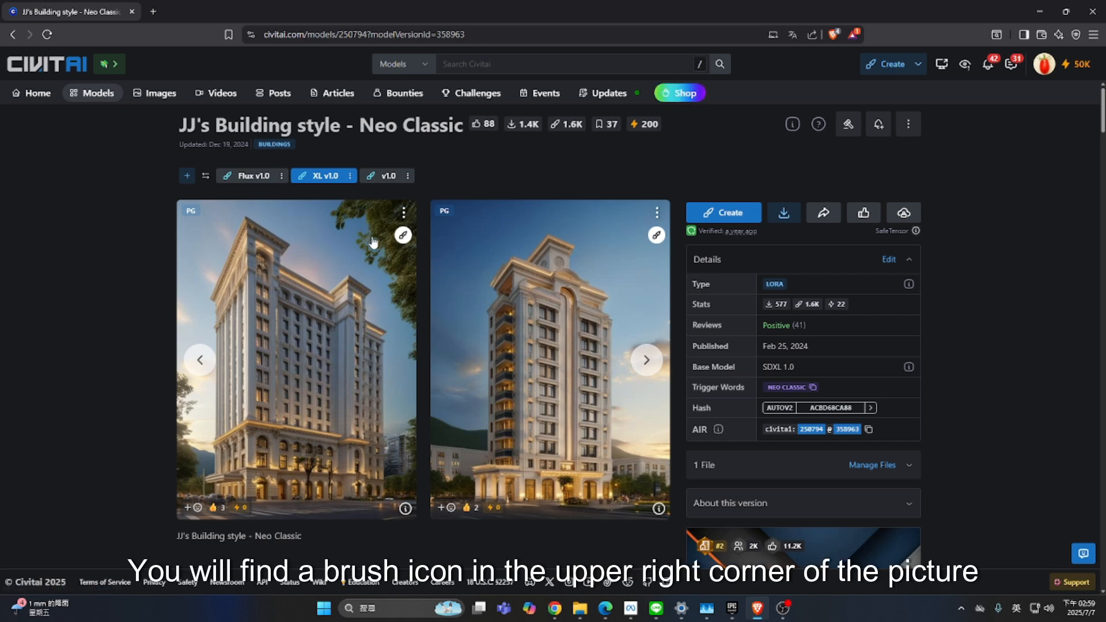
pyautogui.moveTo(645, 359)
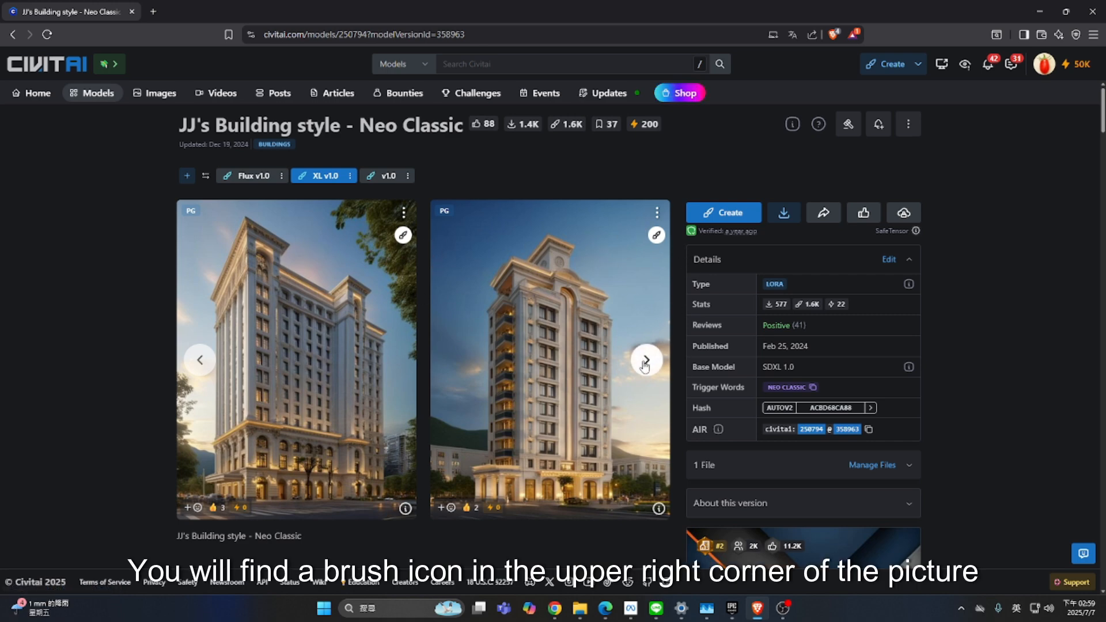
pyautogui.click(645, 359)
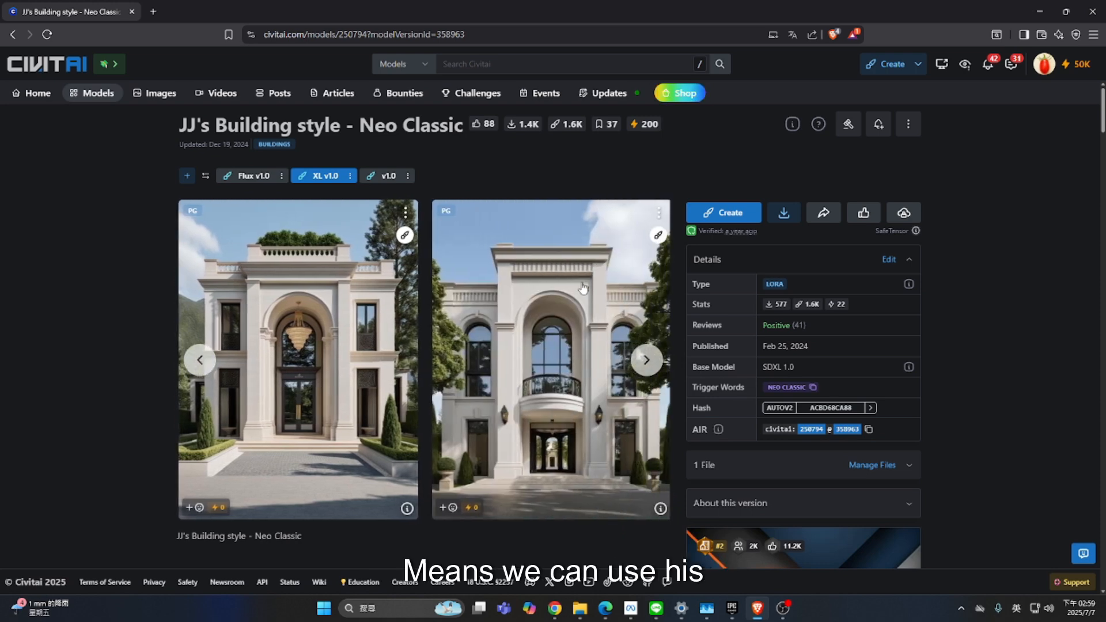
pyautogui.click(644, 359)
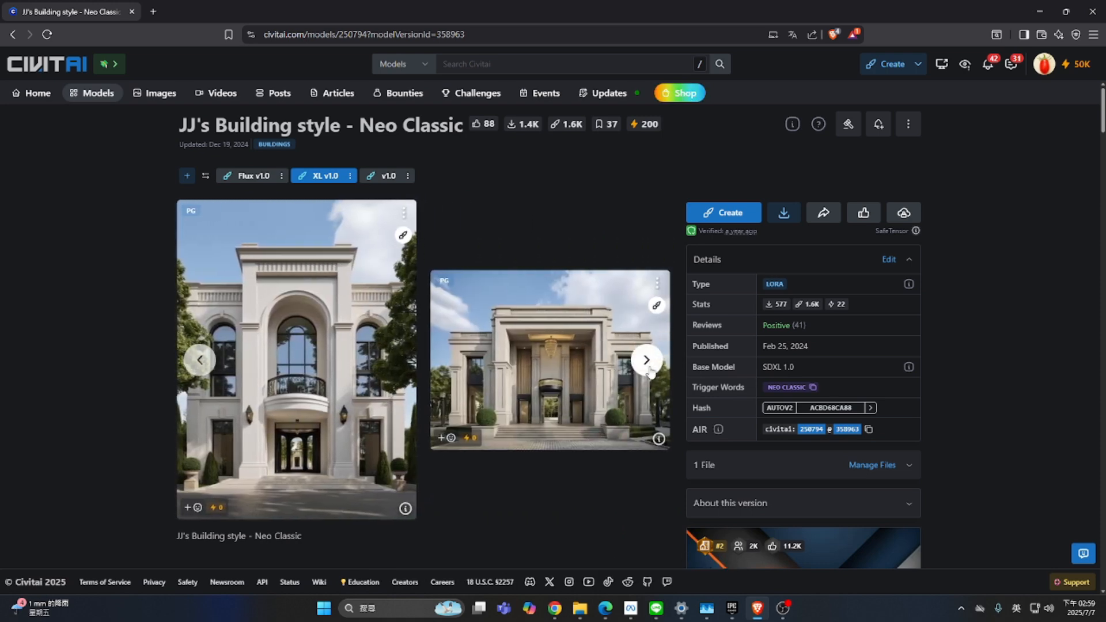
pyautogui.click(645, 360)
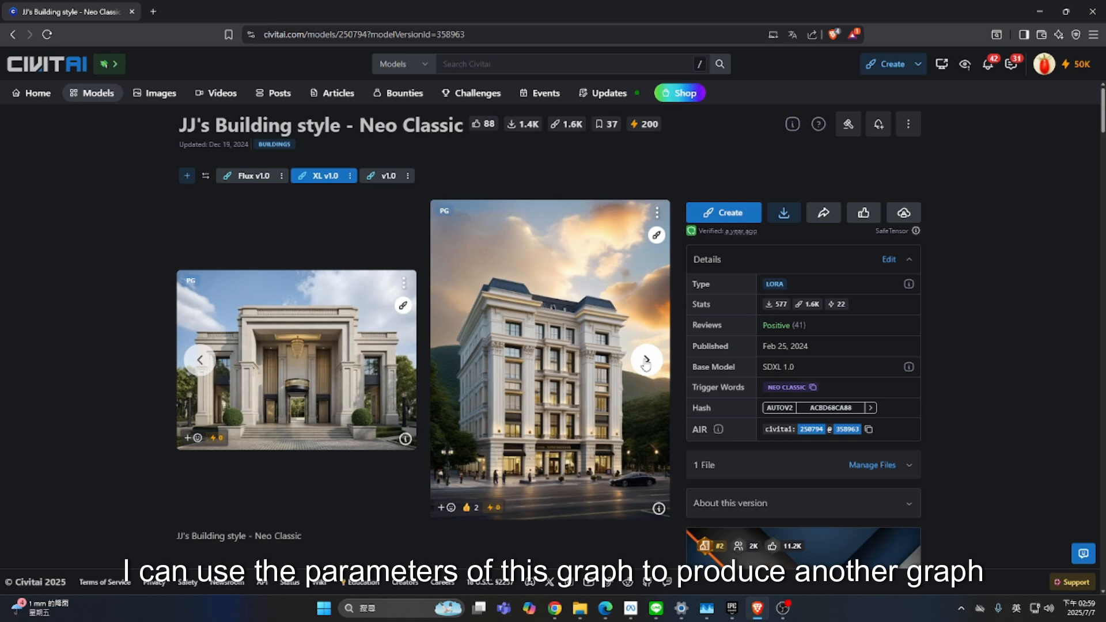
pyautogui.click(645, 360)
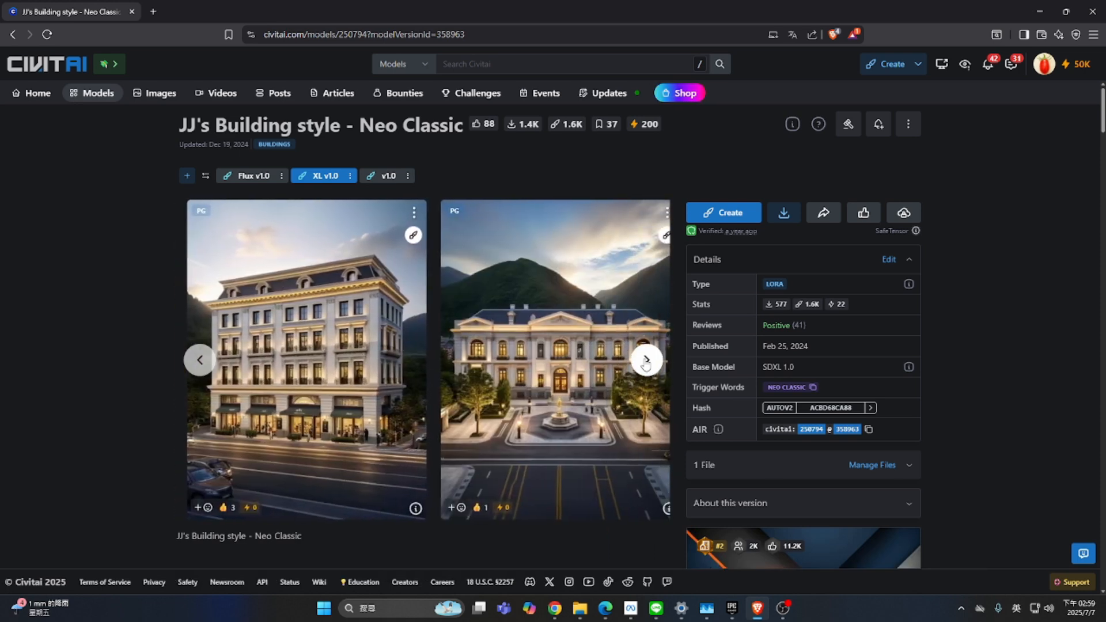
# Step: Remix the Neo Classic tower example image into the generator with its prompt loaded
pyautogui.click(645, 359)
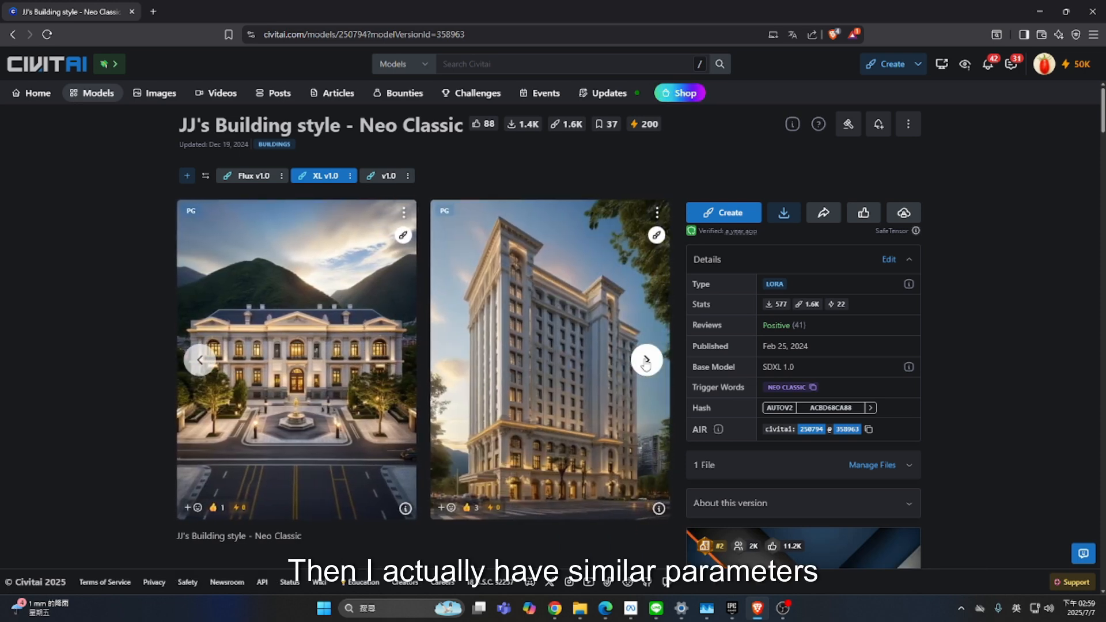
pyautogui.click(645, 359)
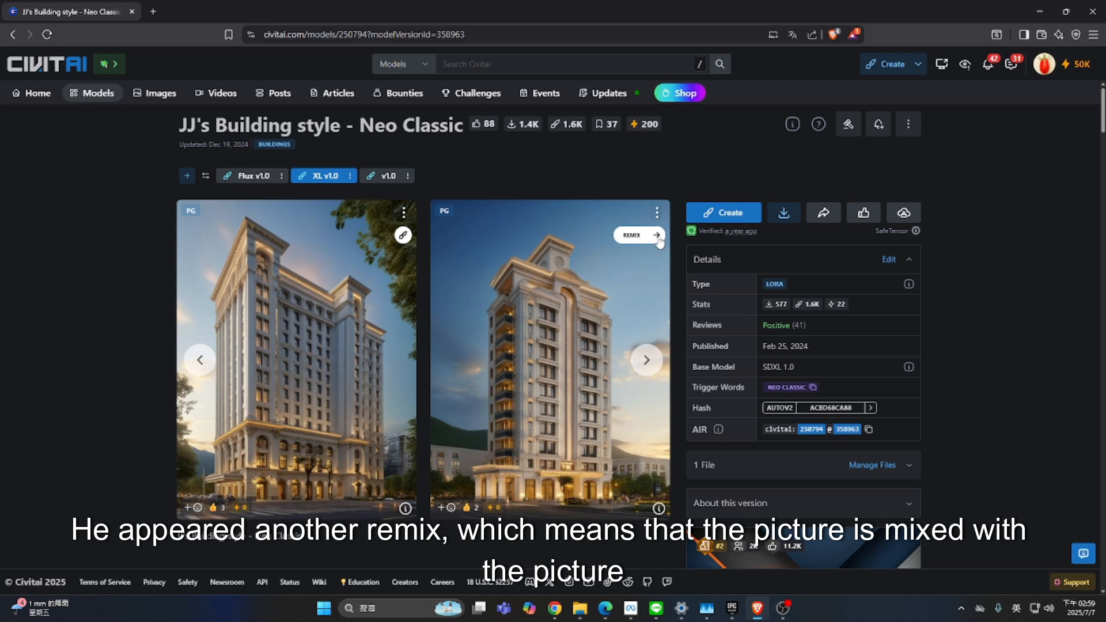
pyautogui.click(635, 235)
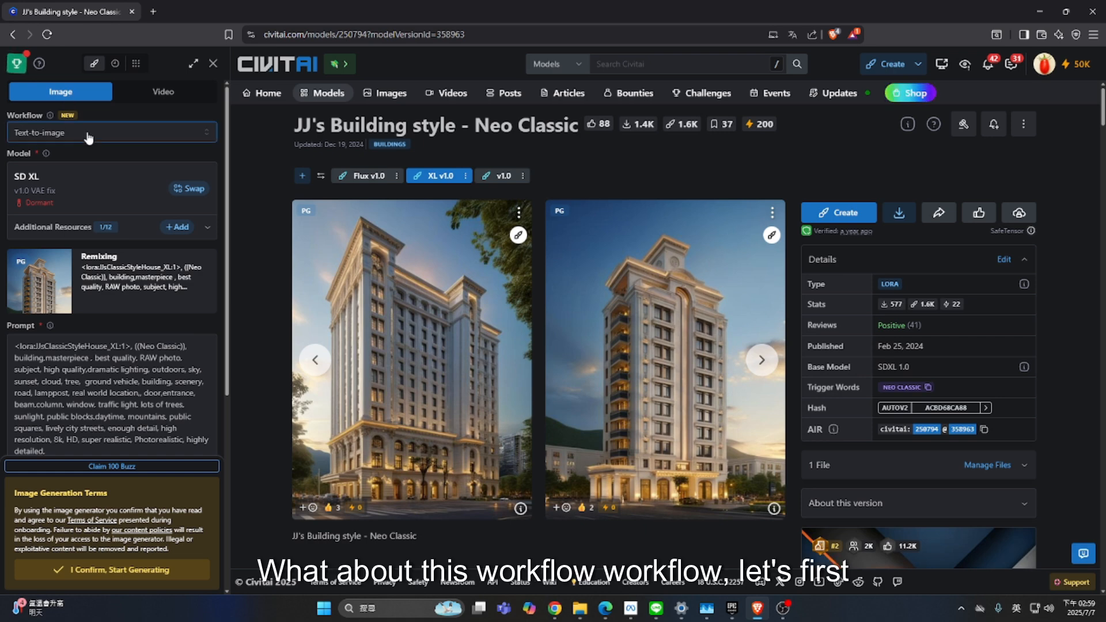
# Step: Switch to the Image-to-Image Variations (img2img) workflow and upload the plain white building picture as source
pyautogui.click(110, 132)
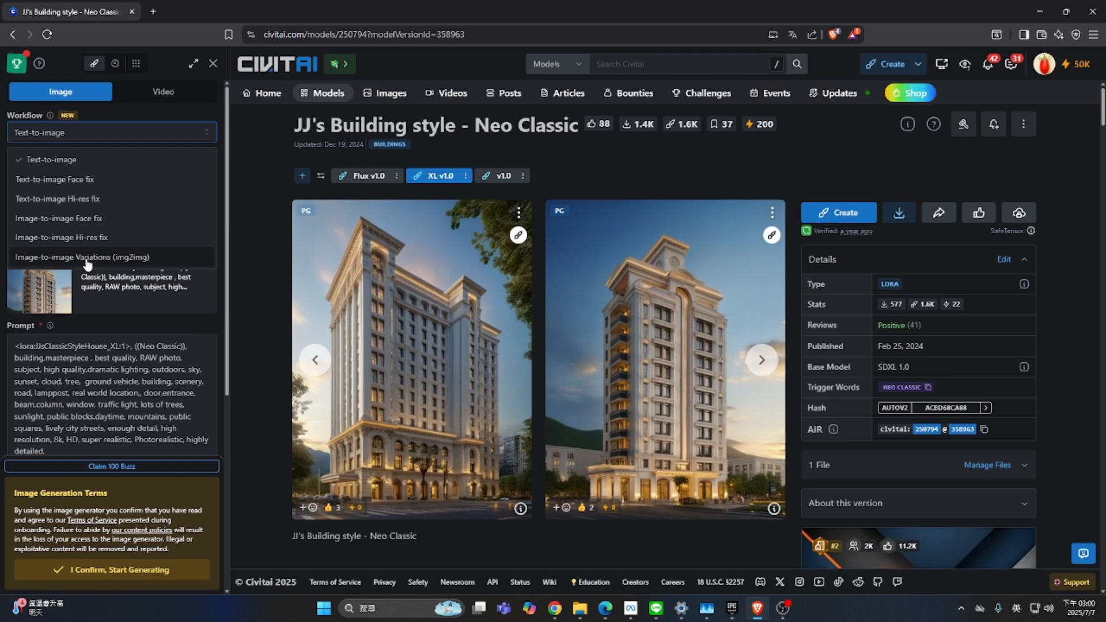
pyautogui.click(82, 257)
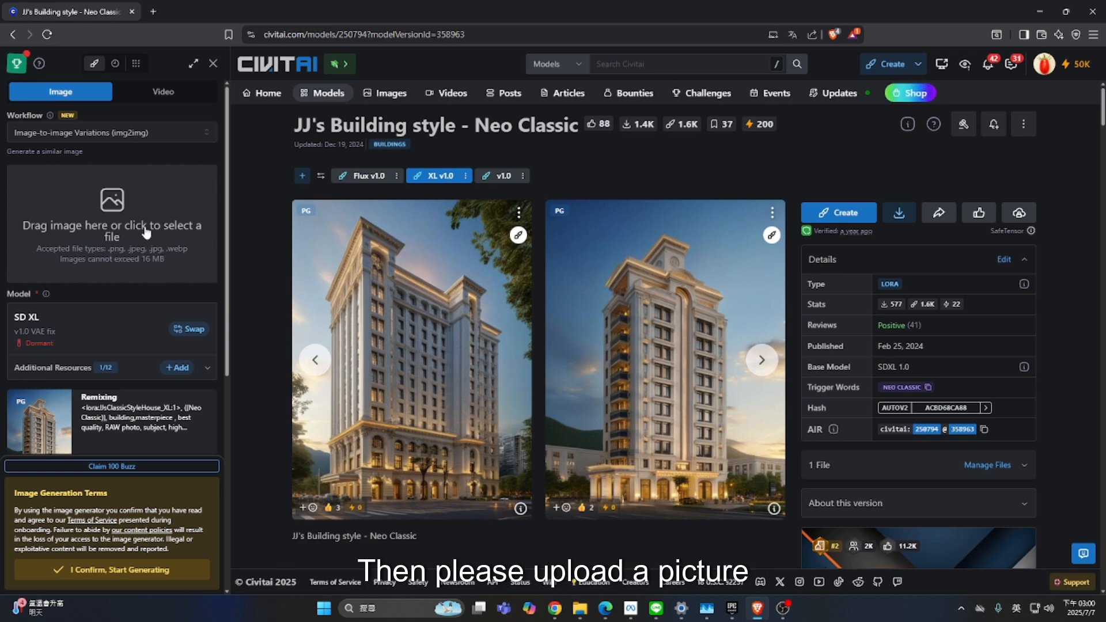
pyautogui.click(112, 219)
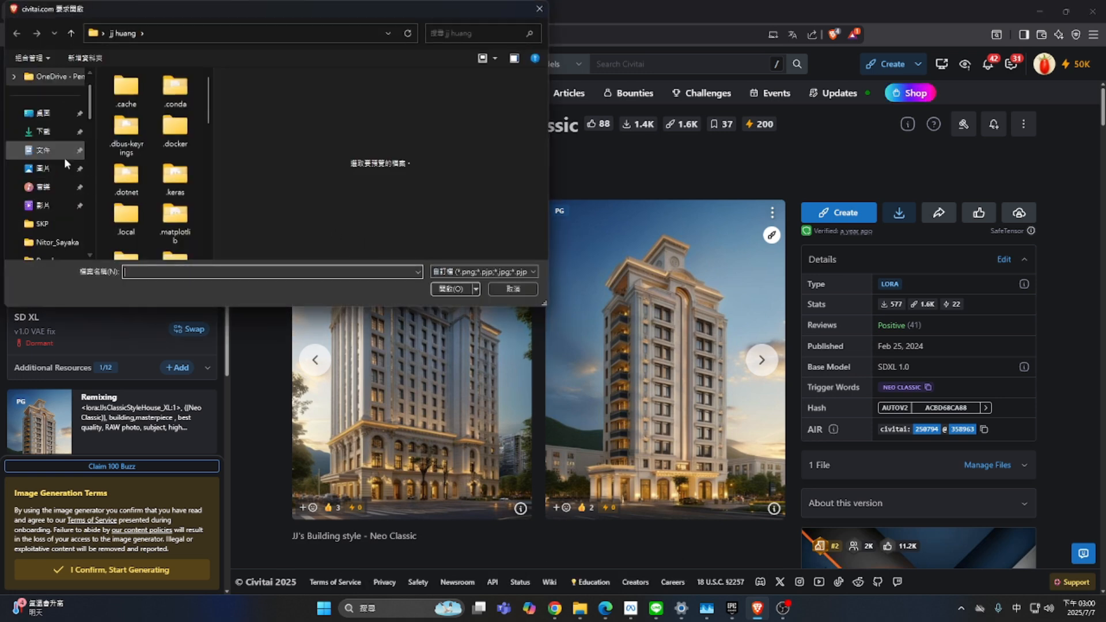
pyautogui.click(41, 168)
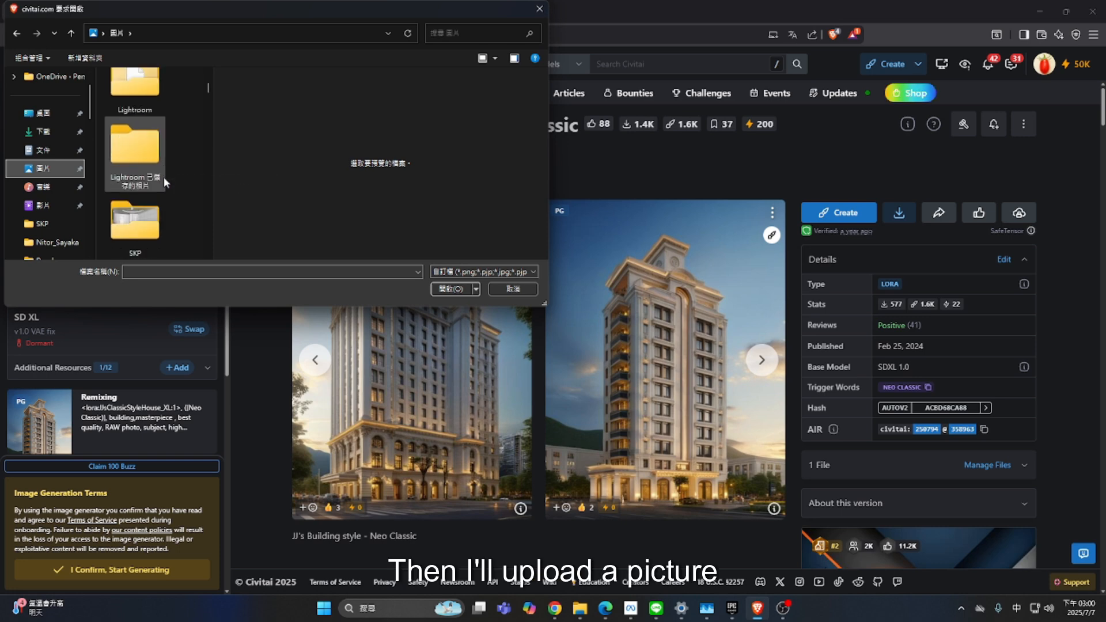
pyautogui.scroll(-3)
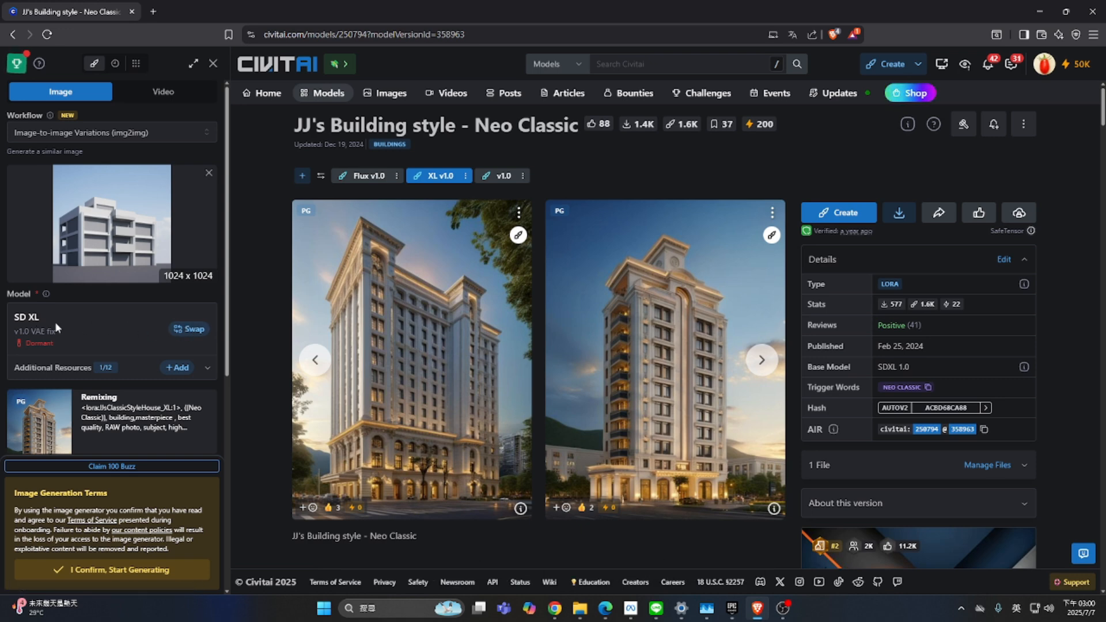
pyautogui.moveTo(159, 331)
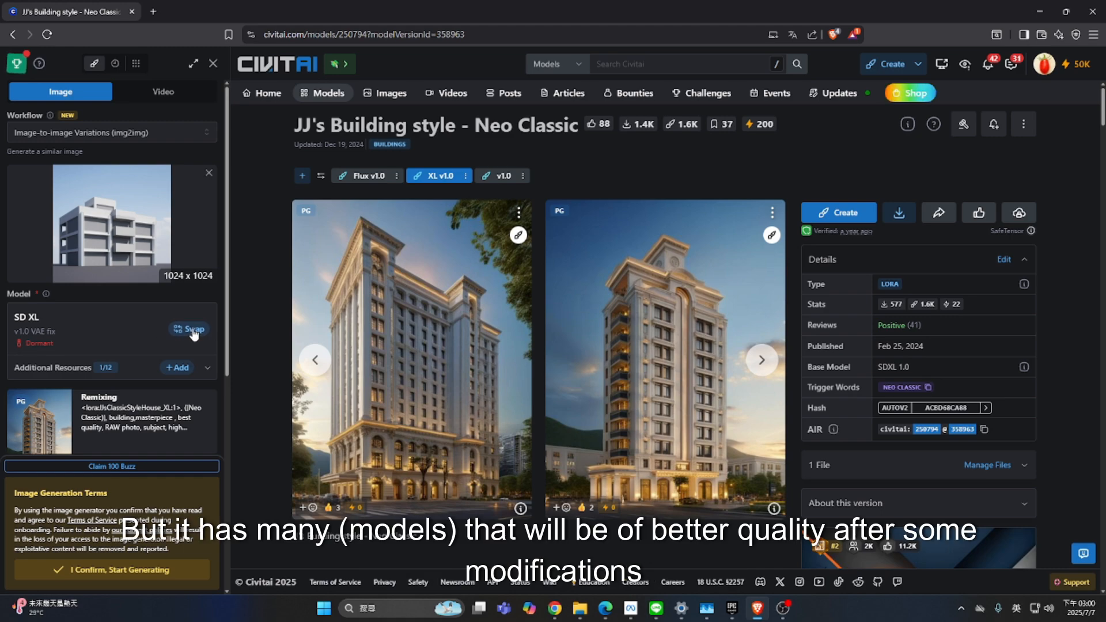
# Step: Swap the SD XL base model for the RealArchvis XL v3.0 Lightning checkpoint
pyautogui.click(189, 330)
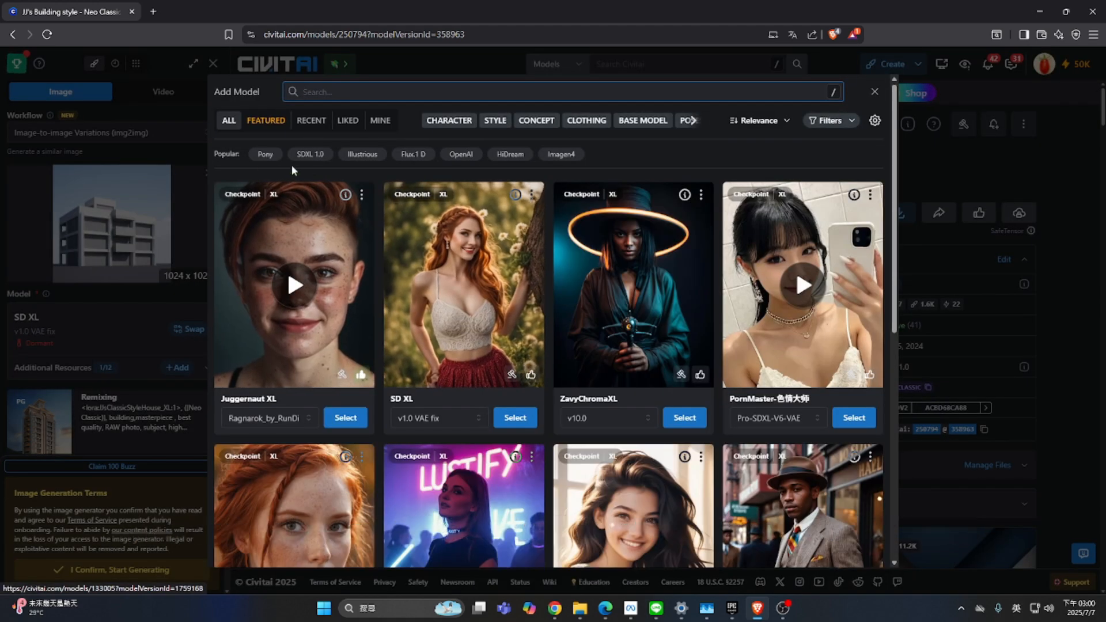
pyautogui.scroll(-3)
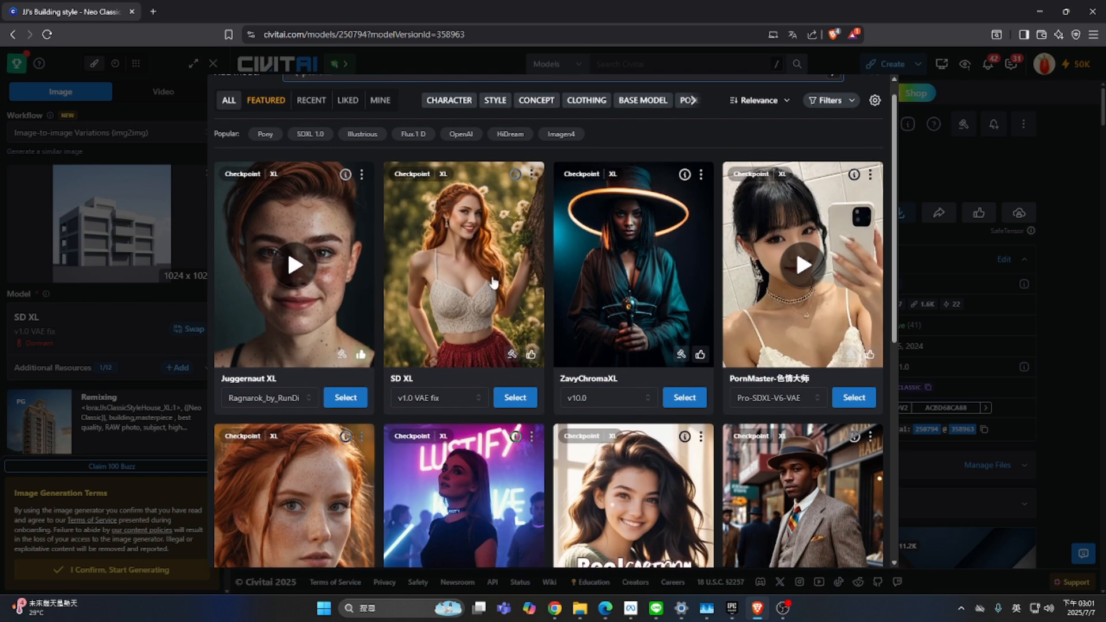
pyautogui.scroll(-3)
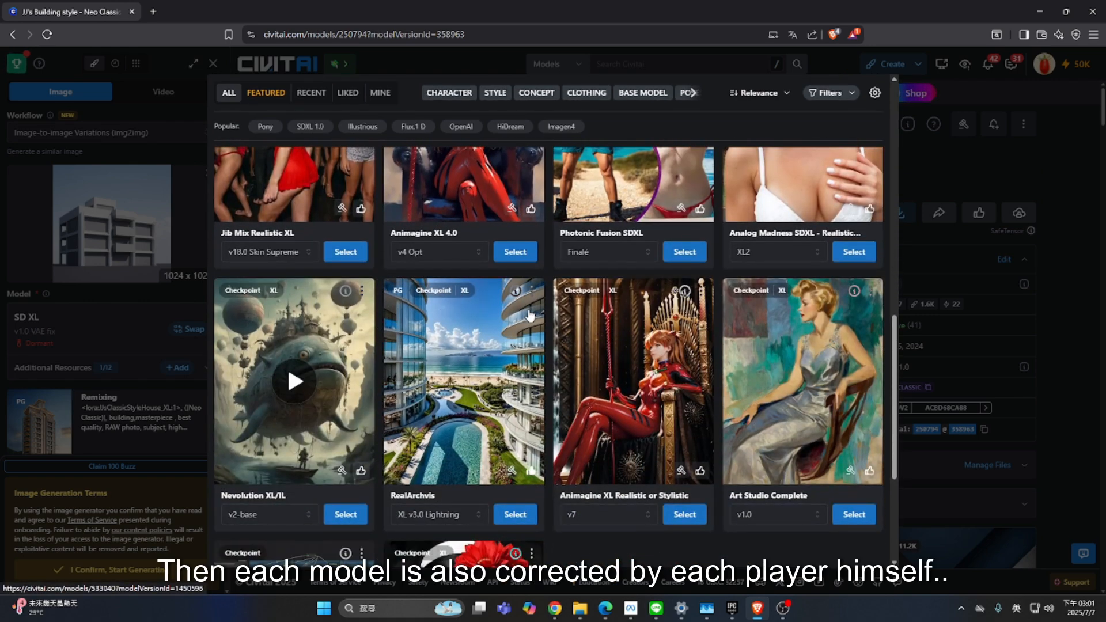
pyautogui.scroll(-3)
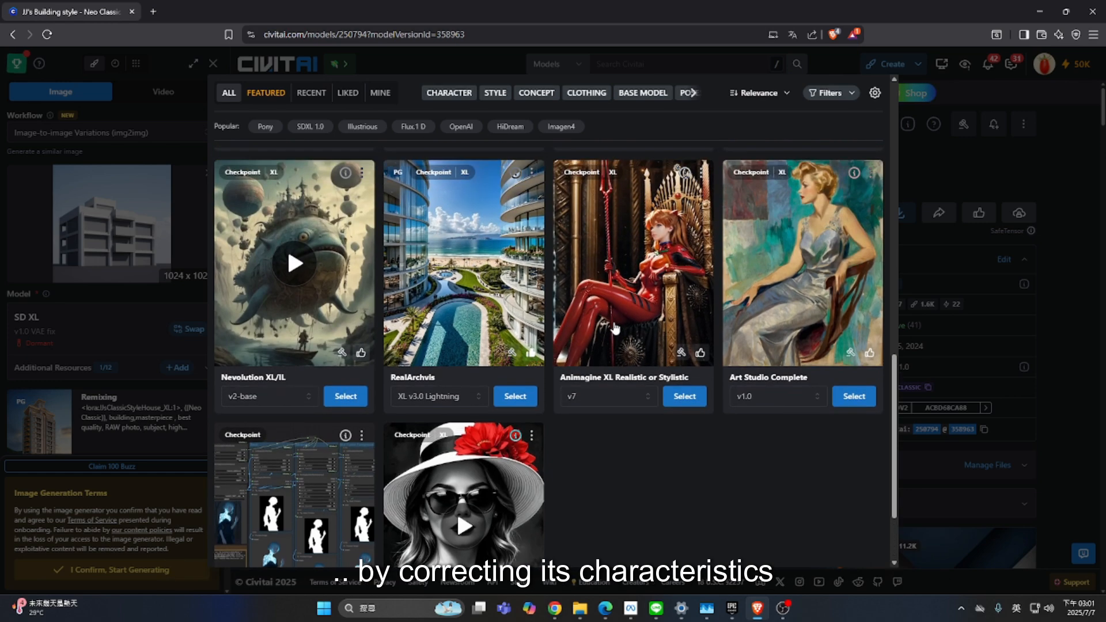
pyautogui.scroll(-3)
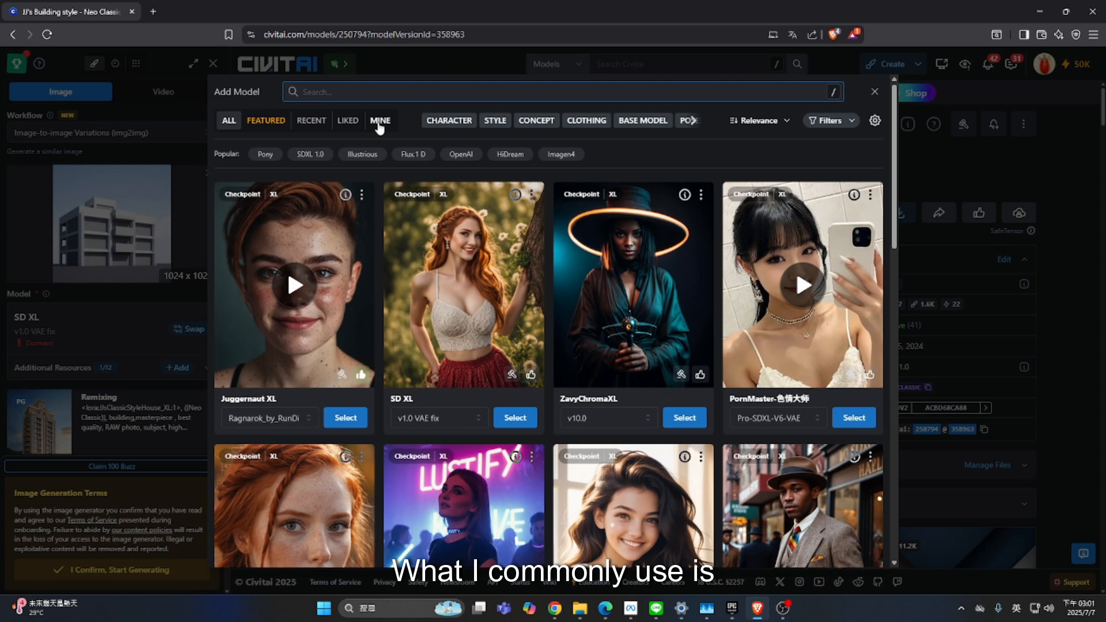
pyautogui.click(347, 120)
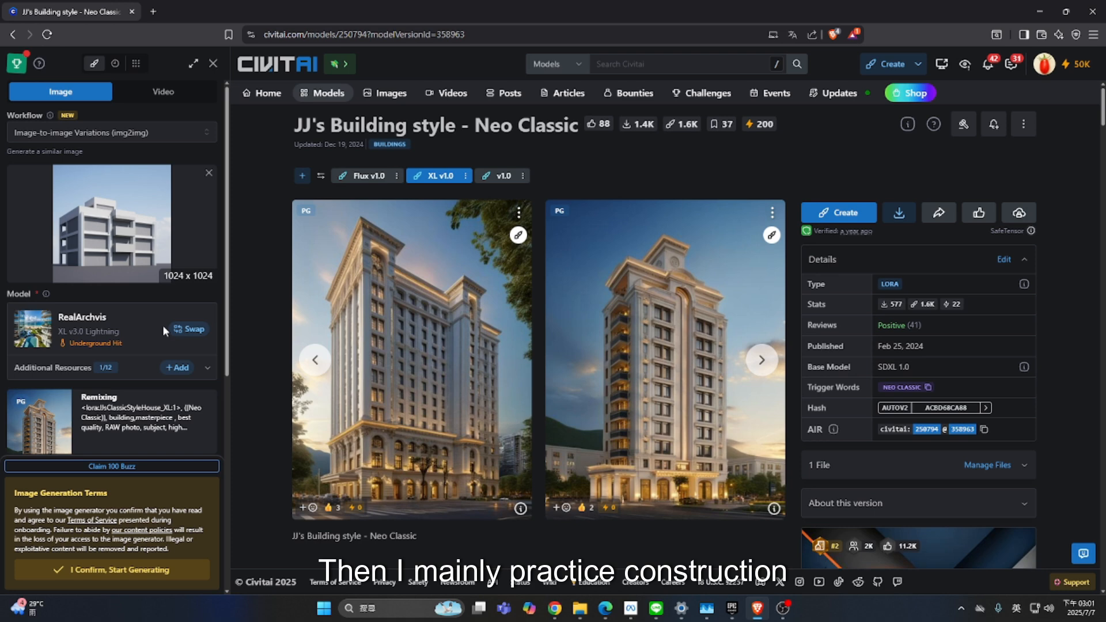
# Step: Try the Neo Classic LoRA weight at 0.6 and 0.95, then leave it at 1
pyautogui.scroll(-3)
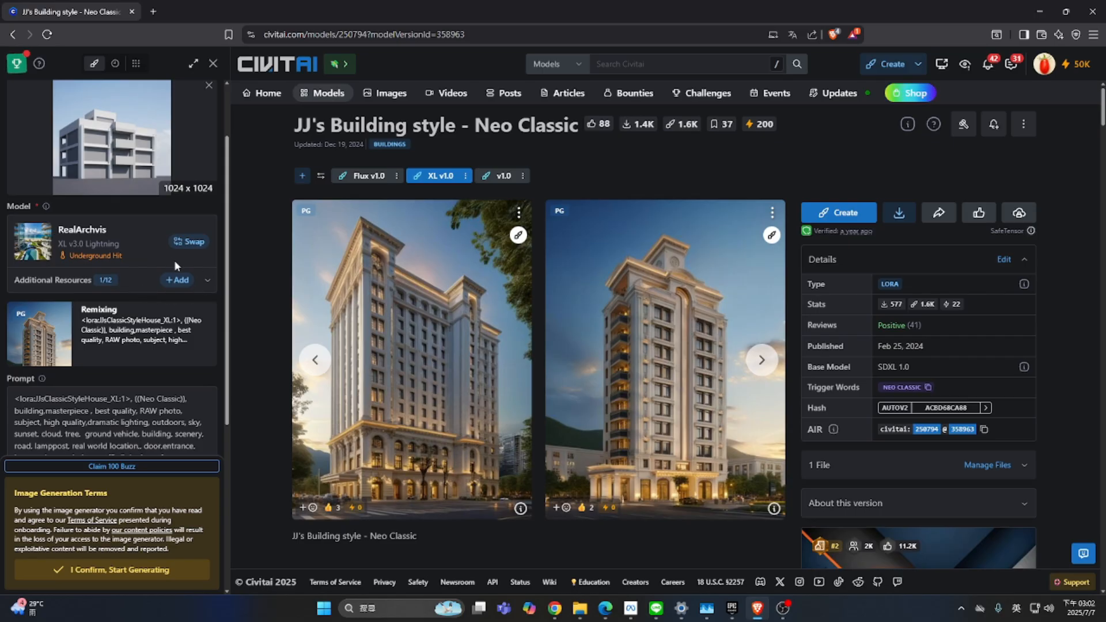
pyautogui.moveTo(200, 288)
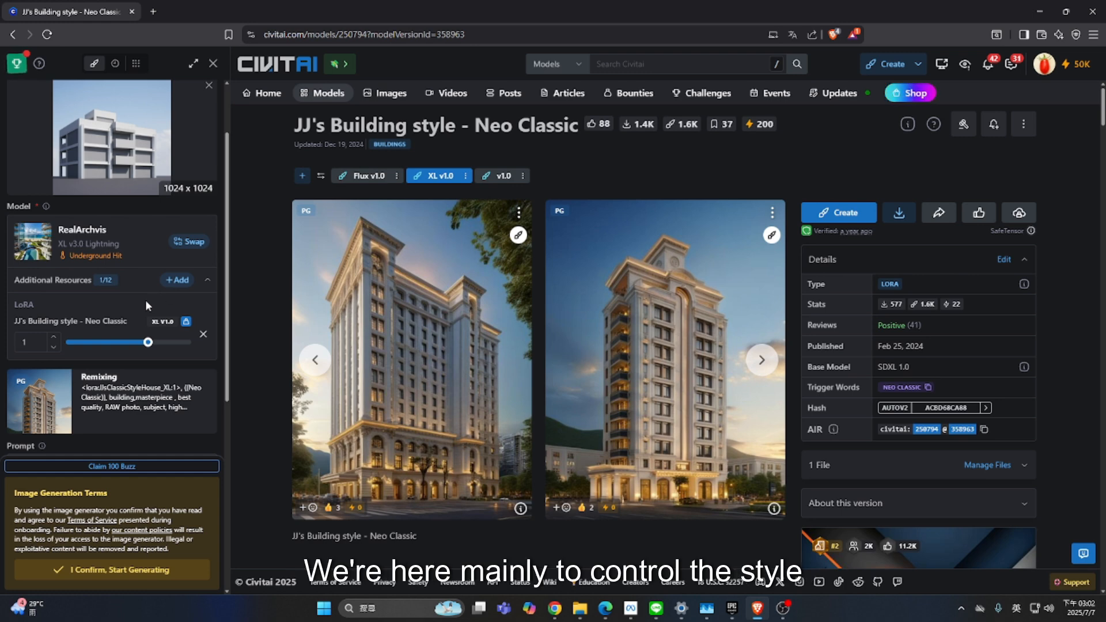
pyautogui.moveTo(416, 346)
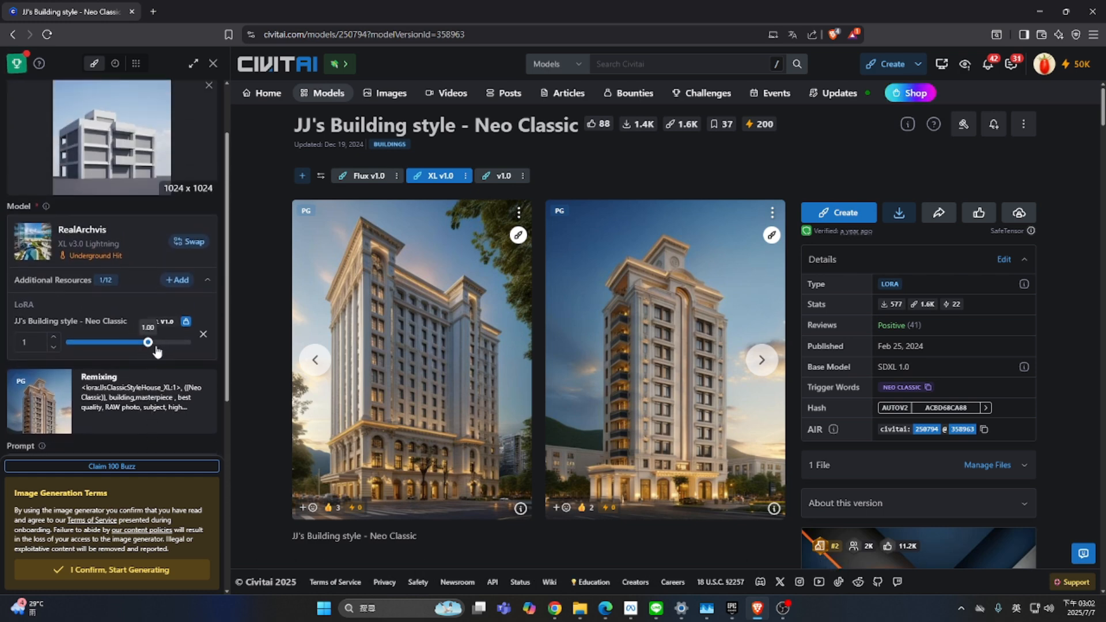
pyautogui.moveTo(148, 342); pyautogui.dragTo(132, 342)
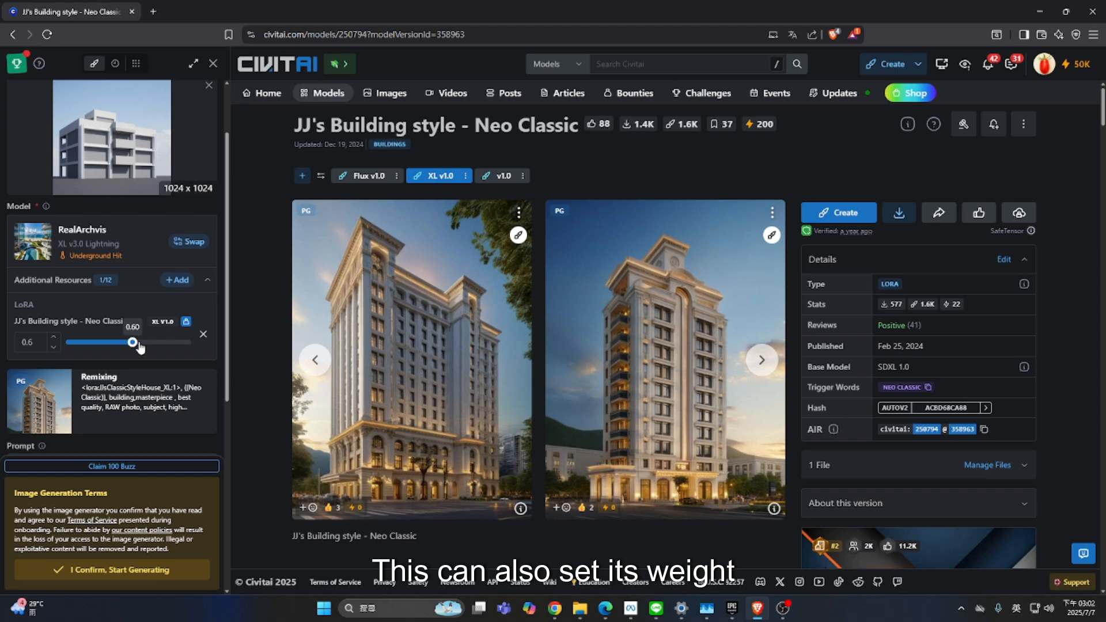
pyautogui.moveTo(131, 343); pyautogui.dragTo(146, 343)
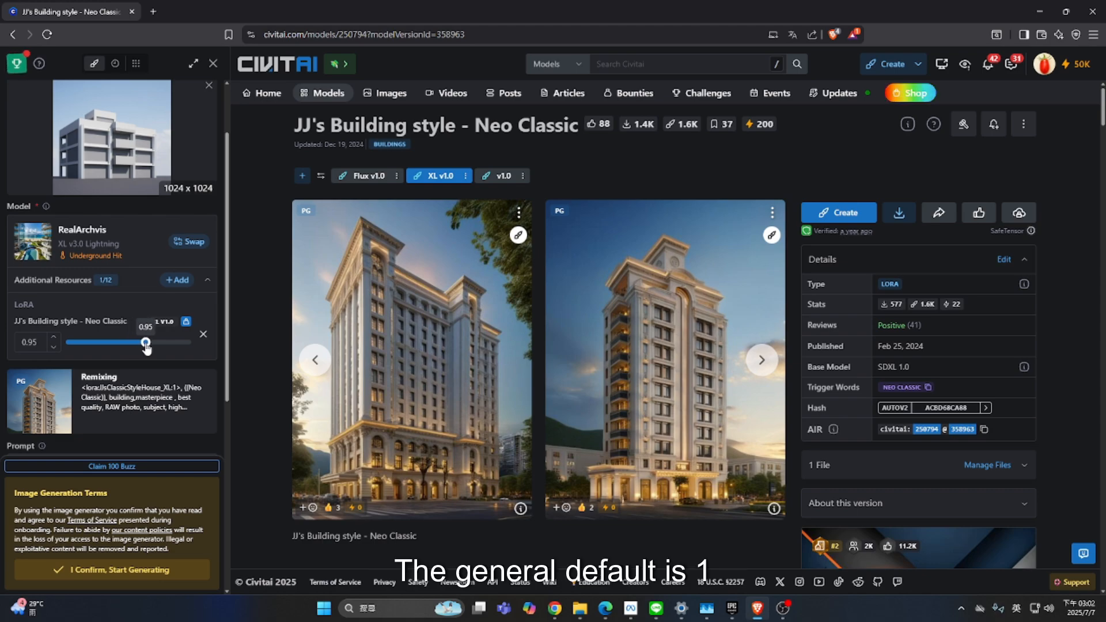
pyautogui.moveTo(145, 342); pyautogui.dragTo(149, 342)
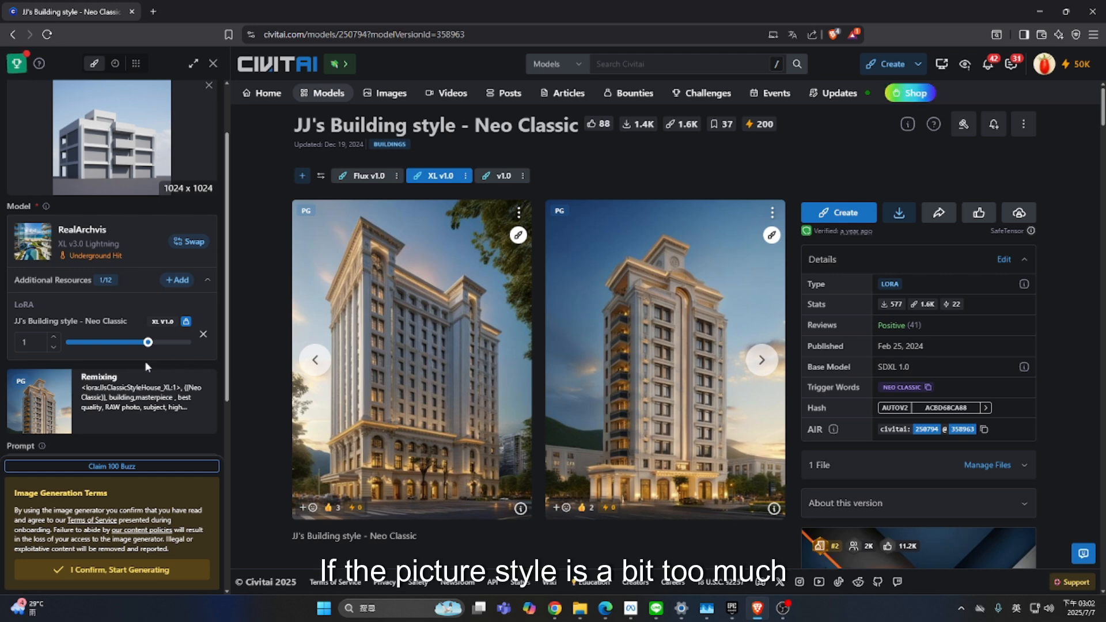
pyautogui.scroll(-3)
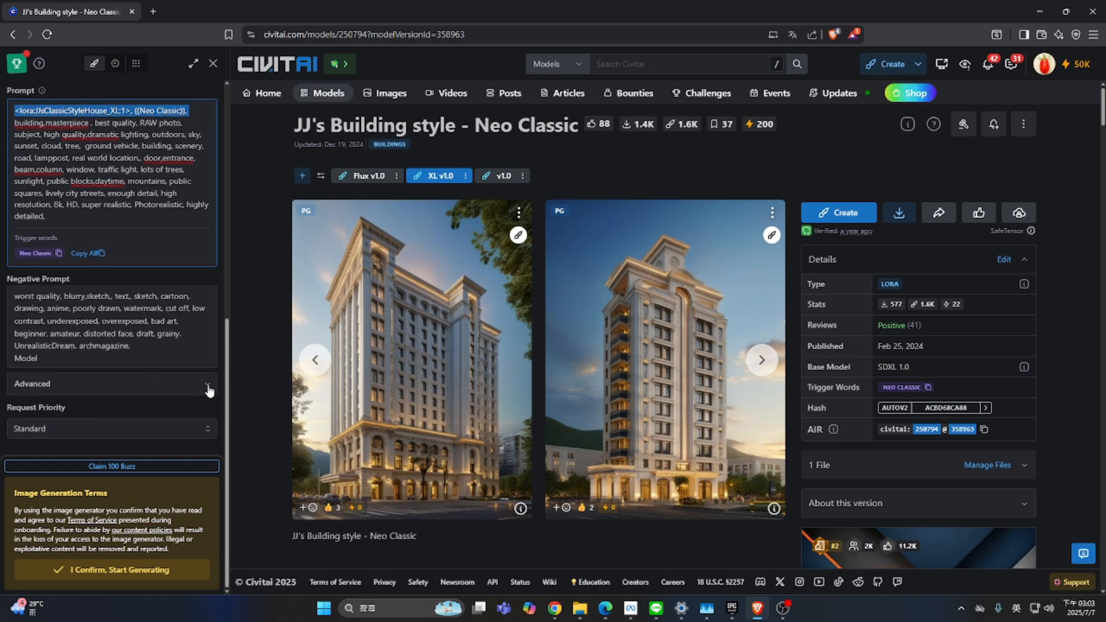
# Step: Set advanced settings to CFG Creative (4), Euler a, 24 steps, random seed and denoise 0.6
pyautogui.click(209, 387)
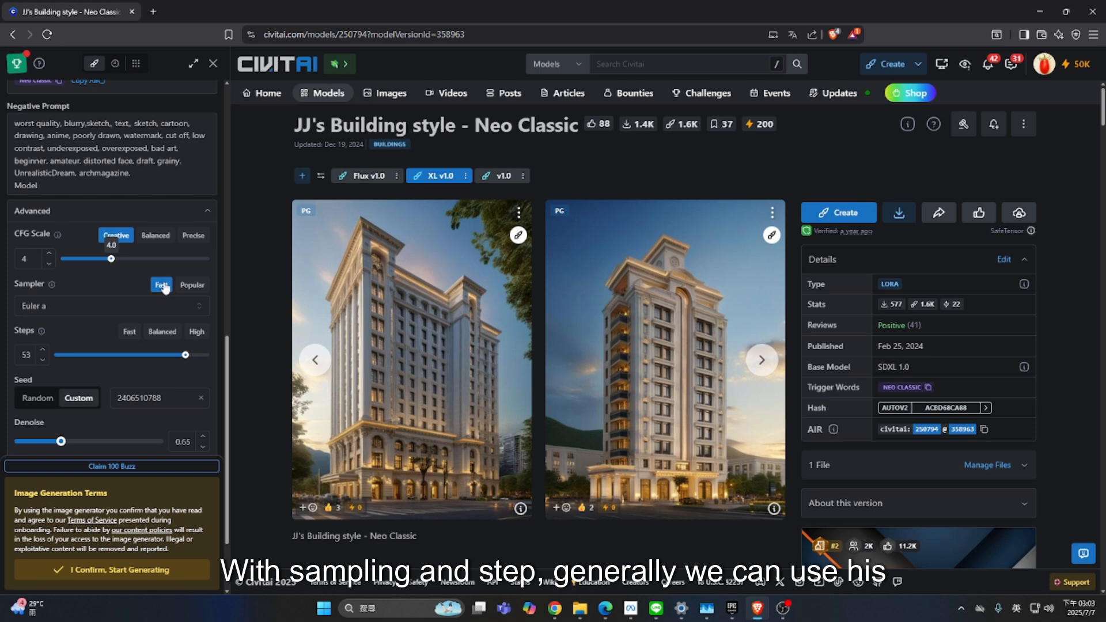
pyautogui.click(155, 235)
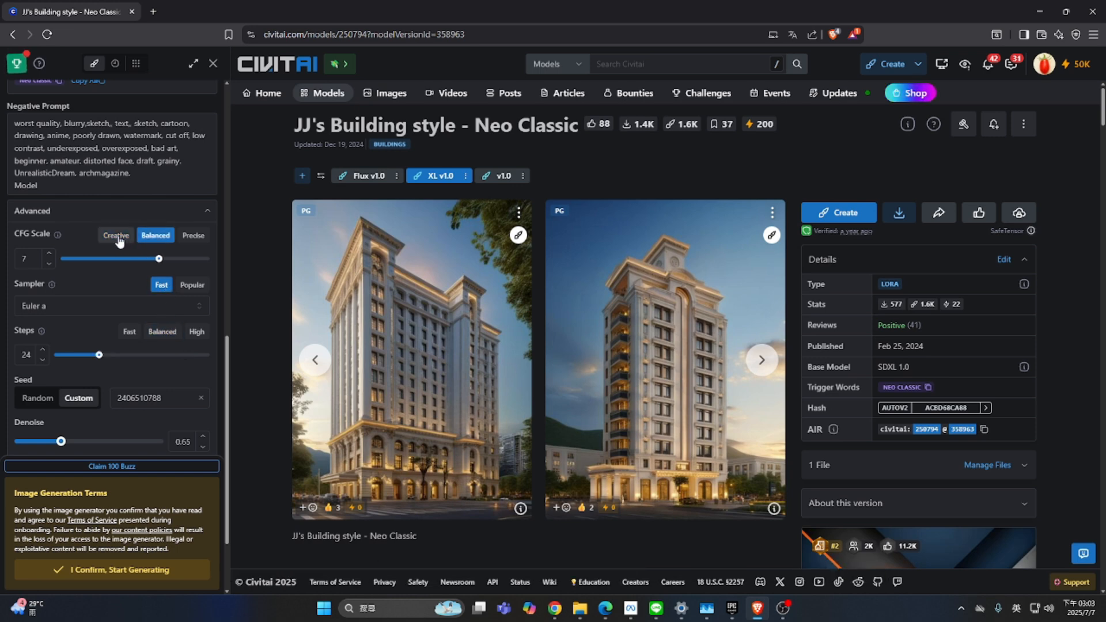
pyautogui.click(116, 235)
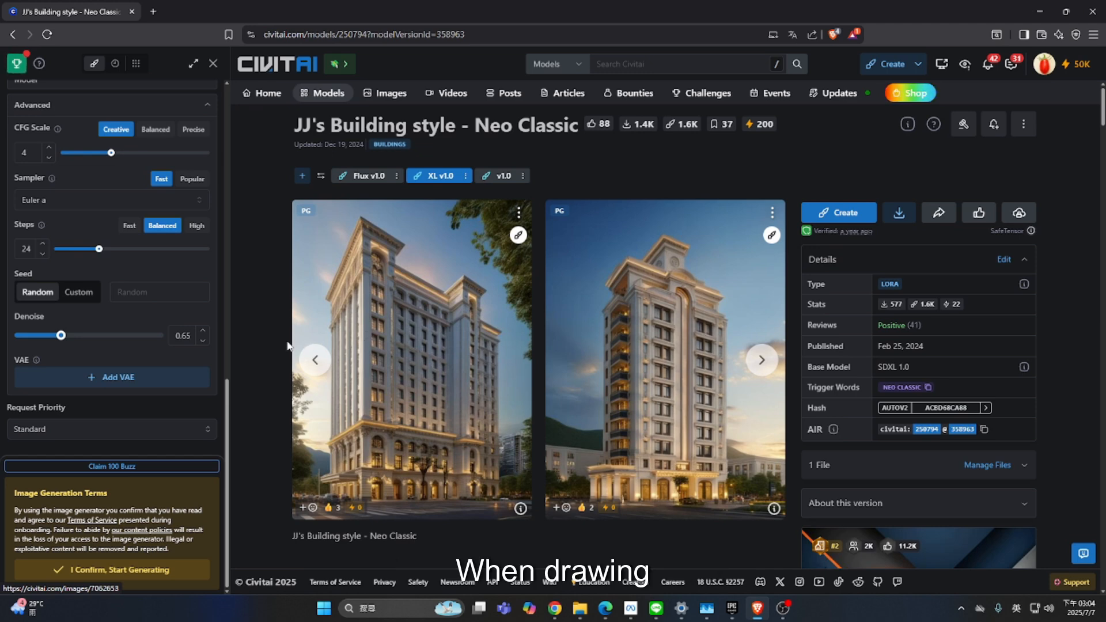
pyautogui.moveTo(326, 326)
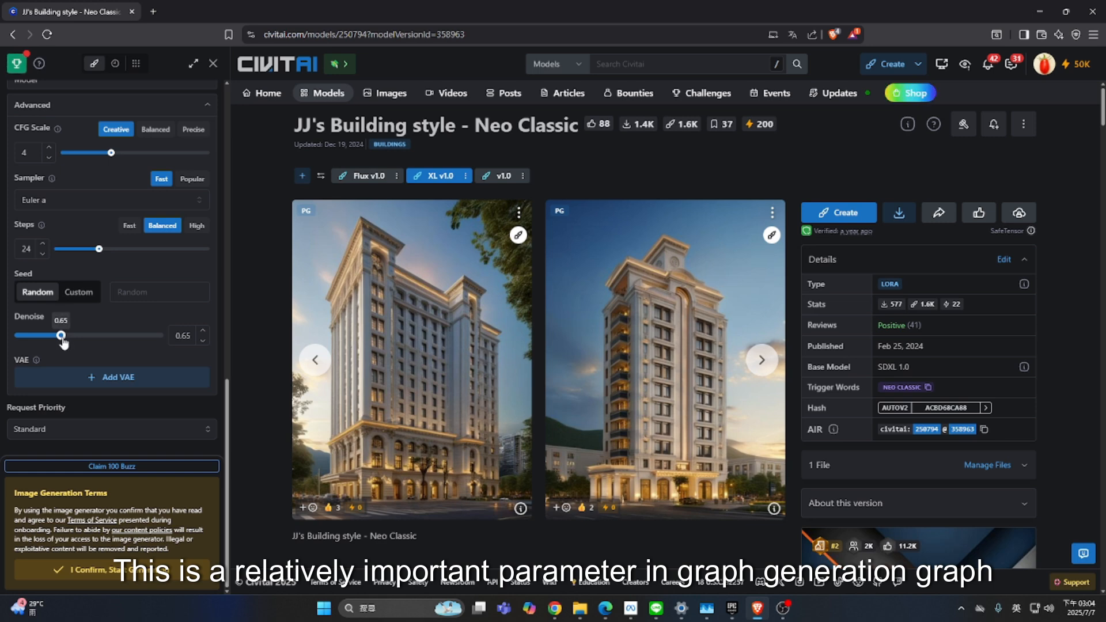
pyautogui.moveTo(61, 335); pyautogui.dragTo(46, 335)
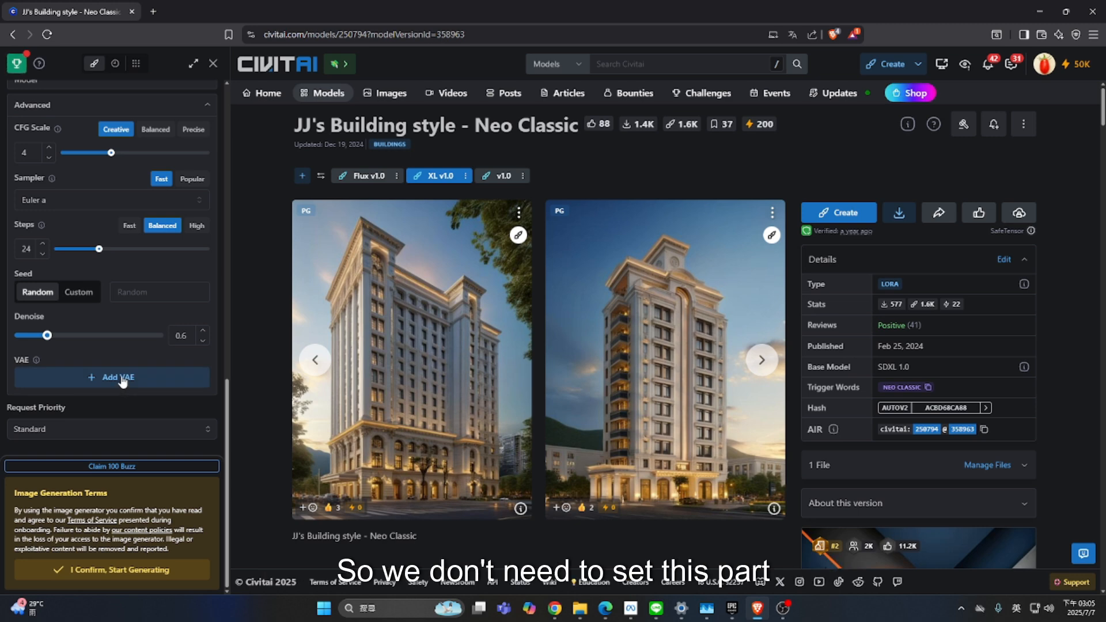
pyautogui.moveTo(85, 418)
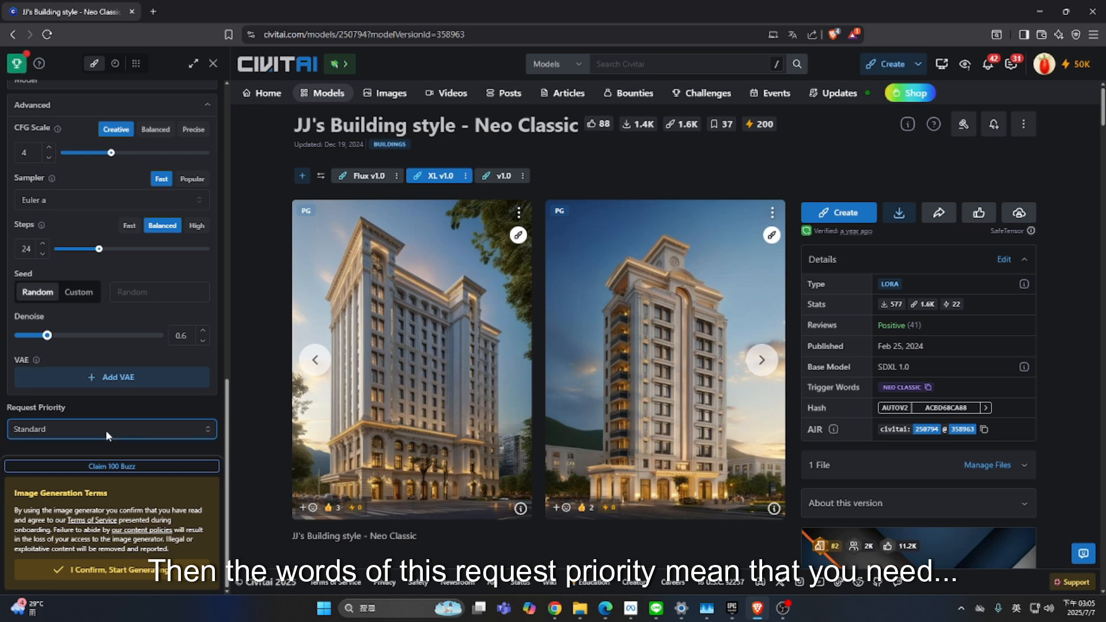
pyautogui.click(111, 429)
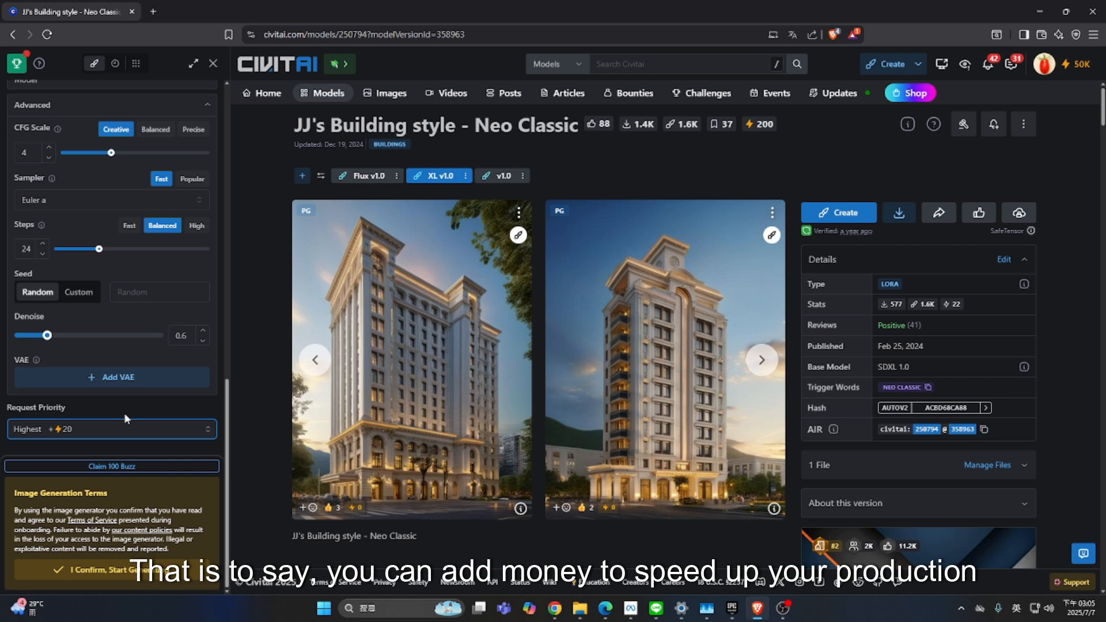
pyautogui.click(111, 429)
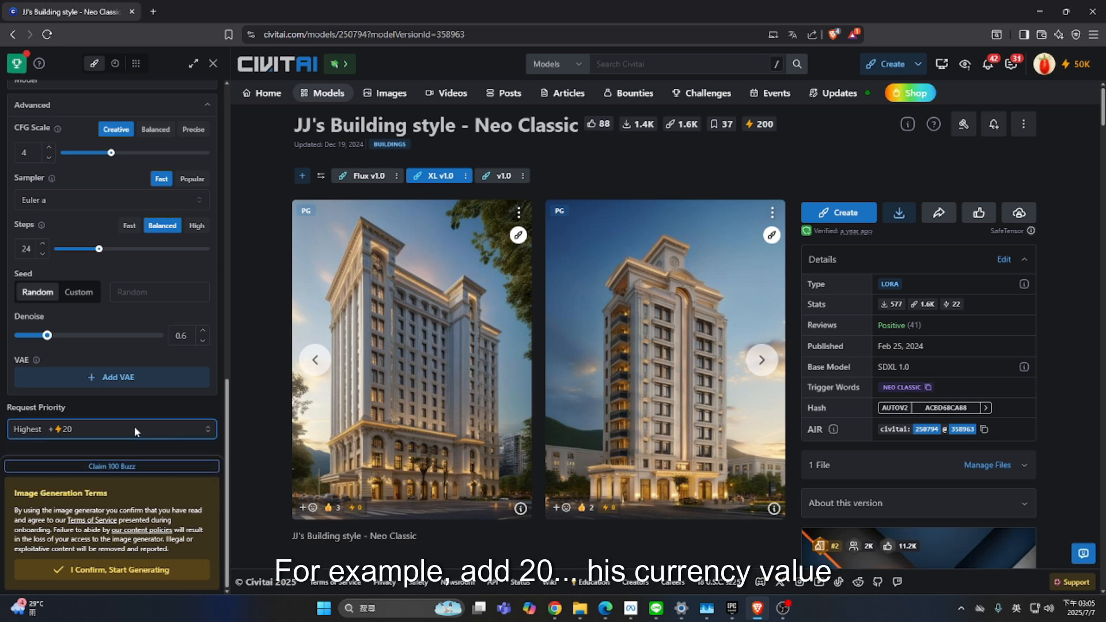
pyautogui.click(111, 429)
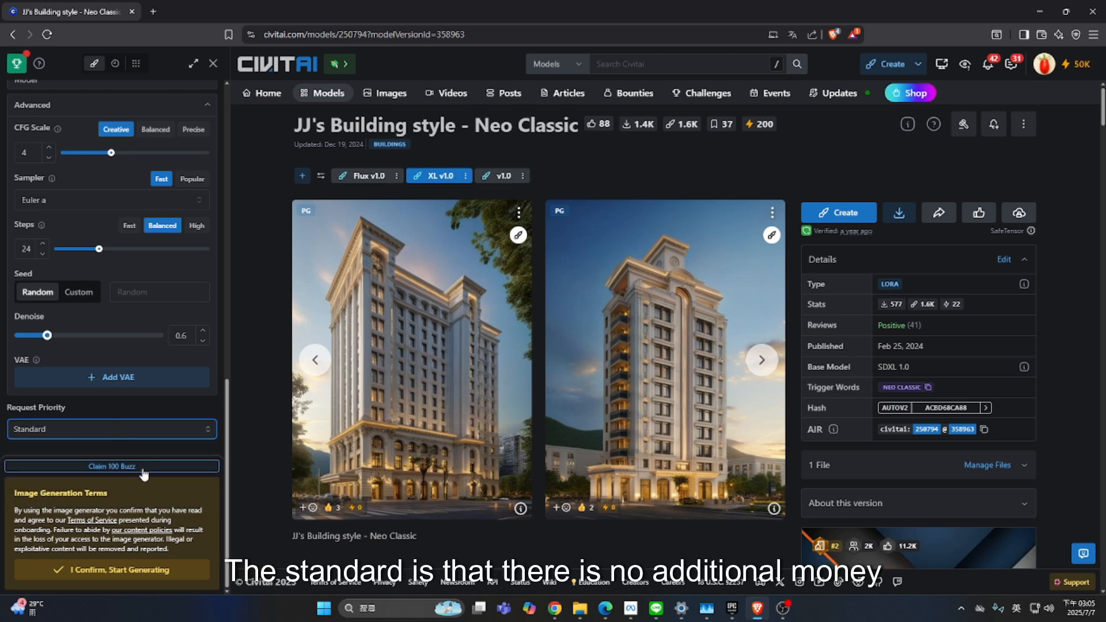
pyautogui.moveTo(154, 485)
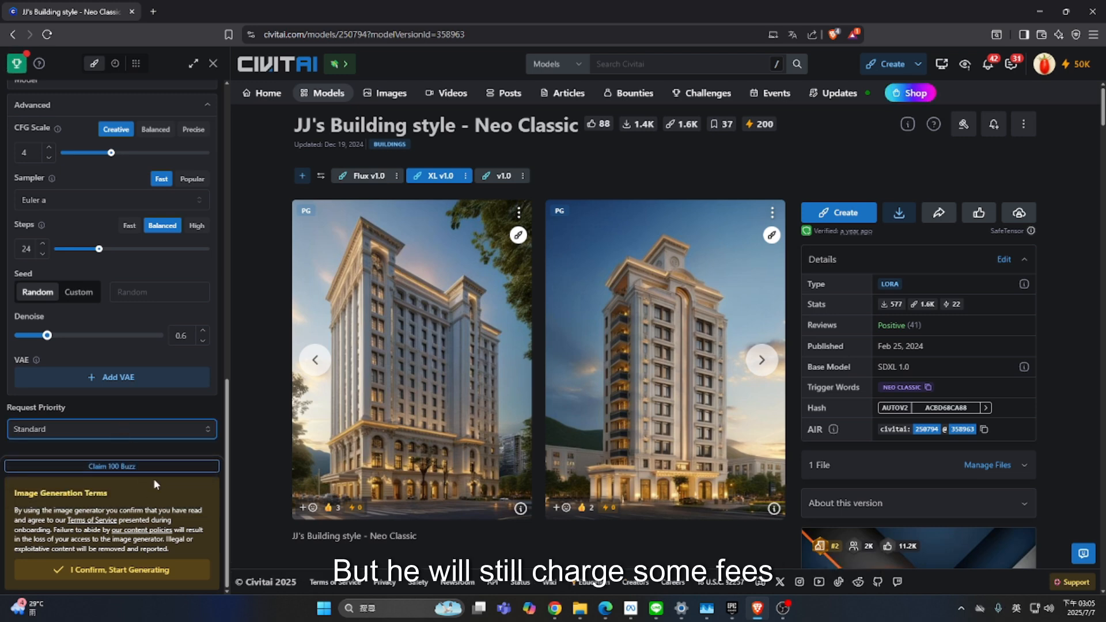
pyautogui.click(111, 570)
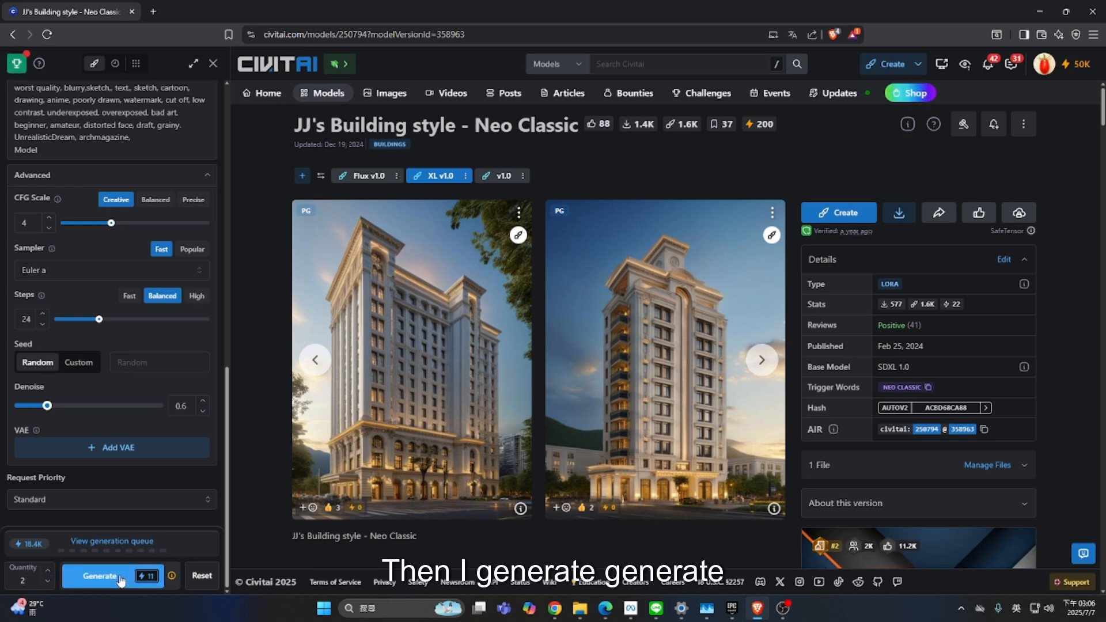
# Step: Submit the img2img job for 2 building variations at denoise 0.6, spending 11 Buzz
pyautogui.click(99, 576)
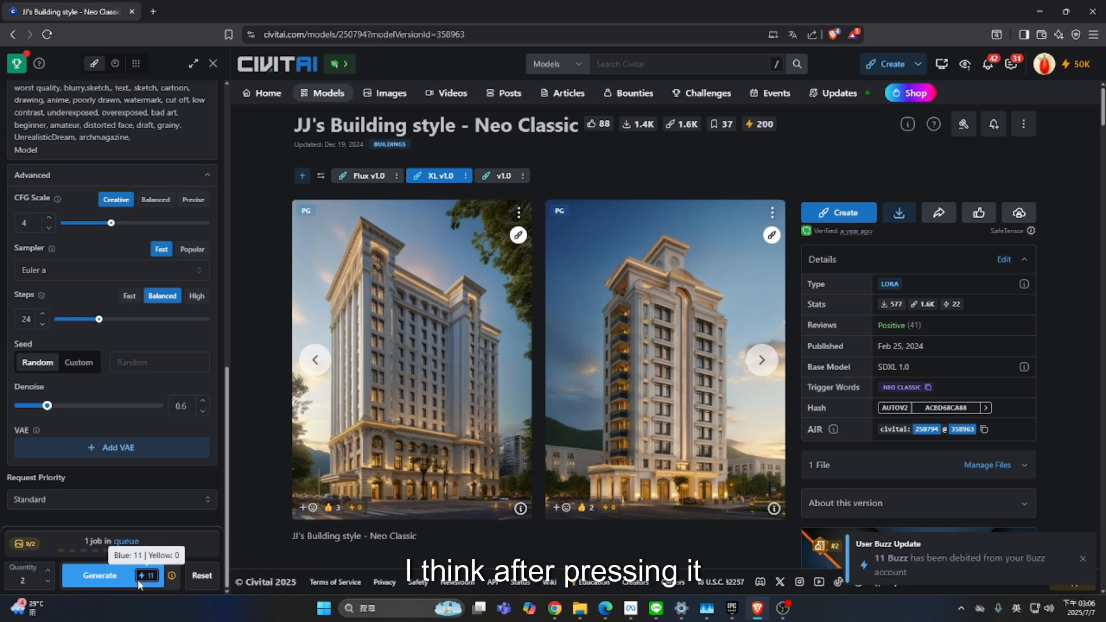
pyautogui.click(99, 577)
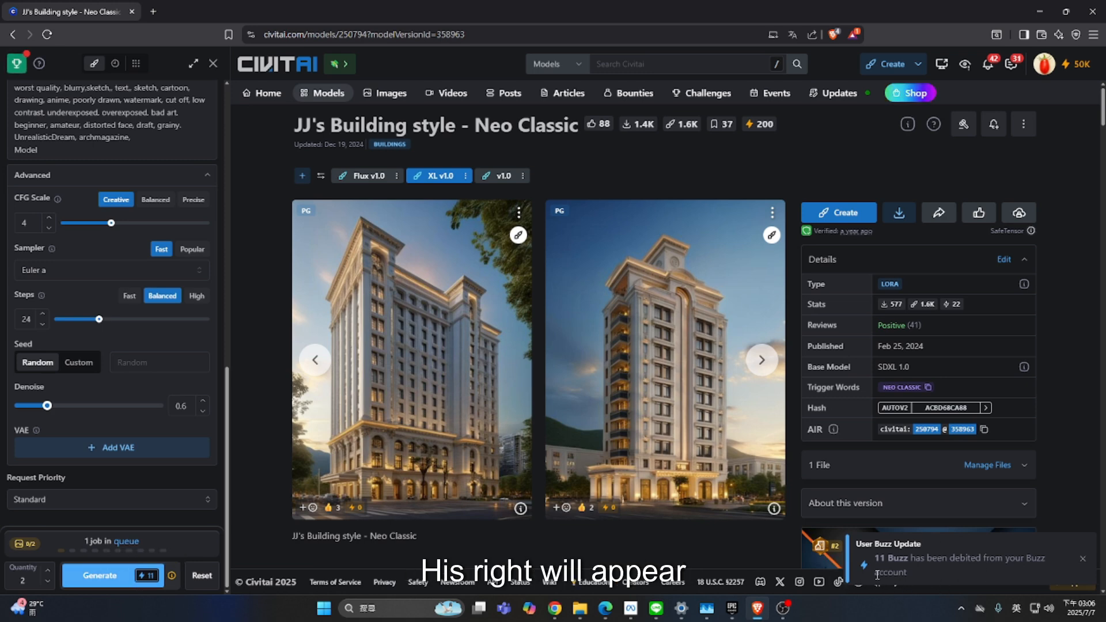
pyautogui.moveTo(621, 547)
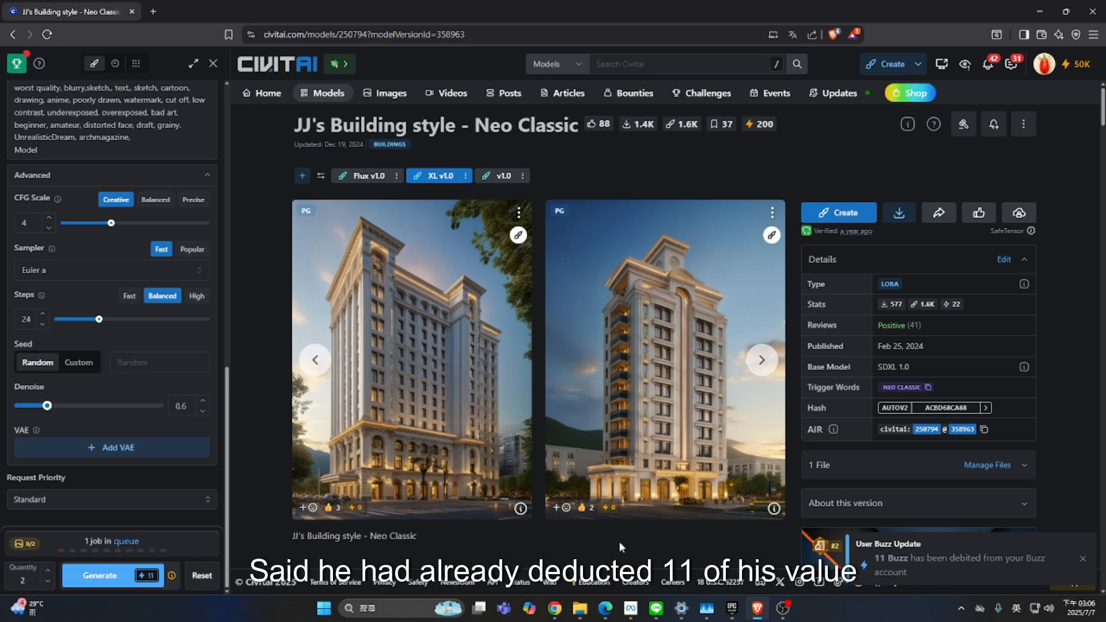
pyautogui.moveTo(266, 525)
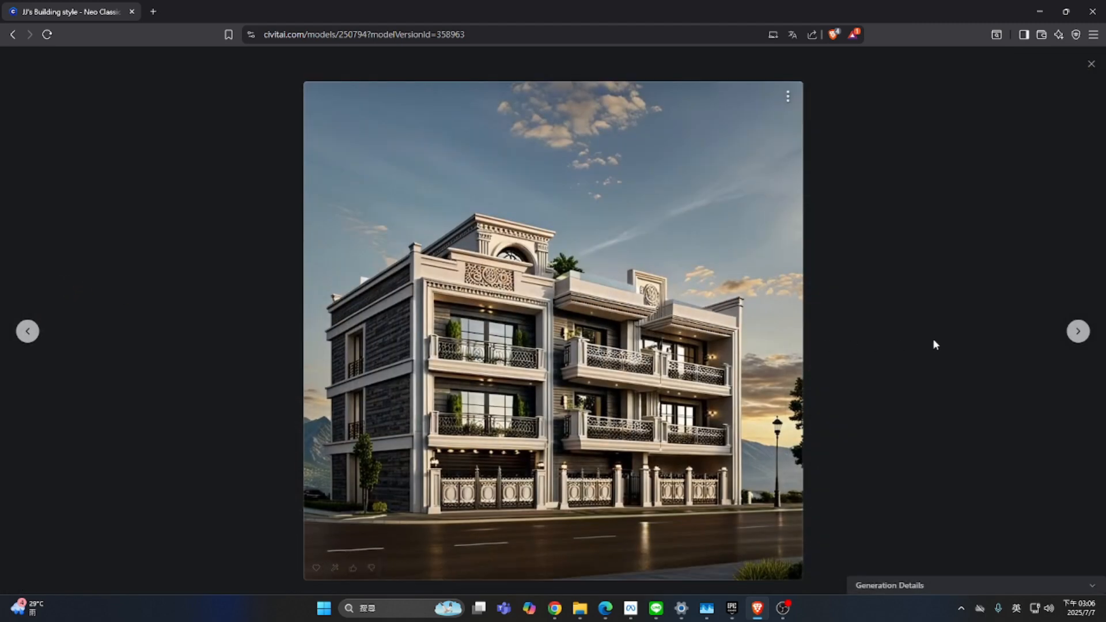
# Step: Step through the next generated building renders in the full-size viewer
pyautogui.click(1078, 331)
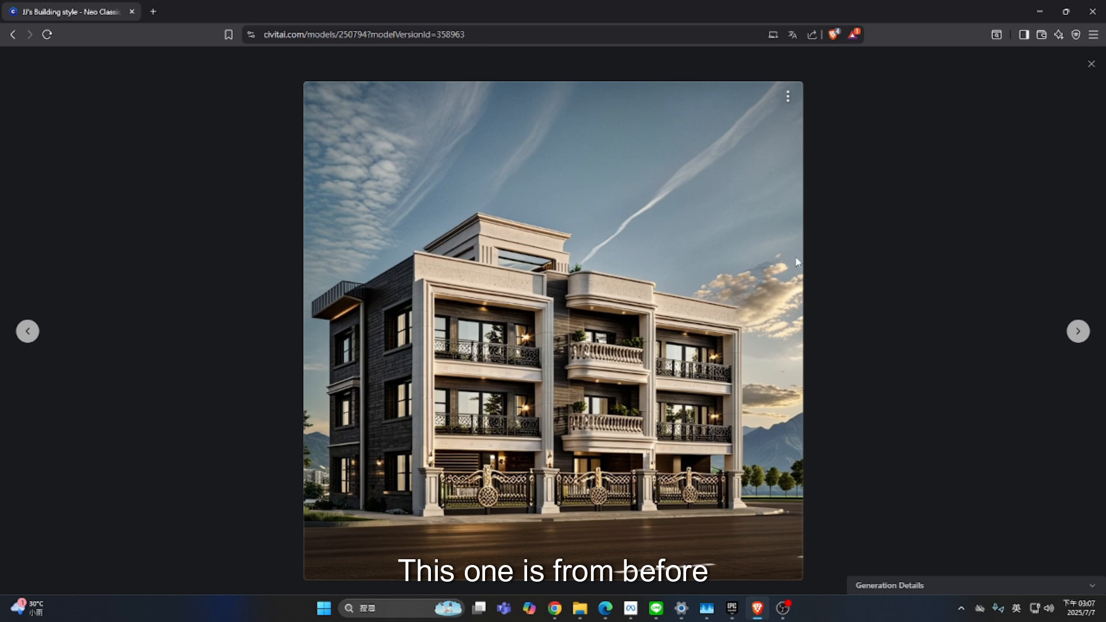
pyautogui.click(1092, 65)
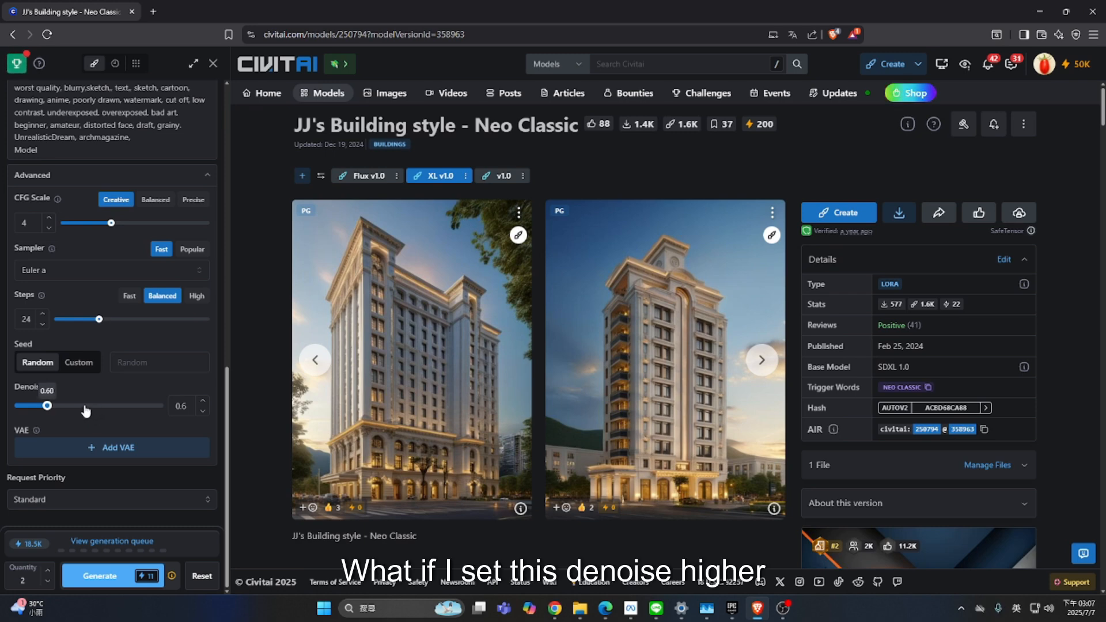
# Step: Raise the denoise strength to 0.7 and generate another pair of building variations
pyautogui.moveTo(48, 406); pyautogui.dragTo(73, 406)
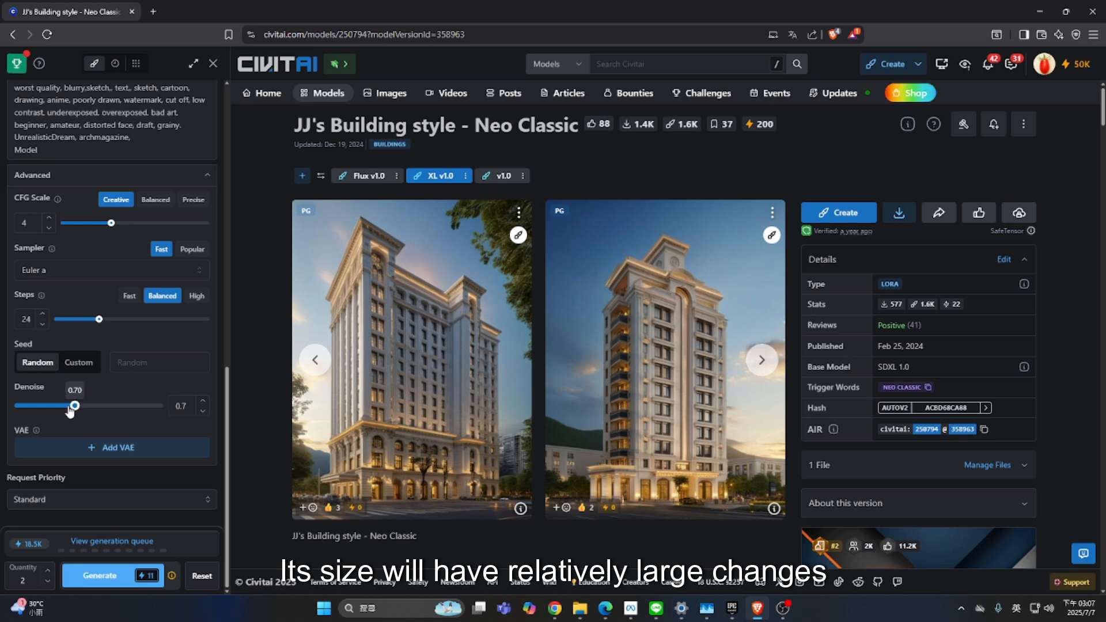
pyautogui.moveTo(76, 404); pyautogui.dragTo(20, 404)
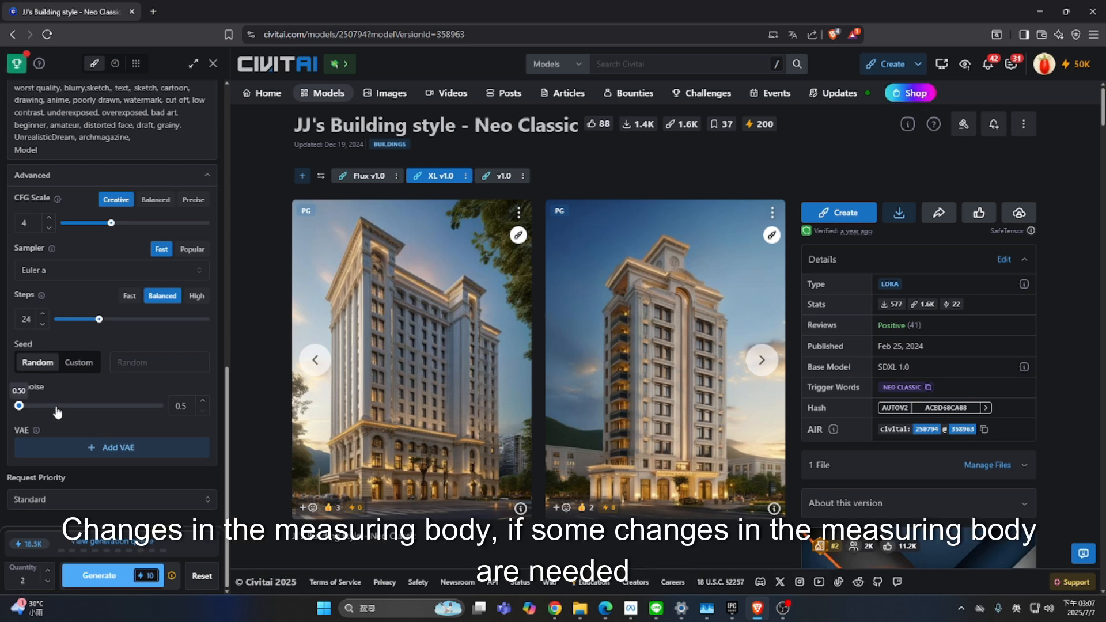
pyautogui.moveTo(20, 404); pyautogui.dragTo(61, 405)
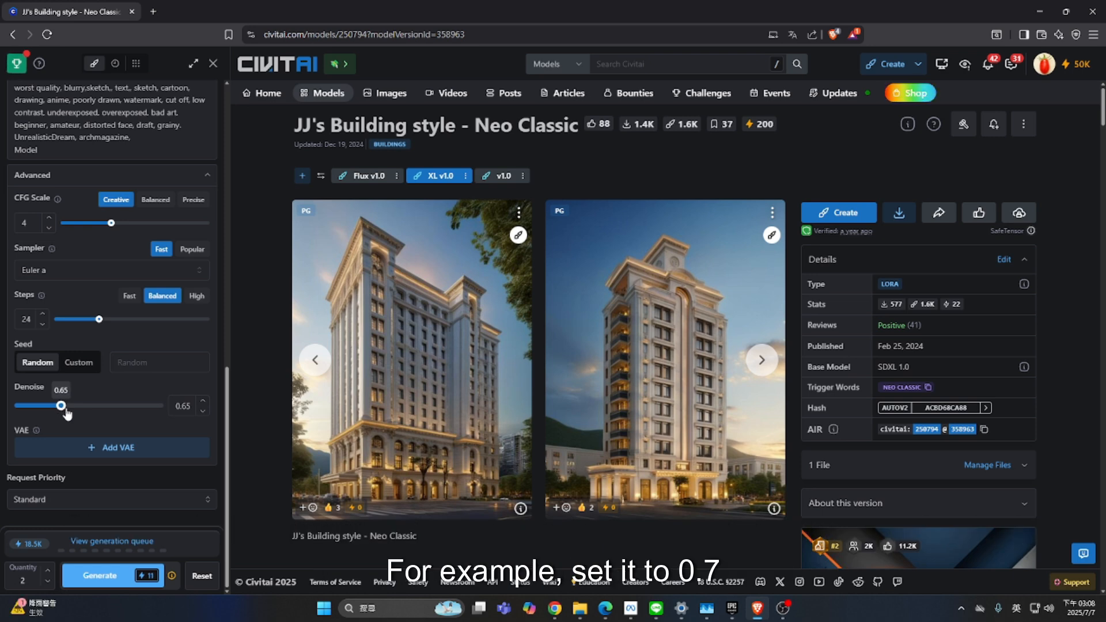
pyautogui.moveTo(60, 406); pyautogui.dragTo(76, 406)
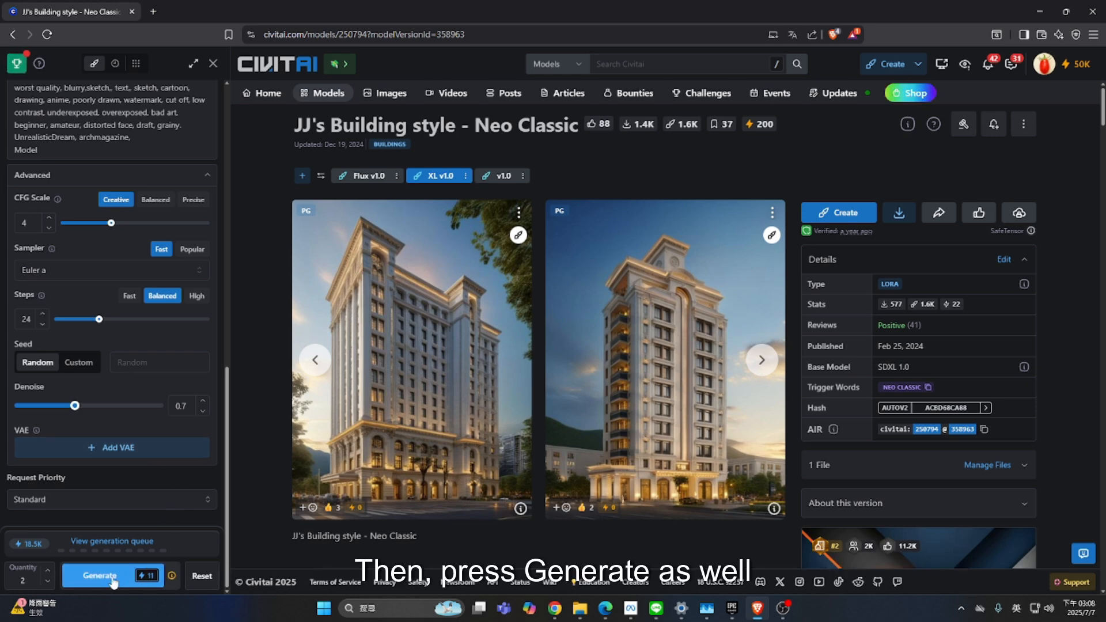
pyautogui.click(102, 577)
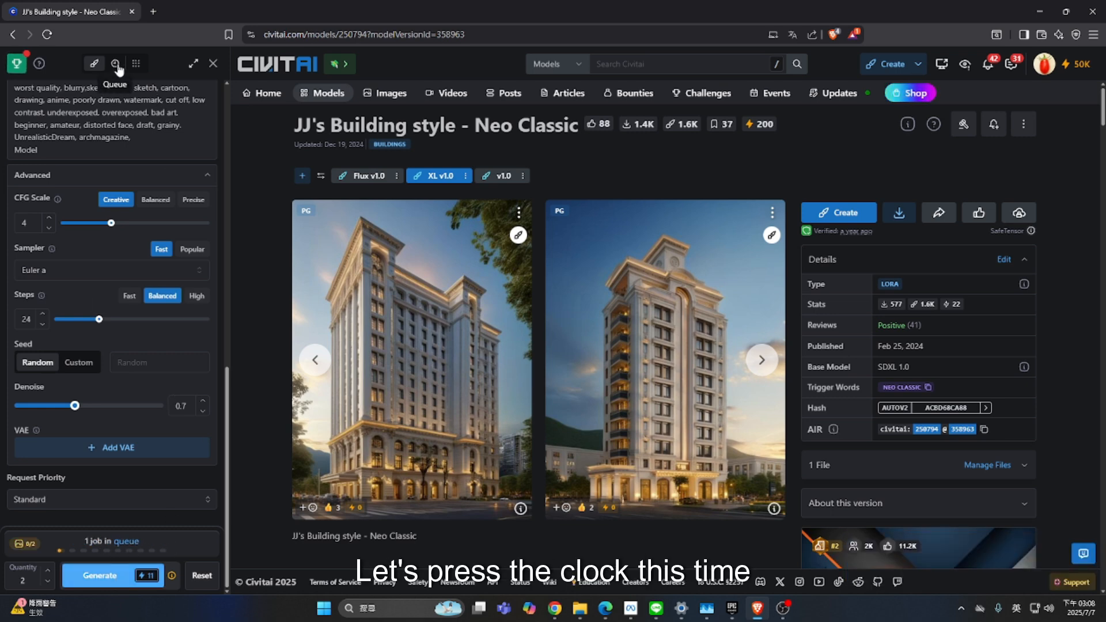
pyautogui.click(115, 63)
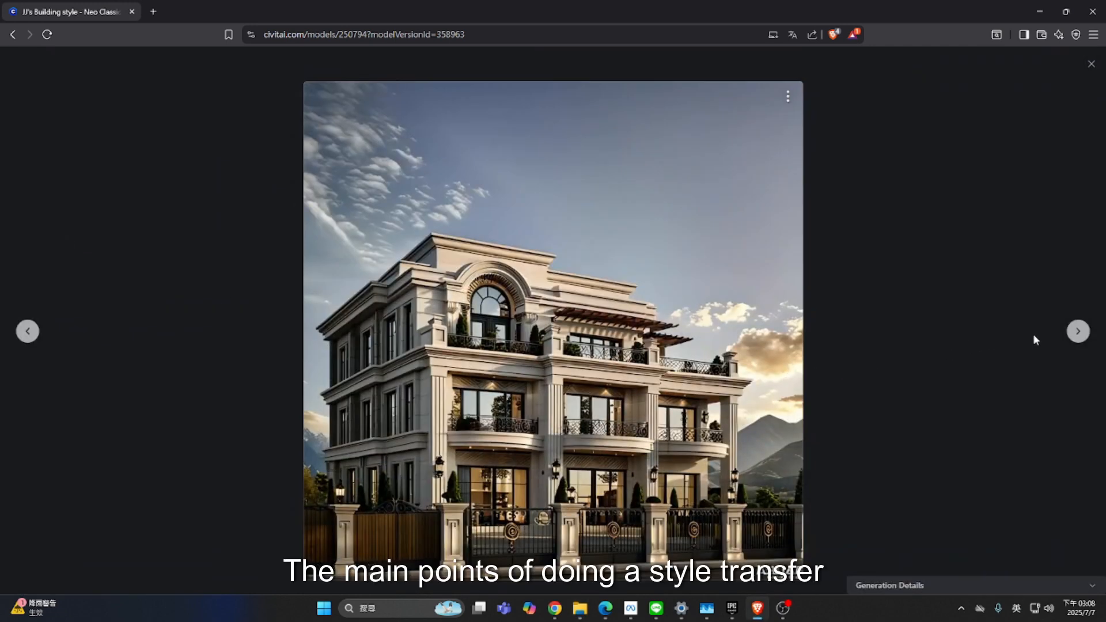
pyautogui.click(28, 332)
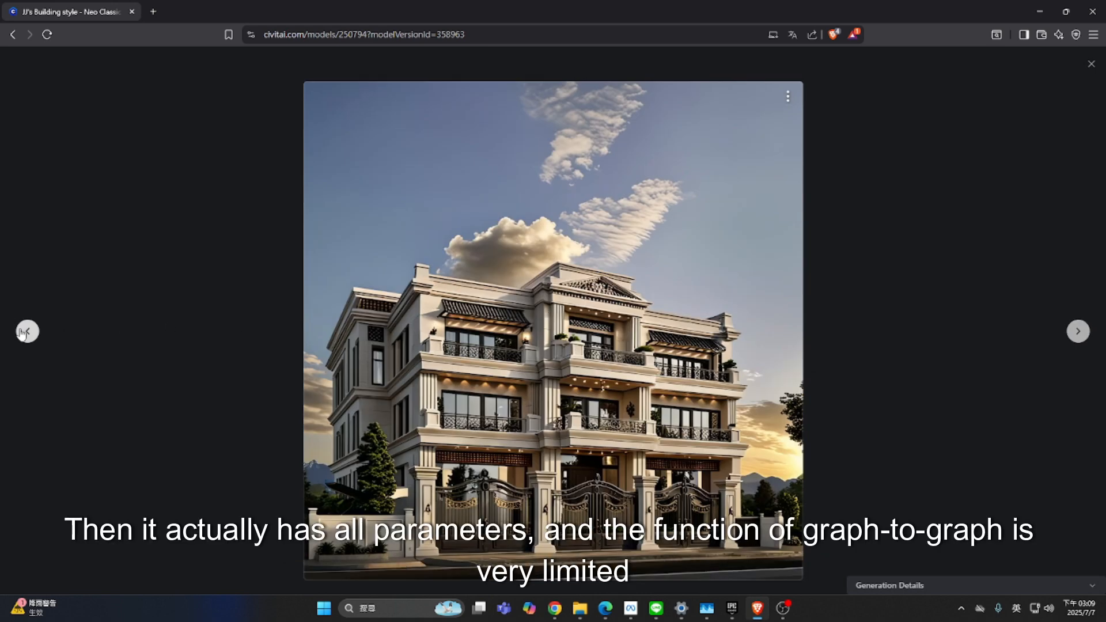
pyautogui.click(1077, 331)
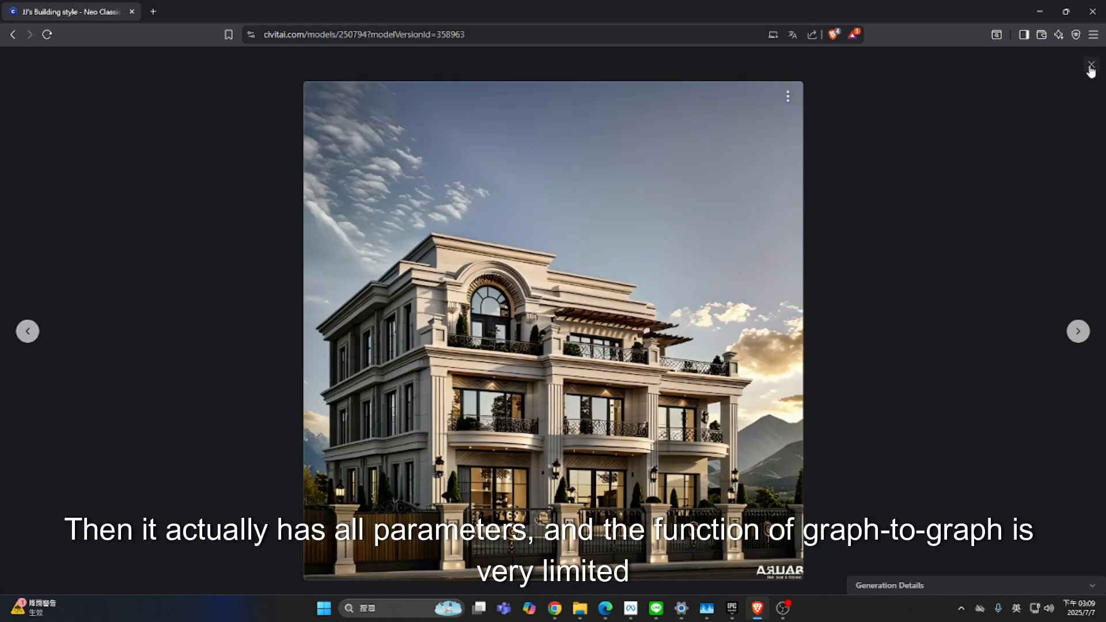
pyautogui.click(1090, 64)
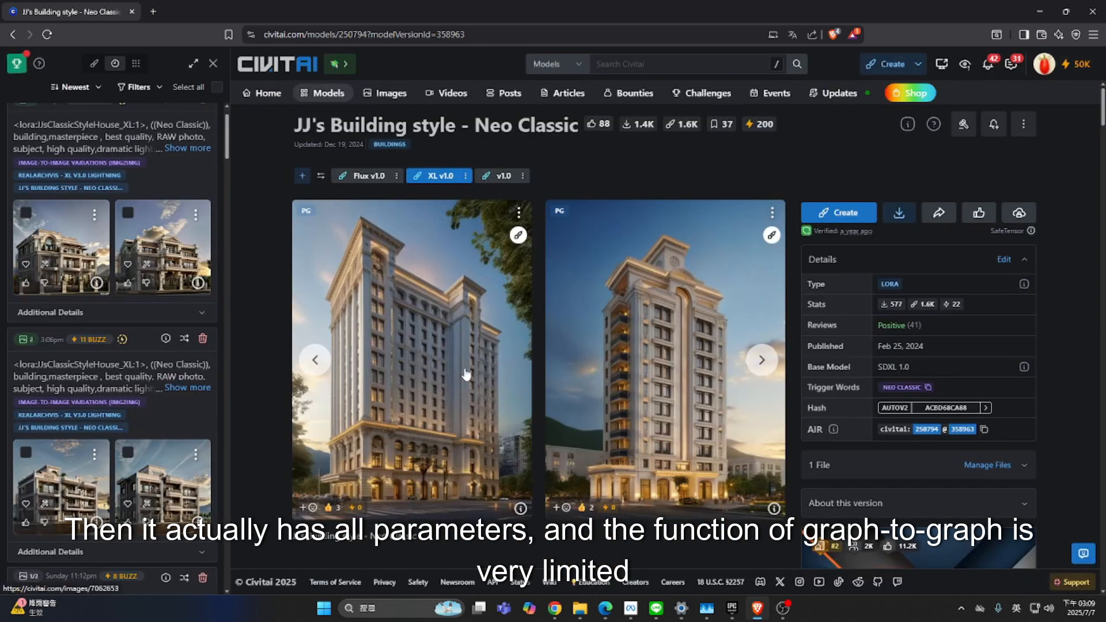
pyautogui.click(94, 63)
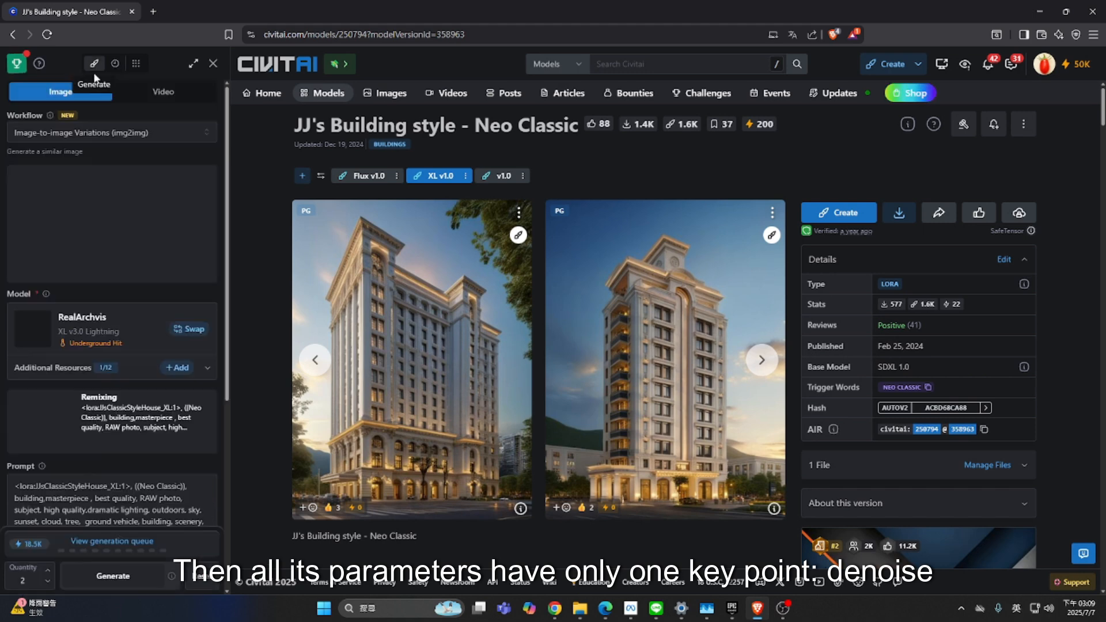
pyautogui.scroll(-3)
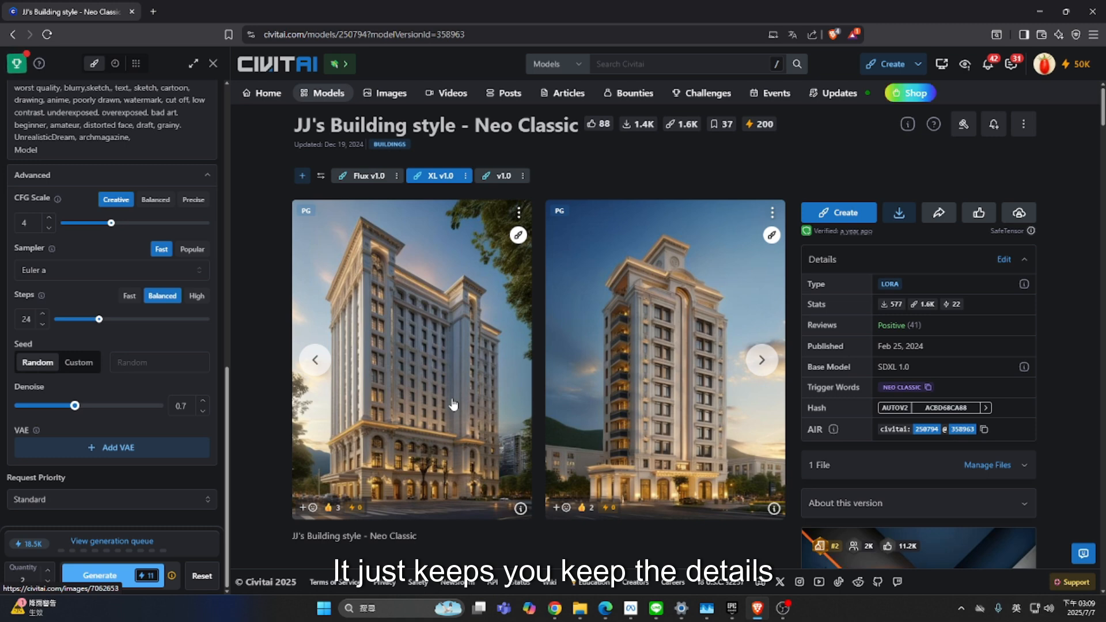
pyautogui.moveTo(418, 419)
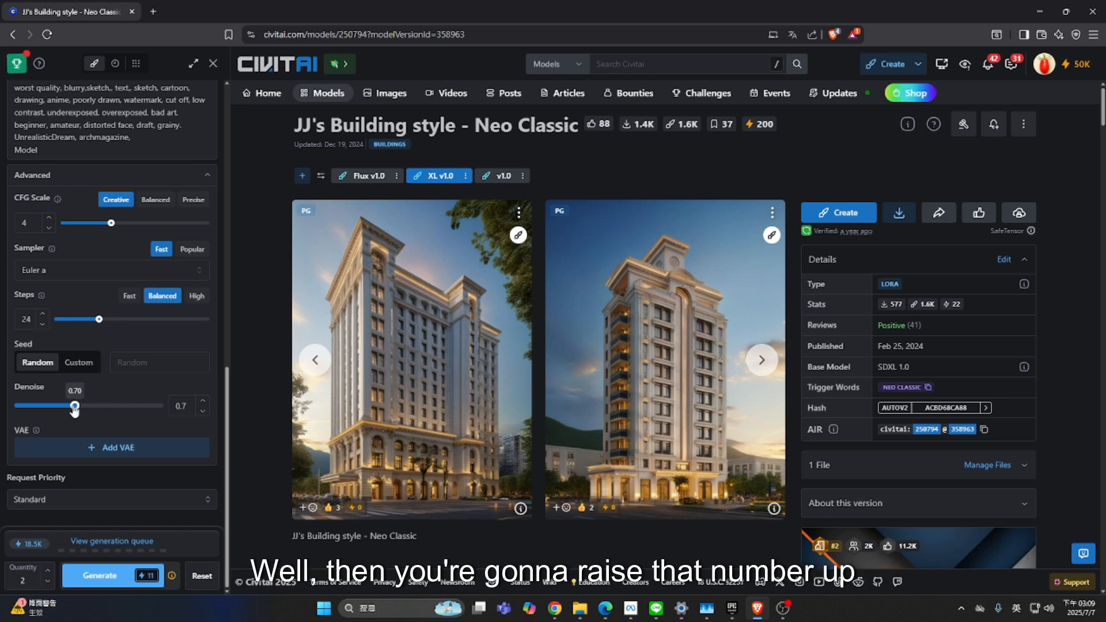
# Step: Generate building variations at denoise 0.8 and watch the job in the generation queue
pyautogui.moveTo(74, 406); pyautogui.dragTo(106, 405)
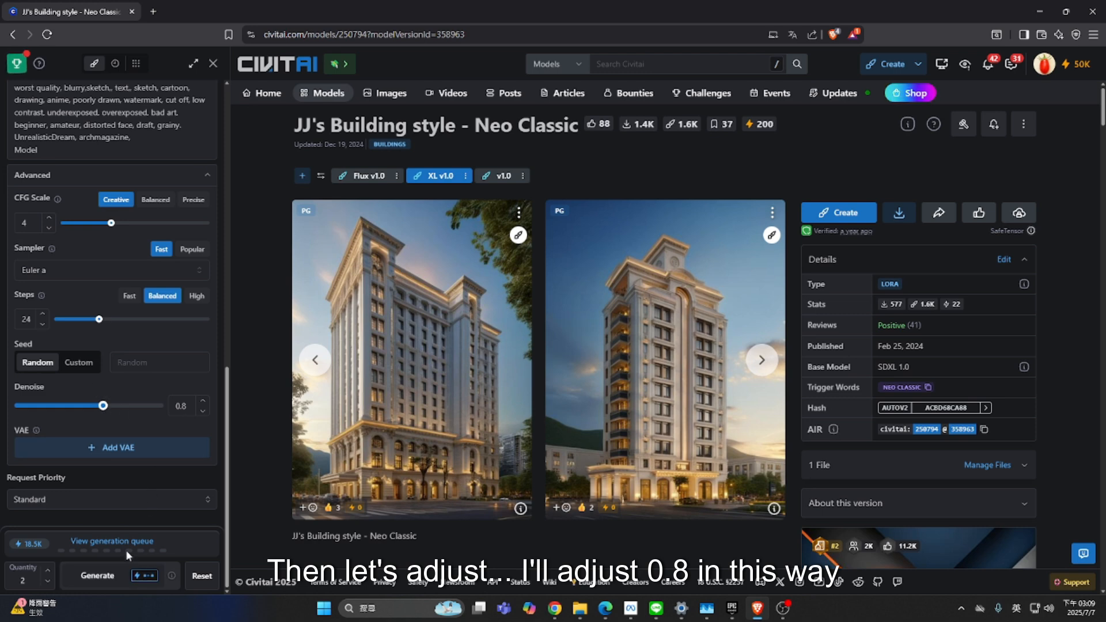
pyautogui.click(96, 576)
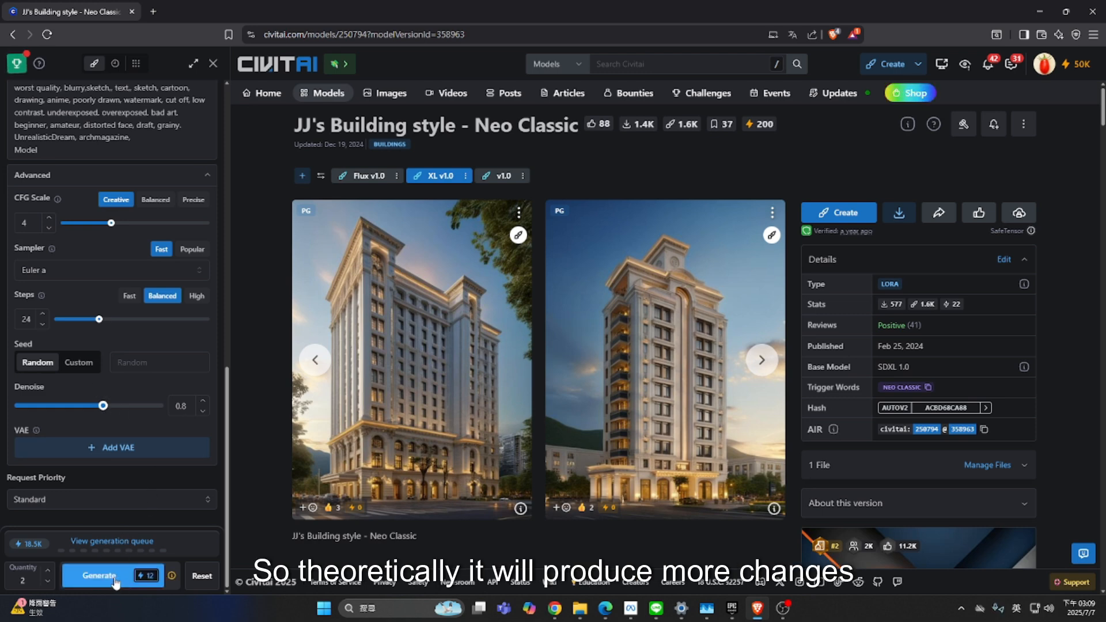
pyautogui.click(116, 577)
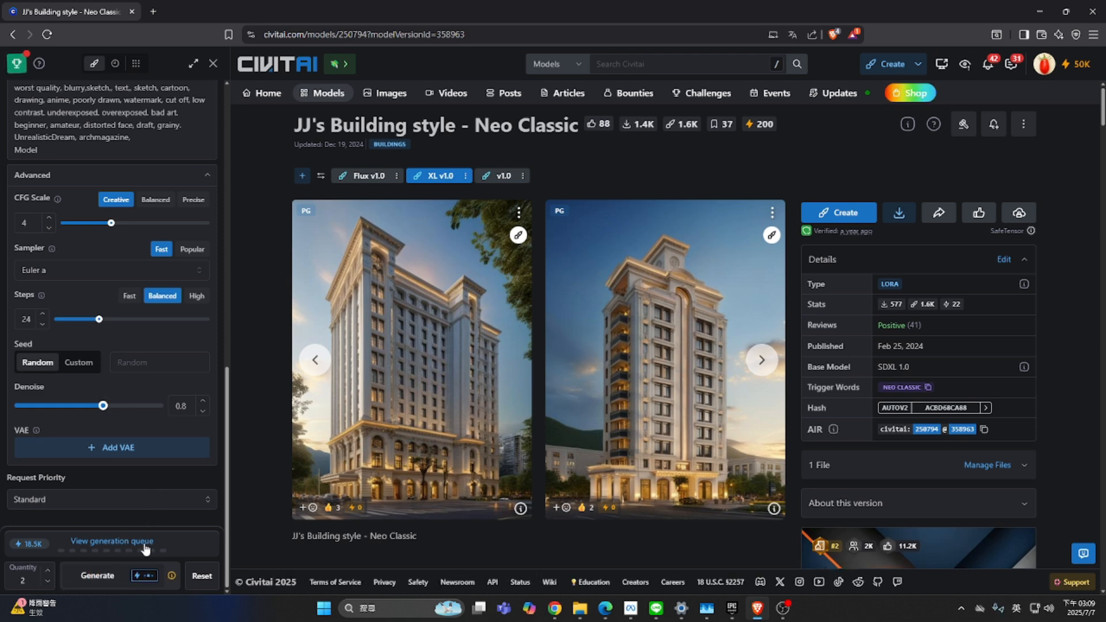
pyautogui.click(97, 576)
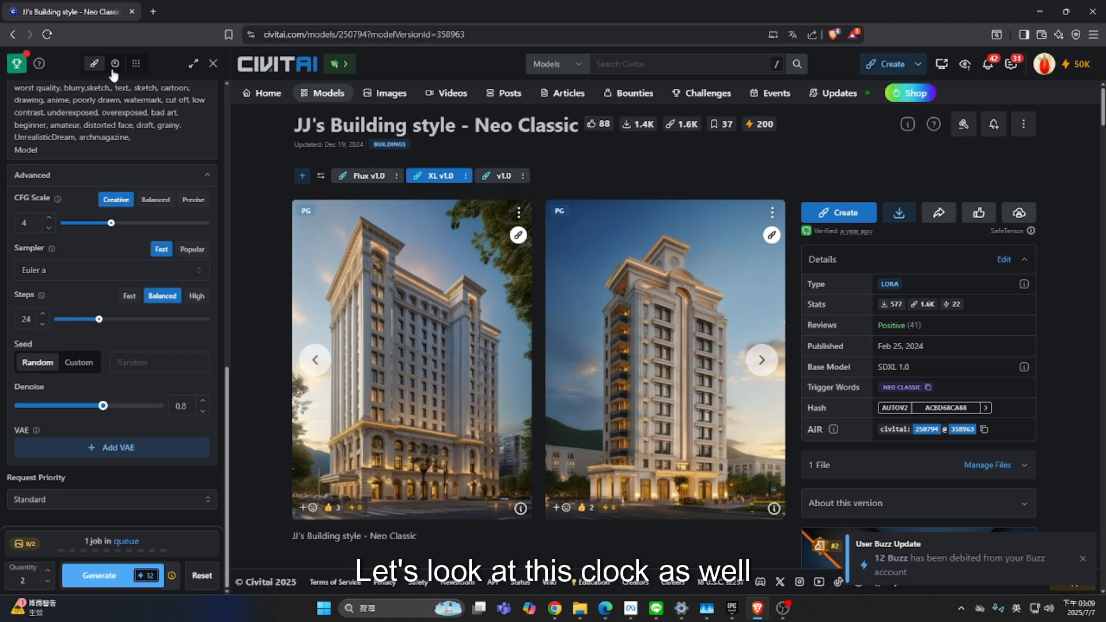
pyautogui.click(116, 63)
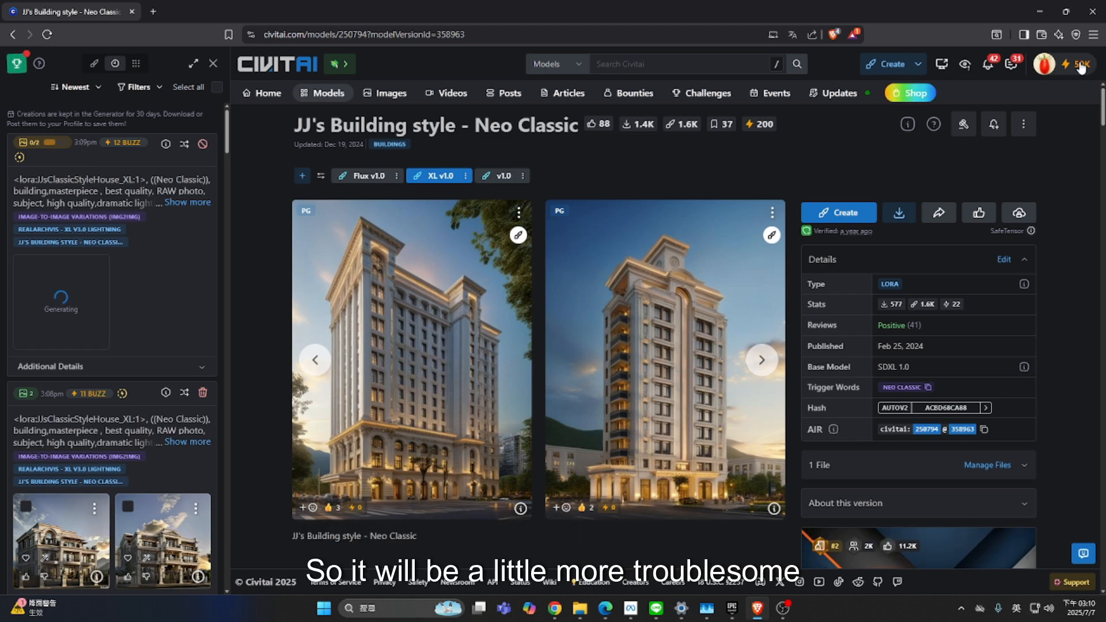
# Step: Review the finished renders in the queue and select two Neo Classic ones for posting
pyautogui.click(665, 360)
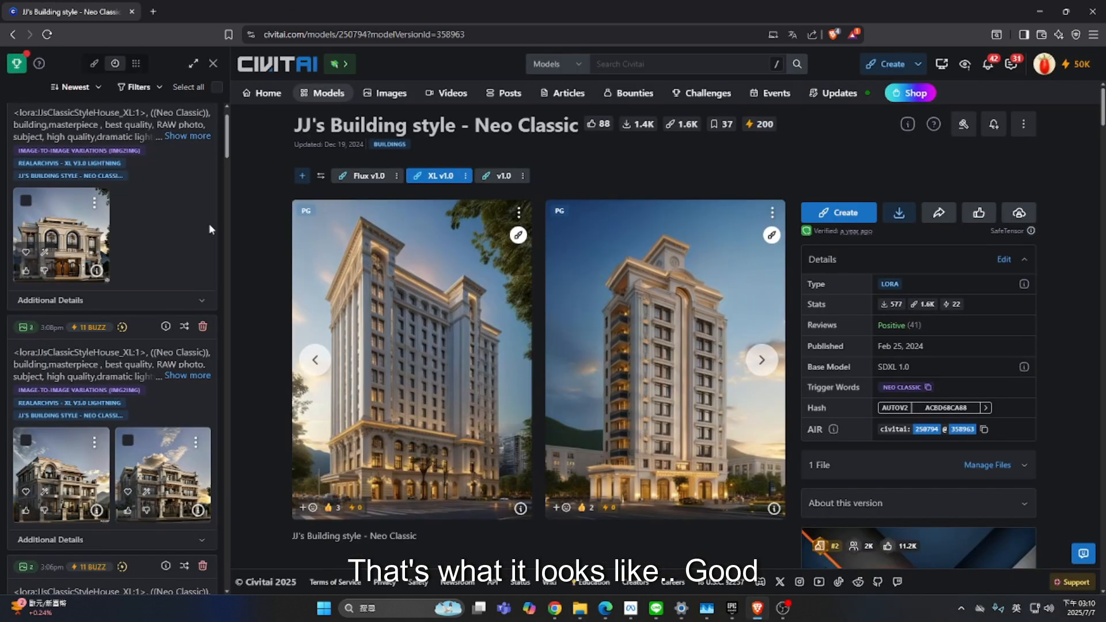
pyautogui.moveTo(267, 268)
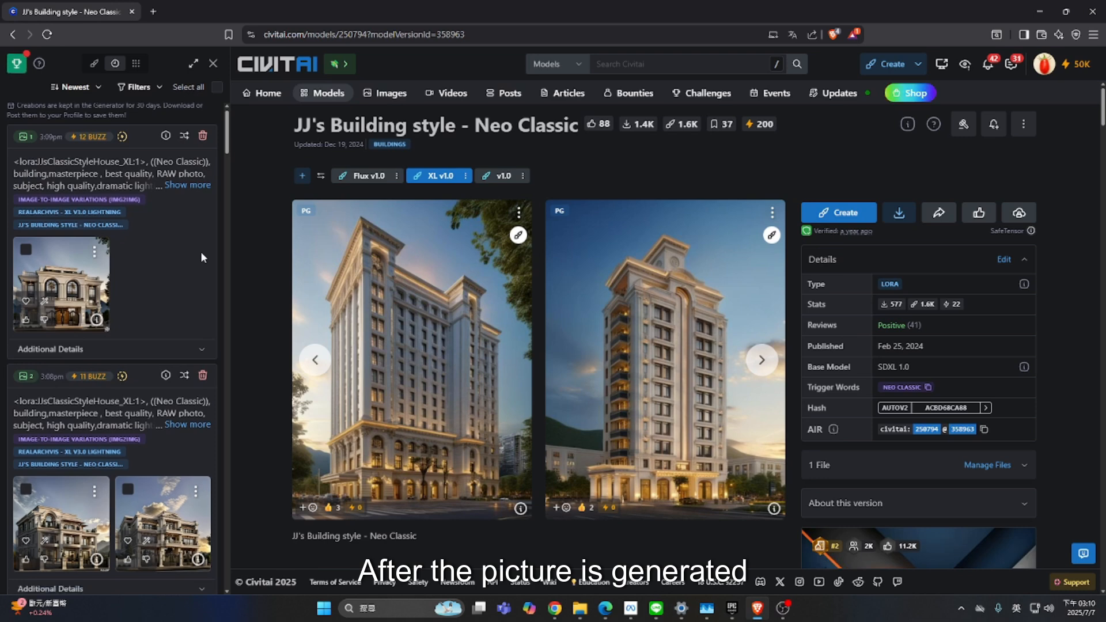
pyautogui.scroll(-3)
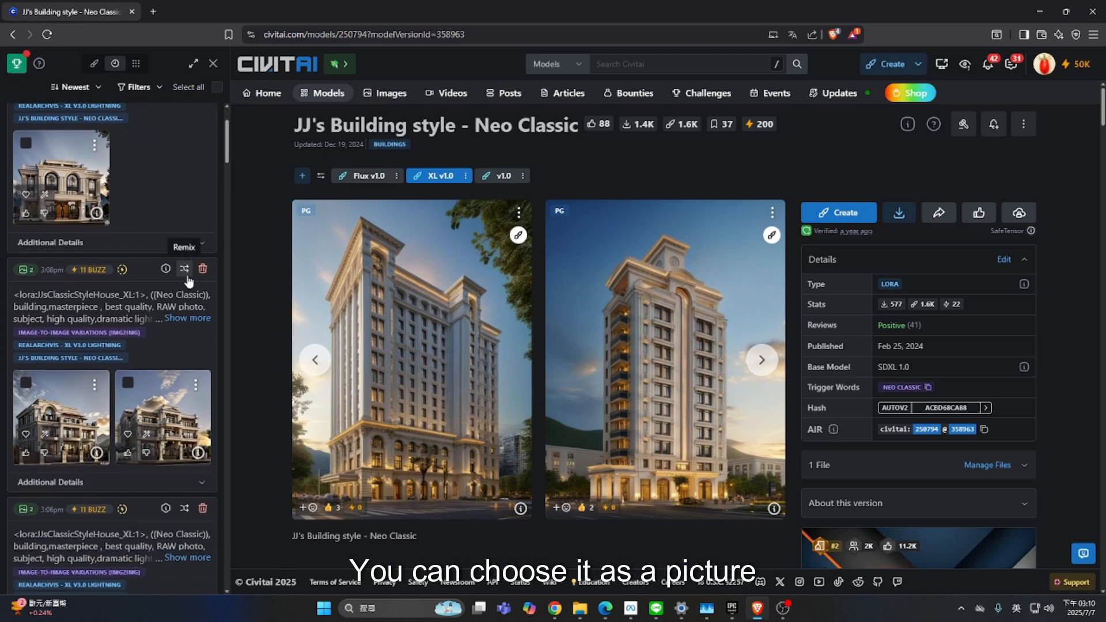
pyautogui.click(26, 201)
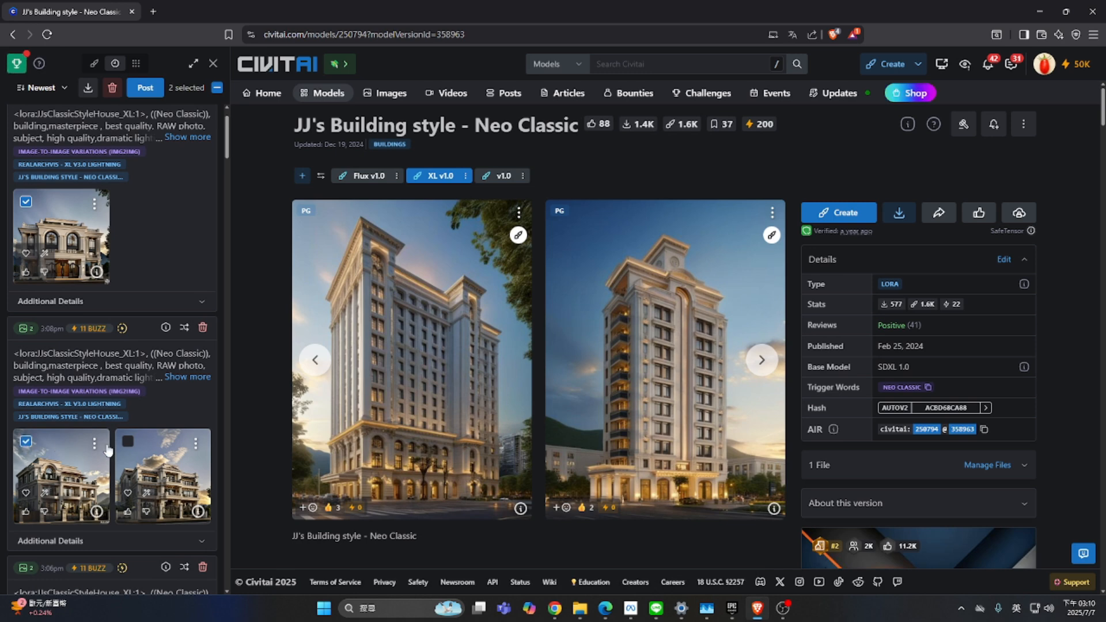
# Step: Create a post from the two selected renders, check its prompts and resources, and publish it
pyautogui.click(127, 442)
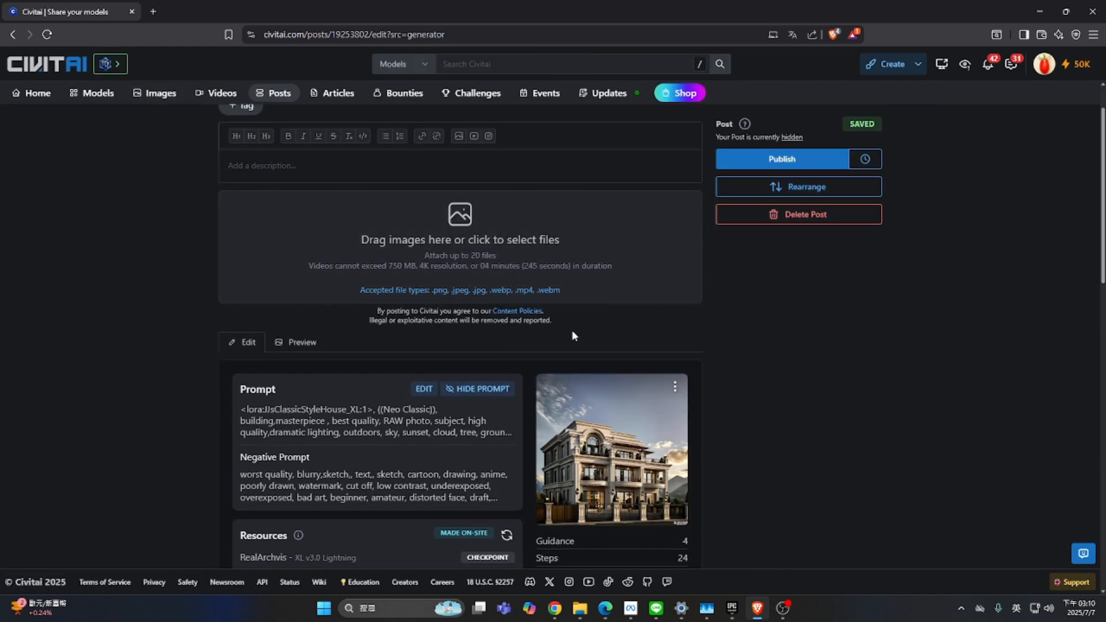
pyautogui.scroll(-3)
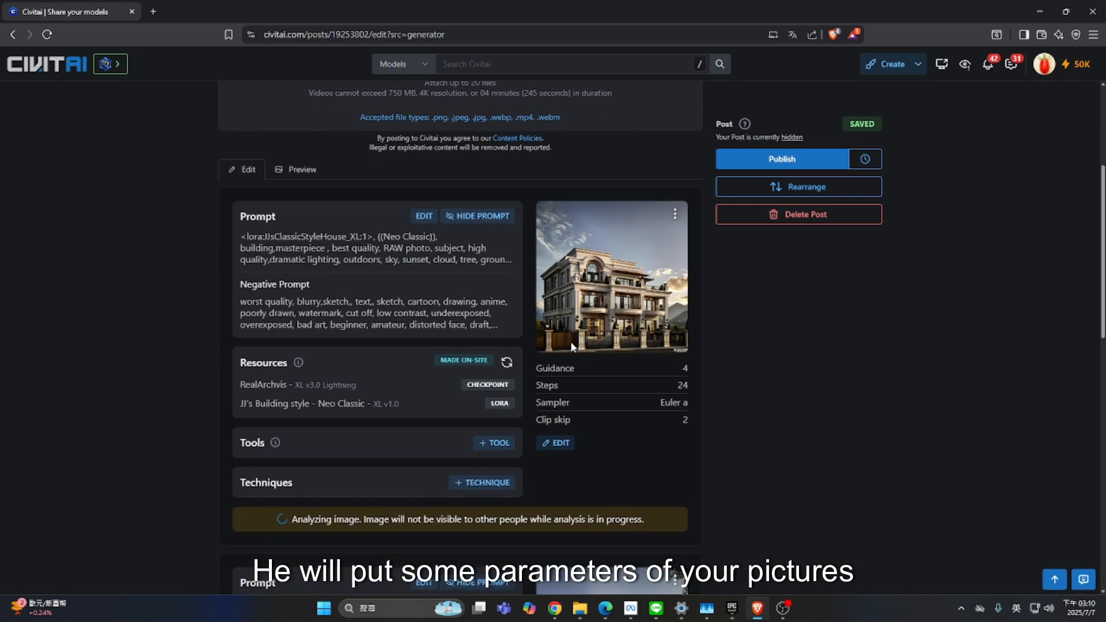
pyautogui.scroll(-3)
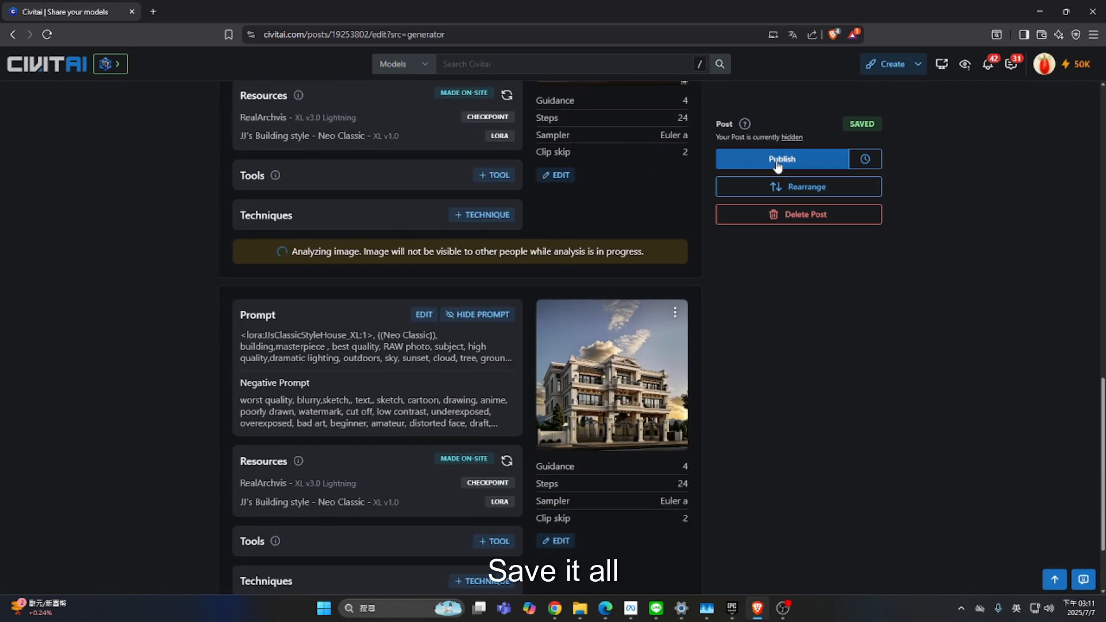
pyautogui.click(781, 159)
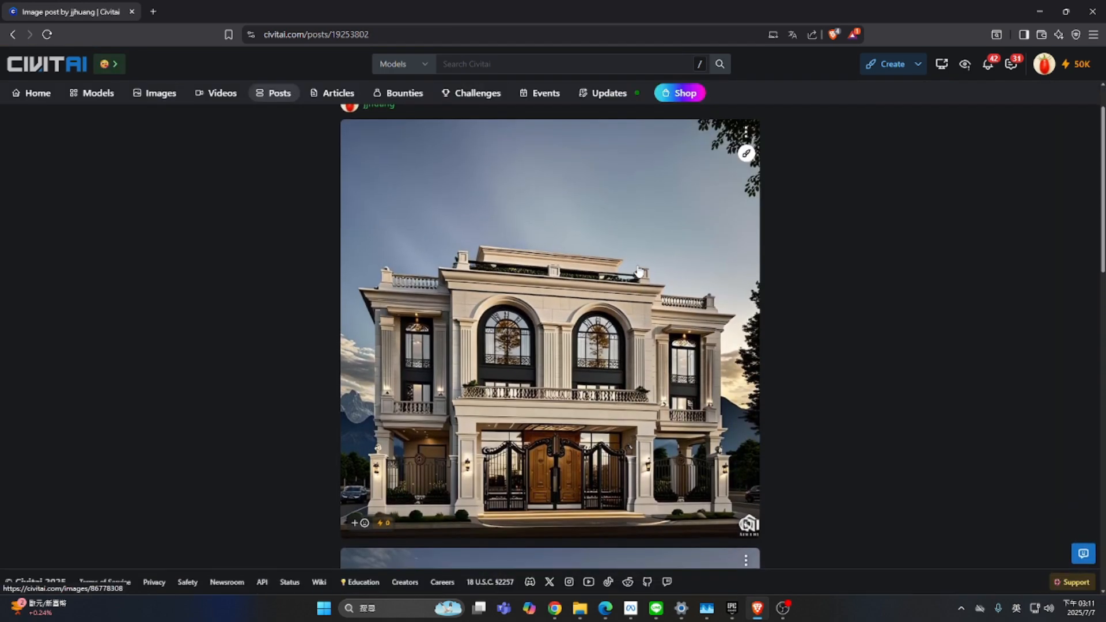
# Step: Review the published post, then go to the jjhuang creator profile via the account menu
pyautogui.scroll(-3)
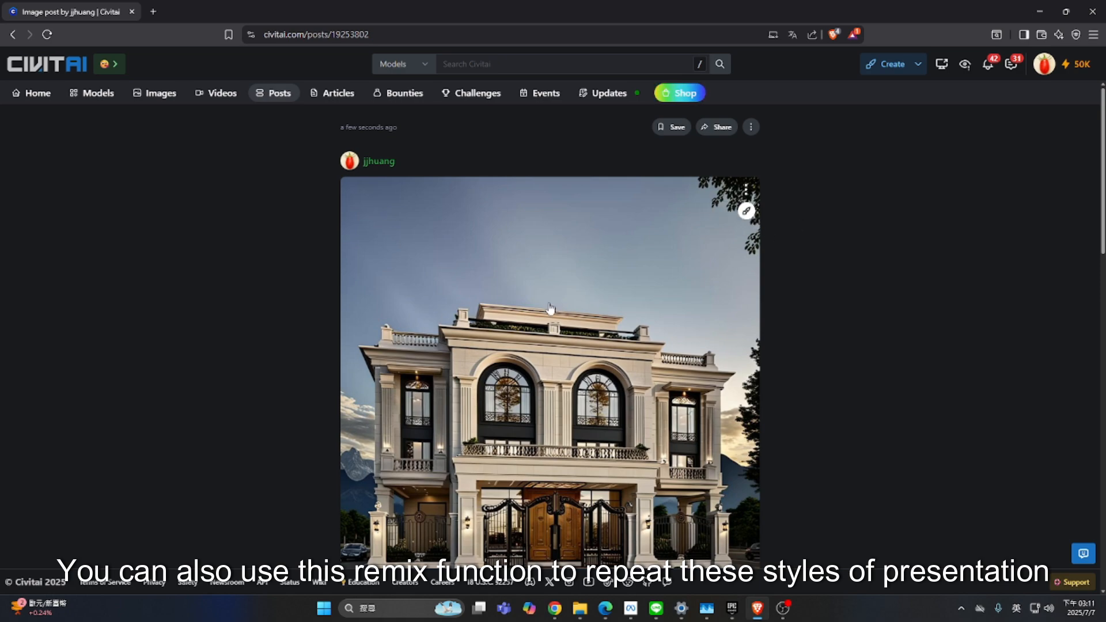
pyautogui.scroll(-3)
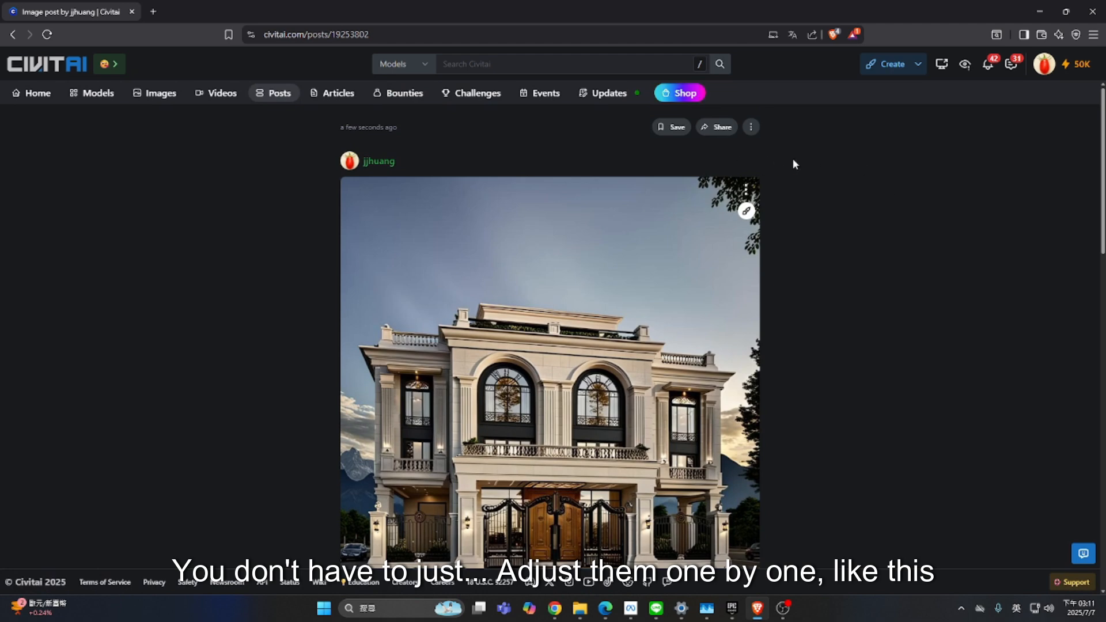
pyautogui.click(1045, 63)
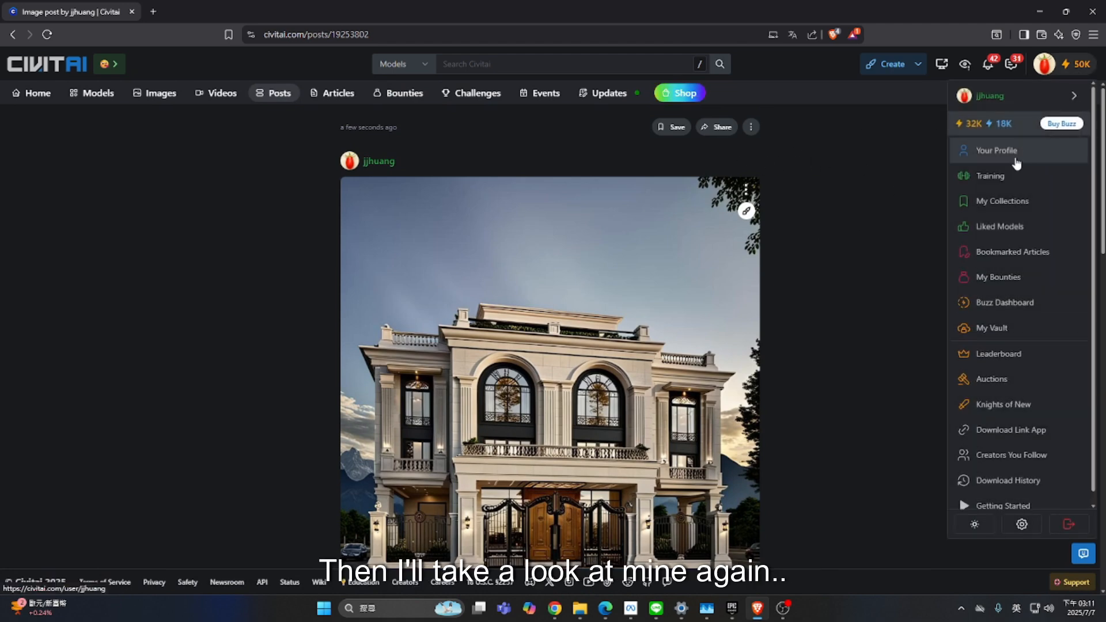
pyautogui.click(996, 150)
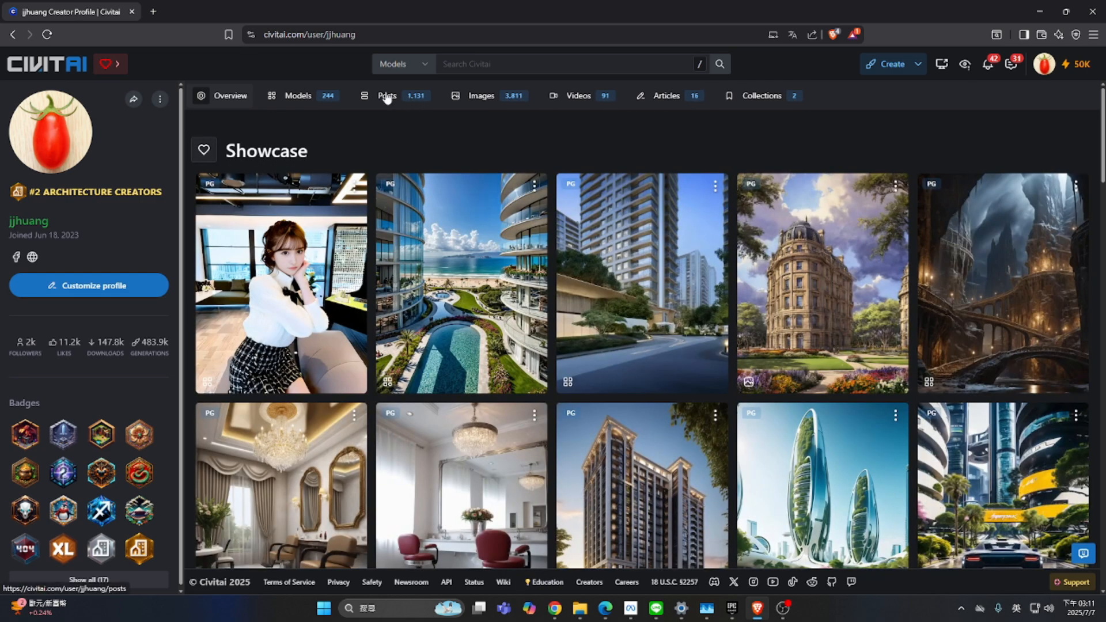
# Step: From the Posts tab, view the earlier modern apartment building style transfer post
pyautogui.click(387, 95)
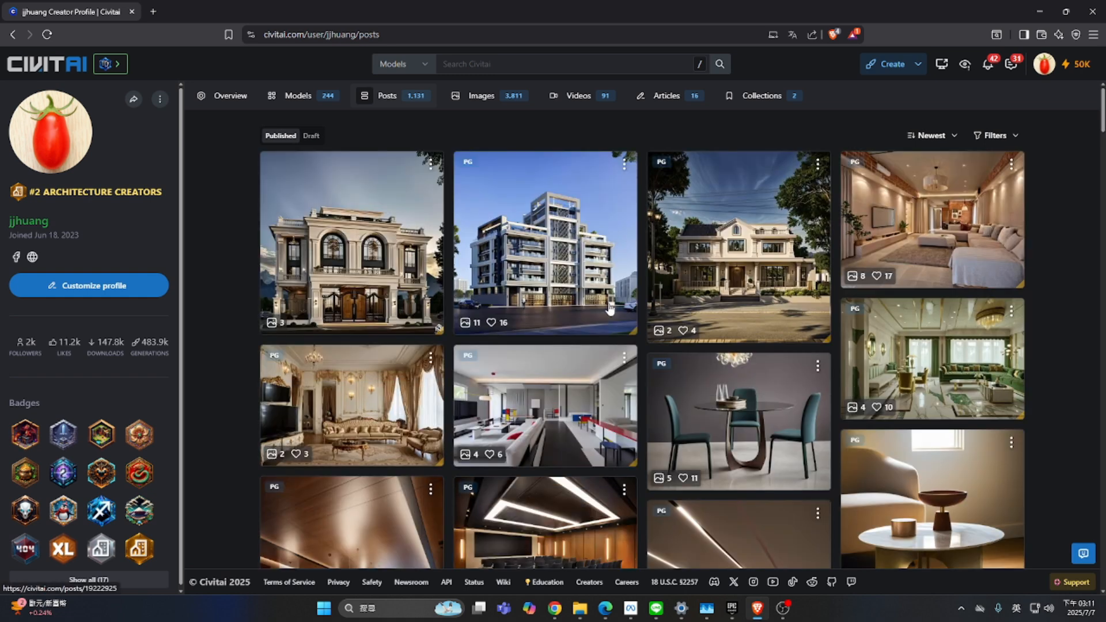
pyautogui.moveTo(558, 267)
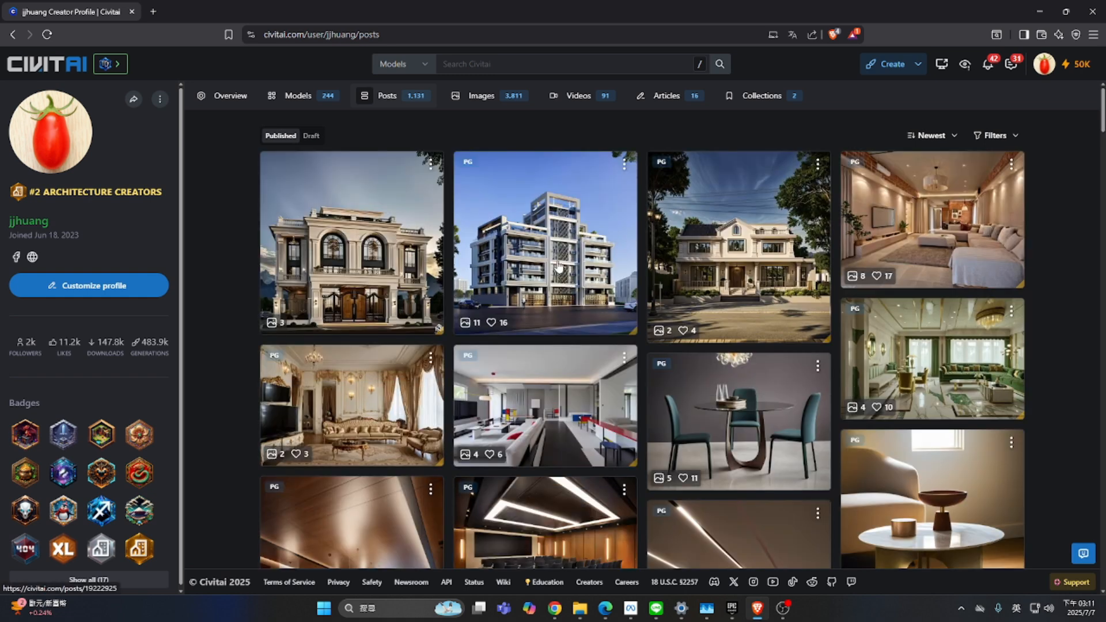
pyautogui.click(544, 243)
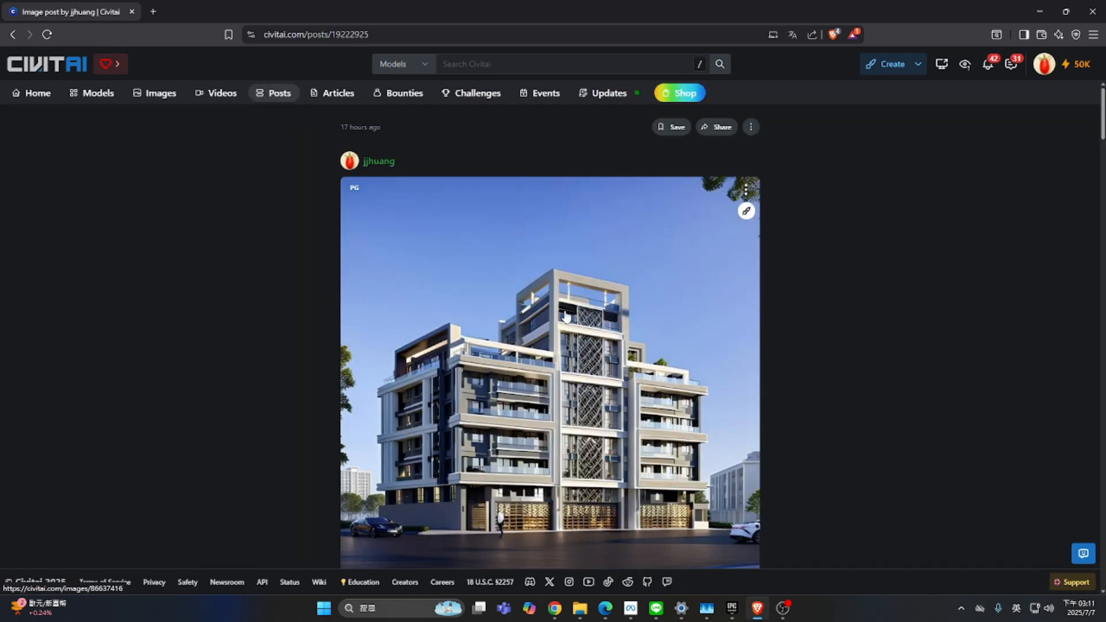
pyautogui.scroll(-3)
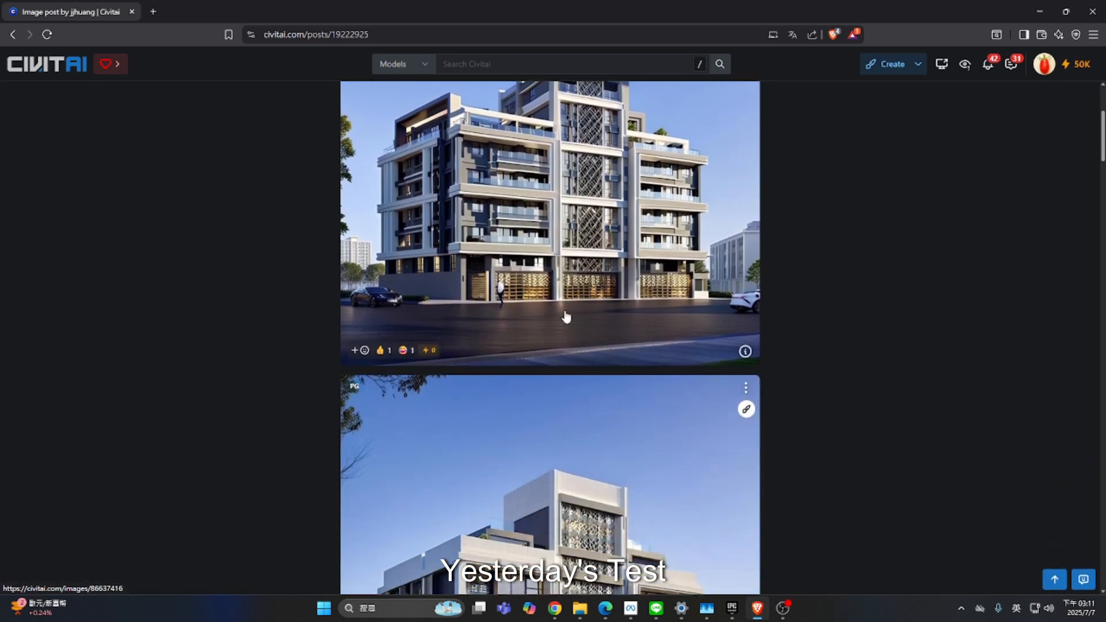
pyautogui.scroll(-3)
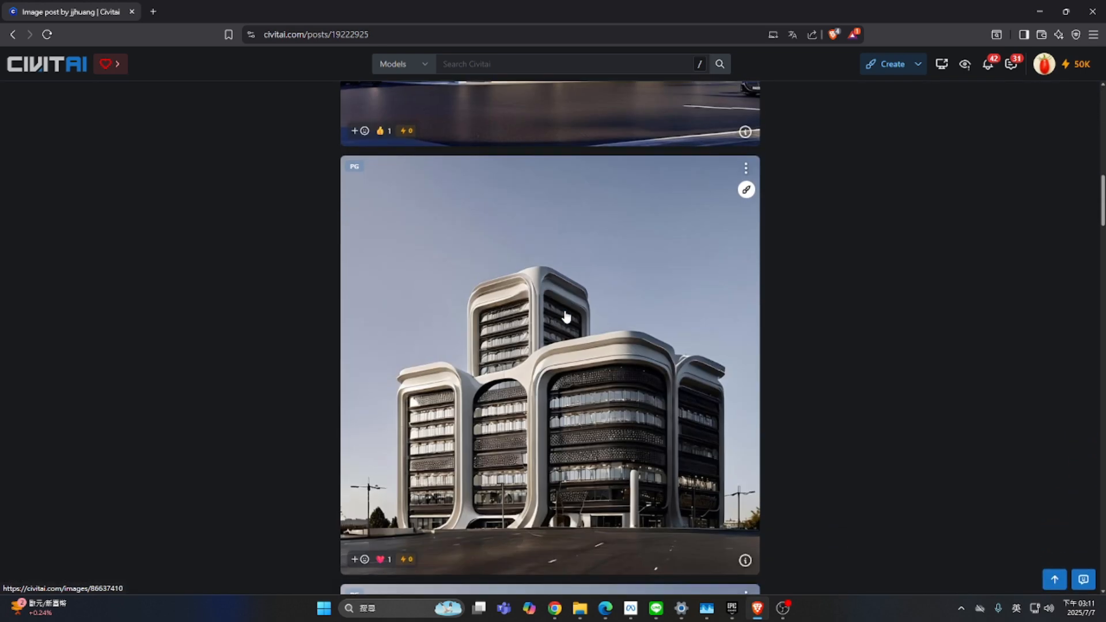
pyautogui.scroll(-3)
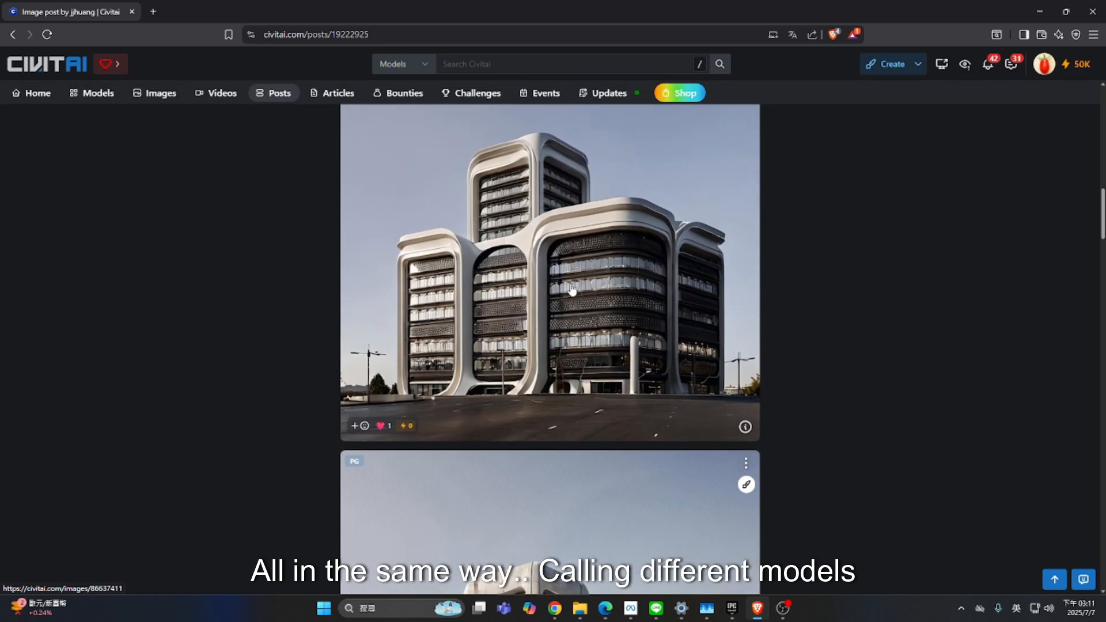
pyautogui.scroll(-3)
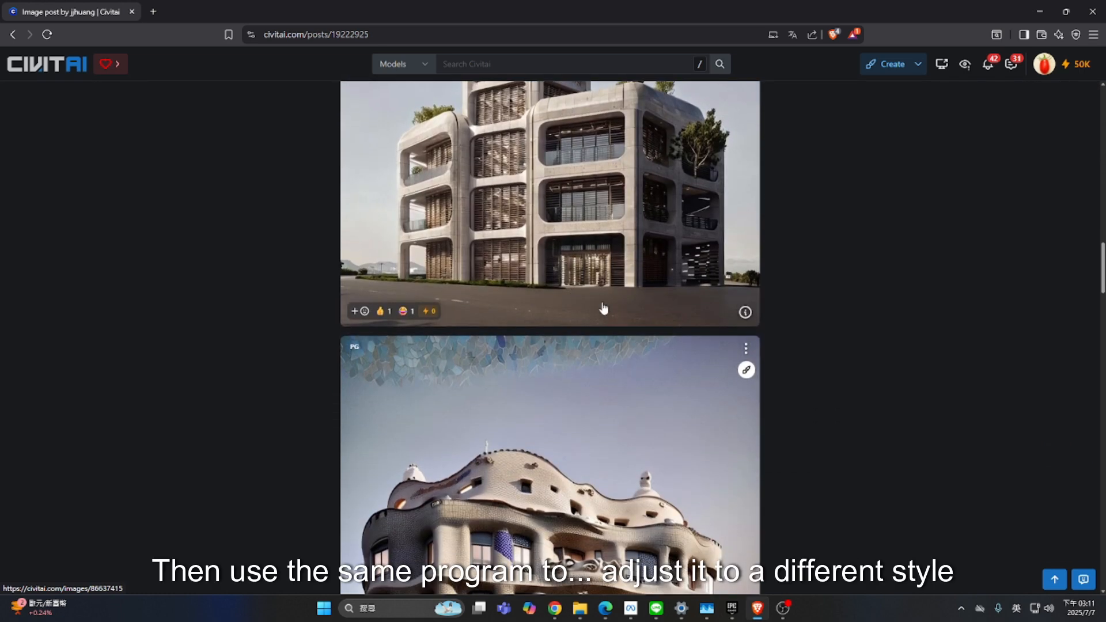
pyautogui.scroll(-3)
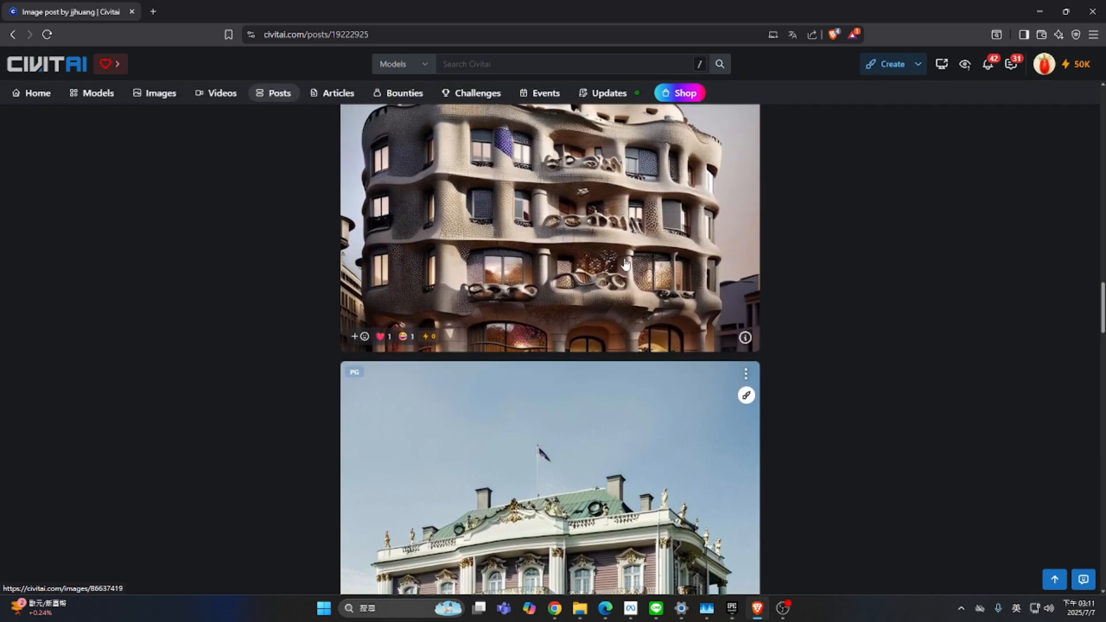
# Step: Scroll through the rest of the post's architecture style transfer renders to the description
pyautogui.scroll(-3)
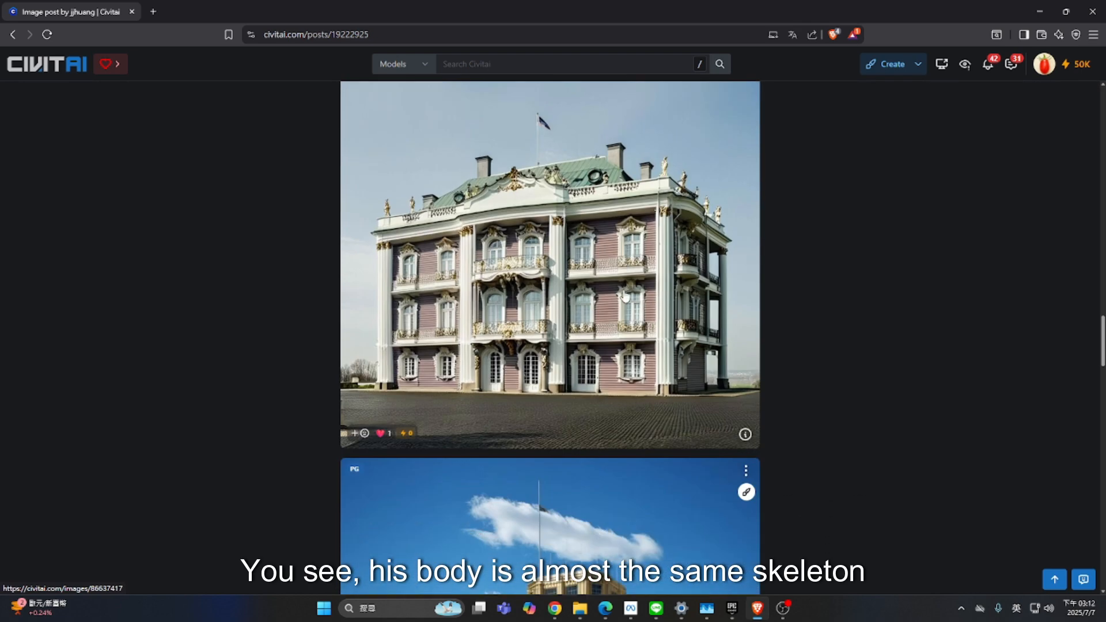
pyautogui.scroll(-3)
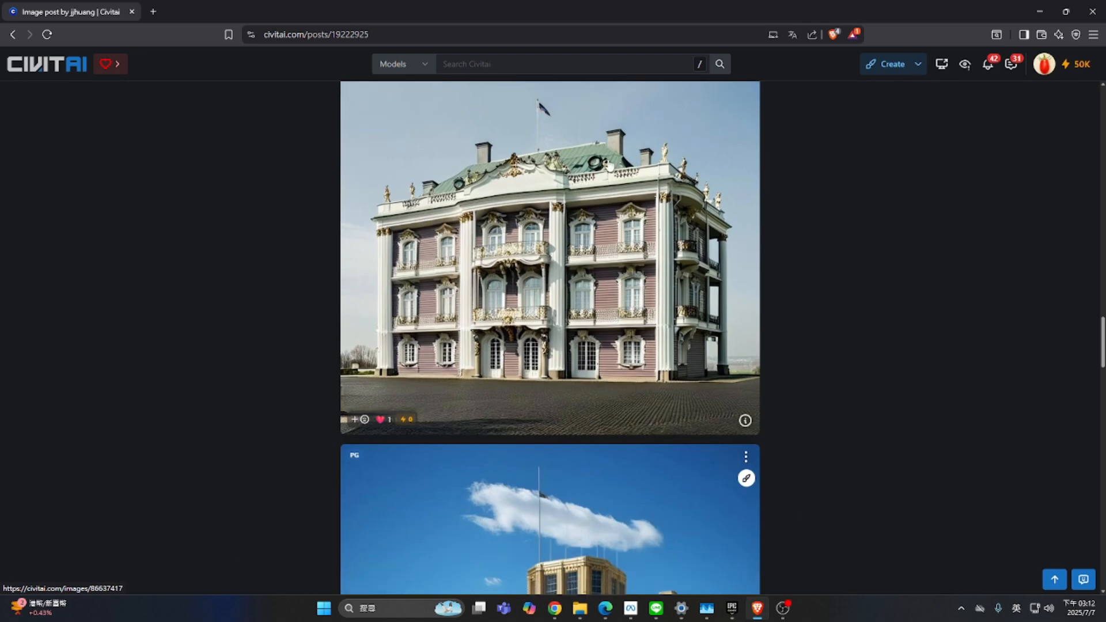
pyautogui.scroll(-3)
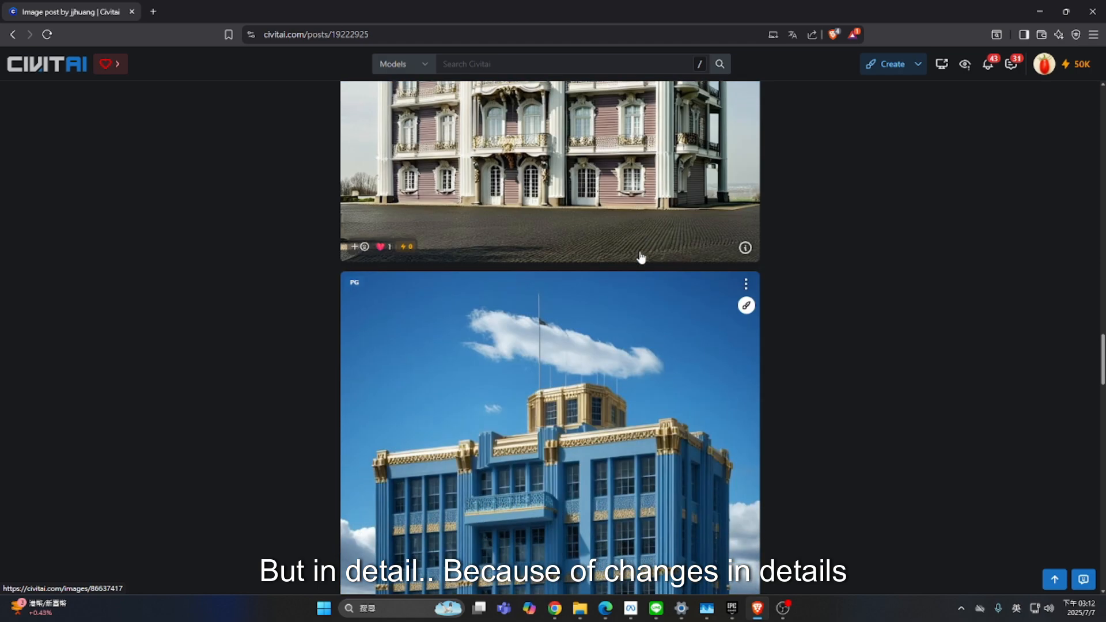
pyautogui.scroll(-3)
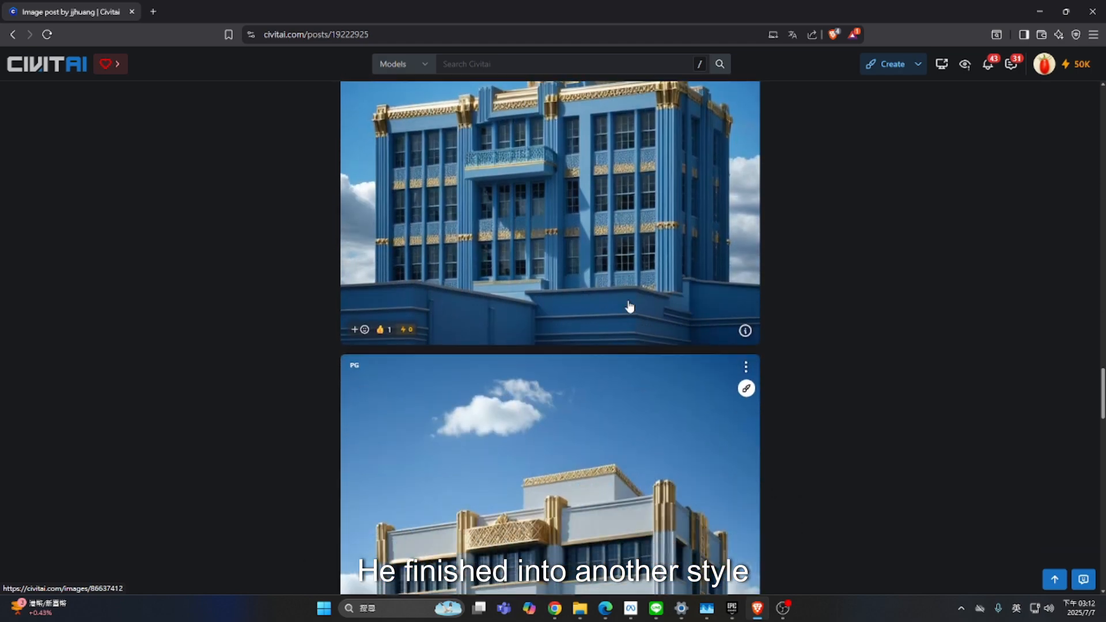
pyautogui.scroll(-3)
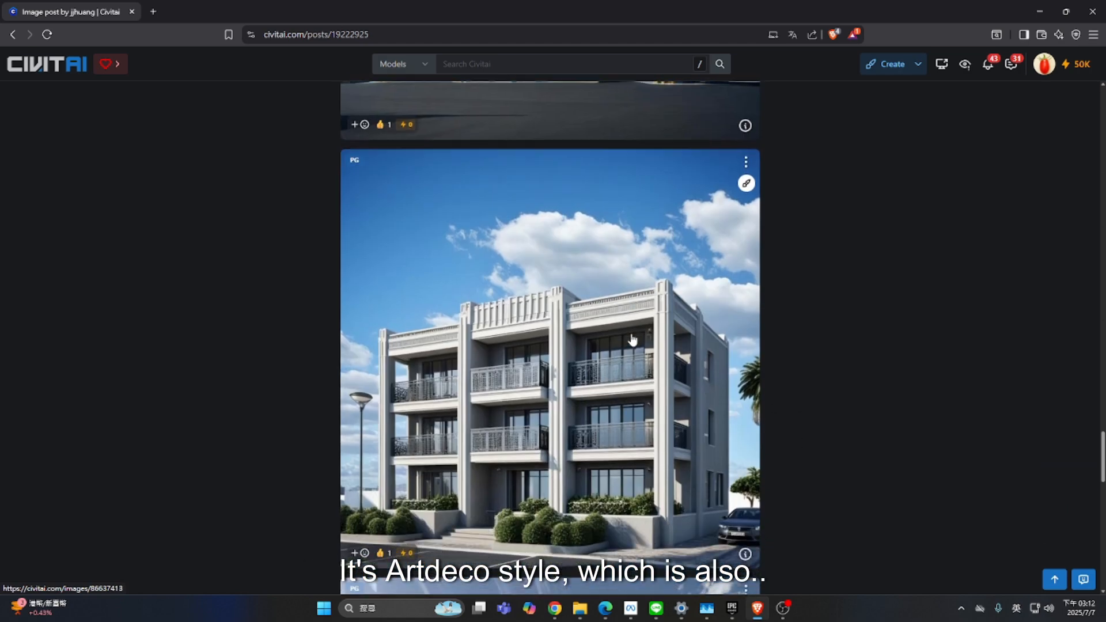
pyautogui.scroll(-3)
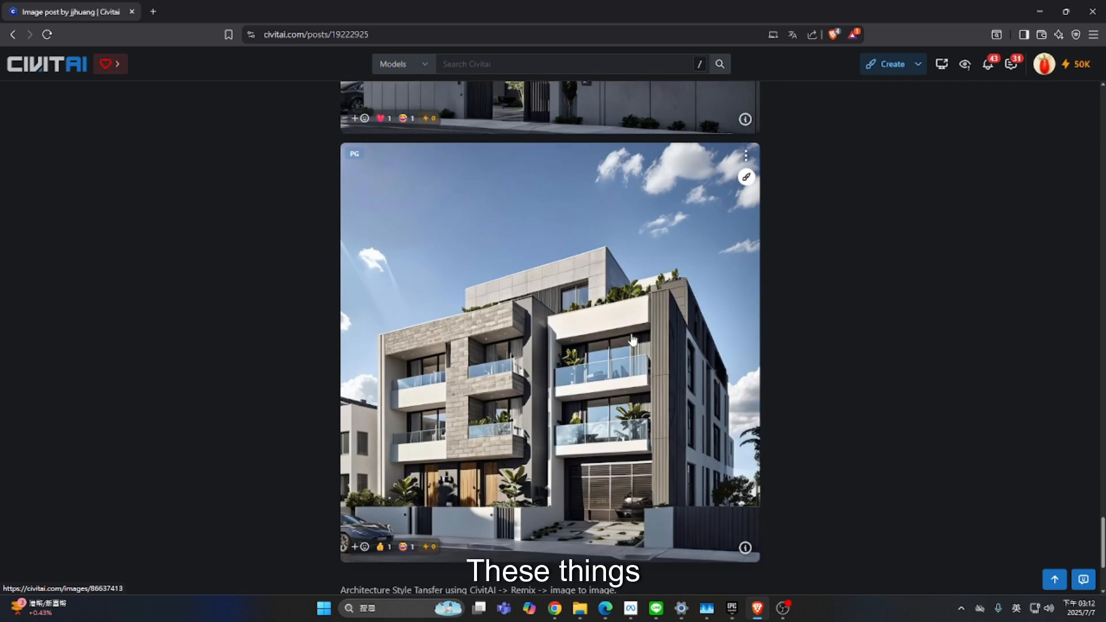
pyautogui.scroll(-3)
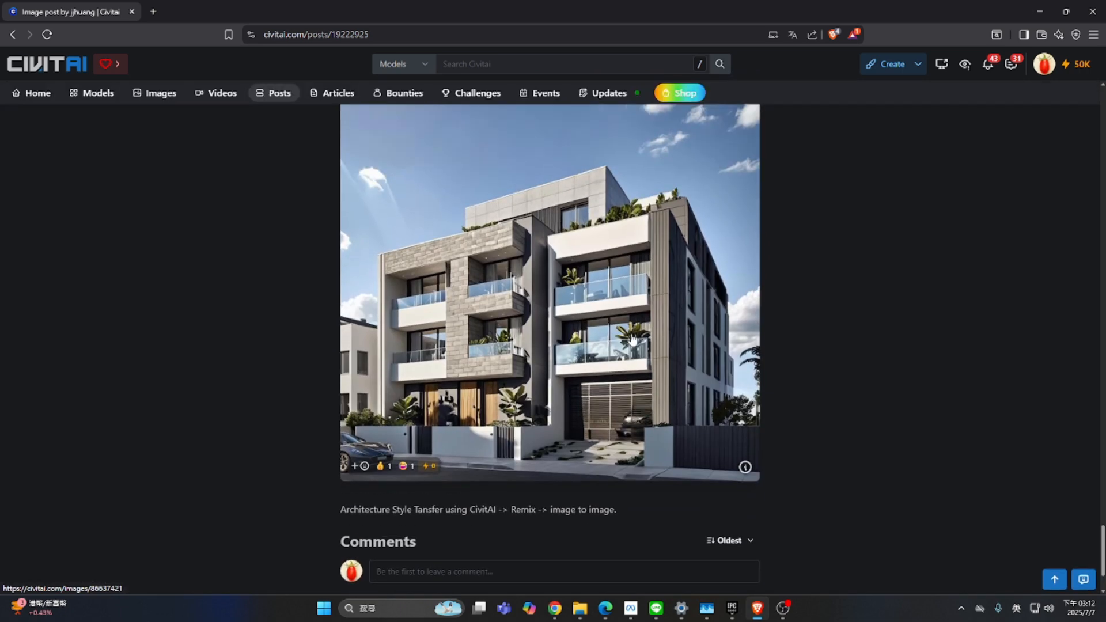
pyautogui.scroll(-3)
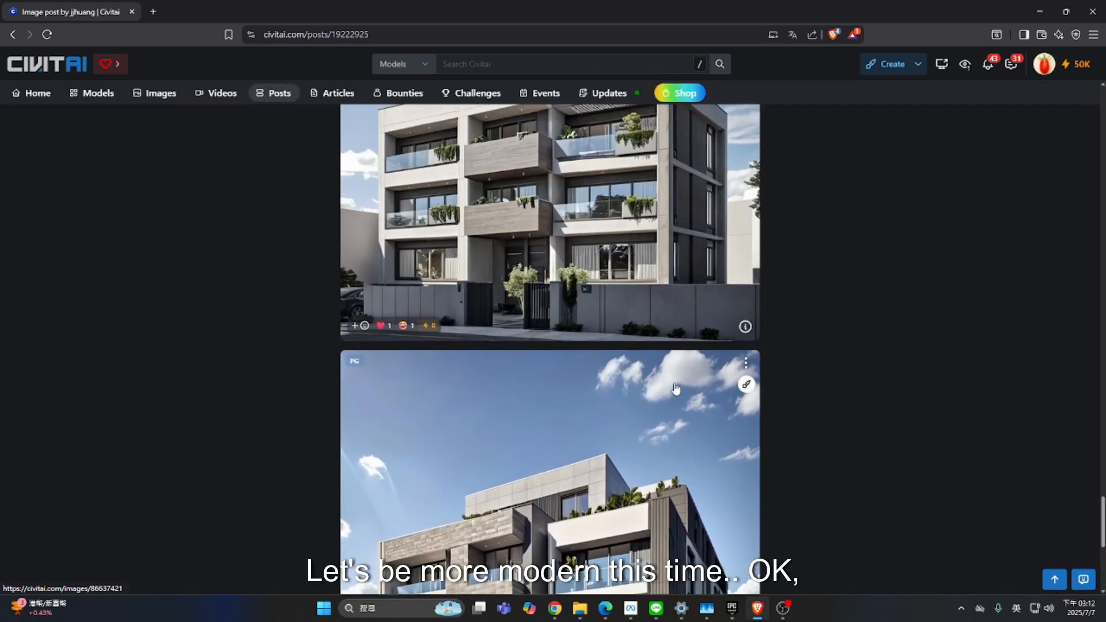